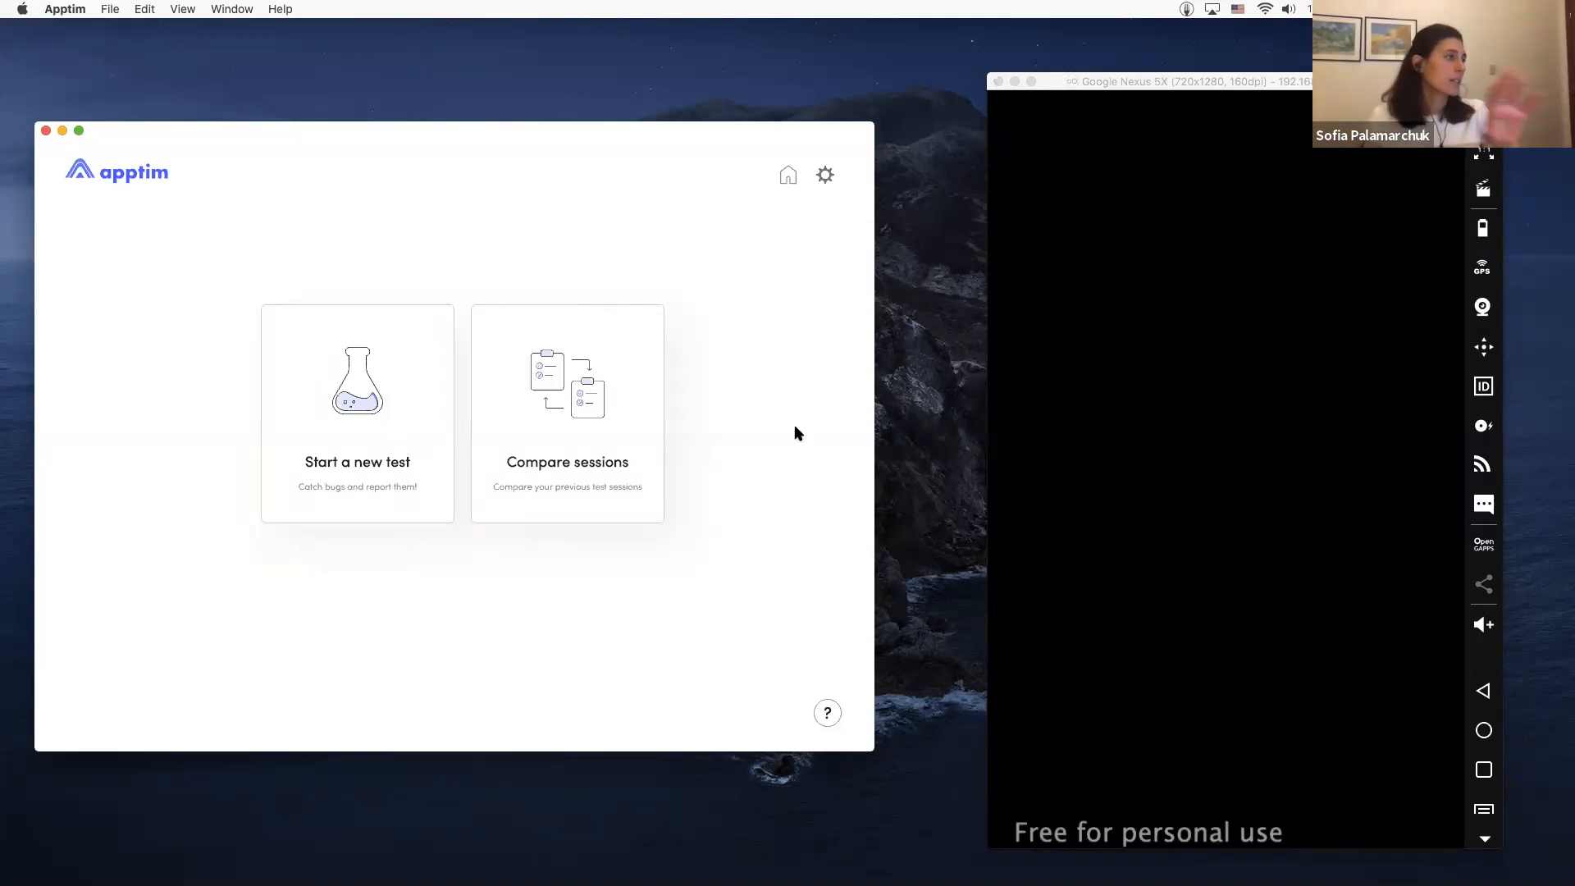
Step: Start a new test on the Android Nexus 5X and choose ReferenceApp as the app under test
left_click(356, 414)
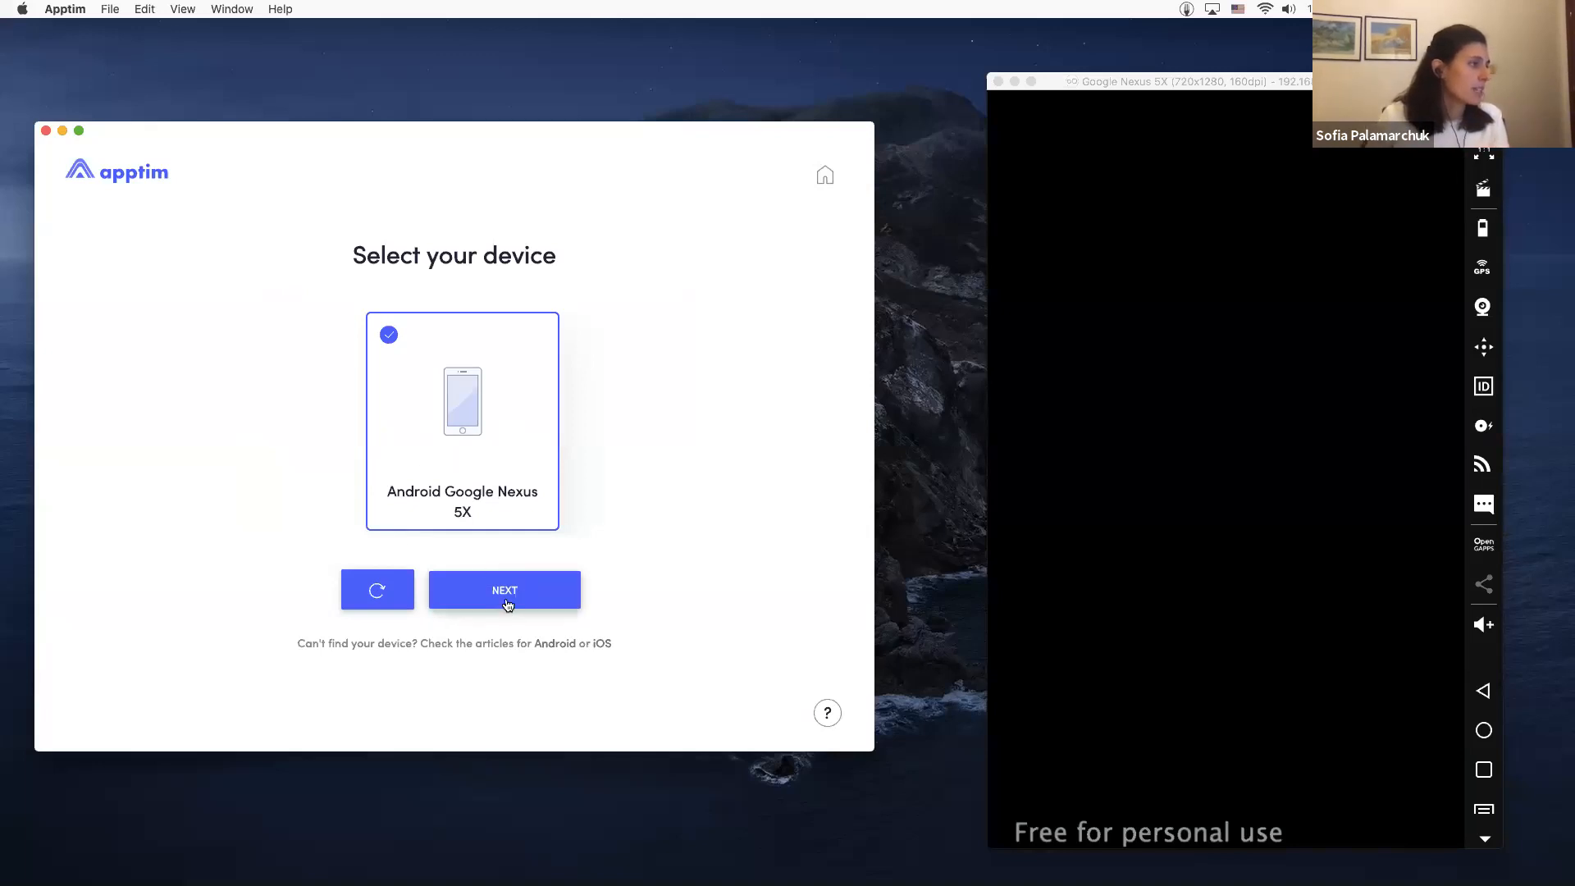
left_click(504, 590)
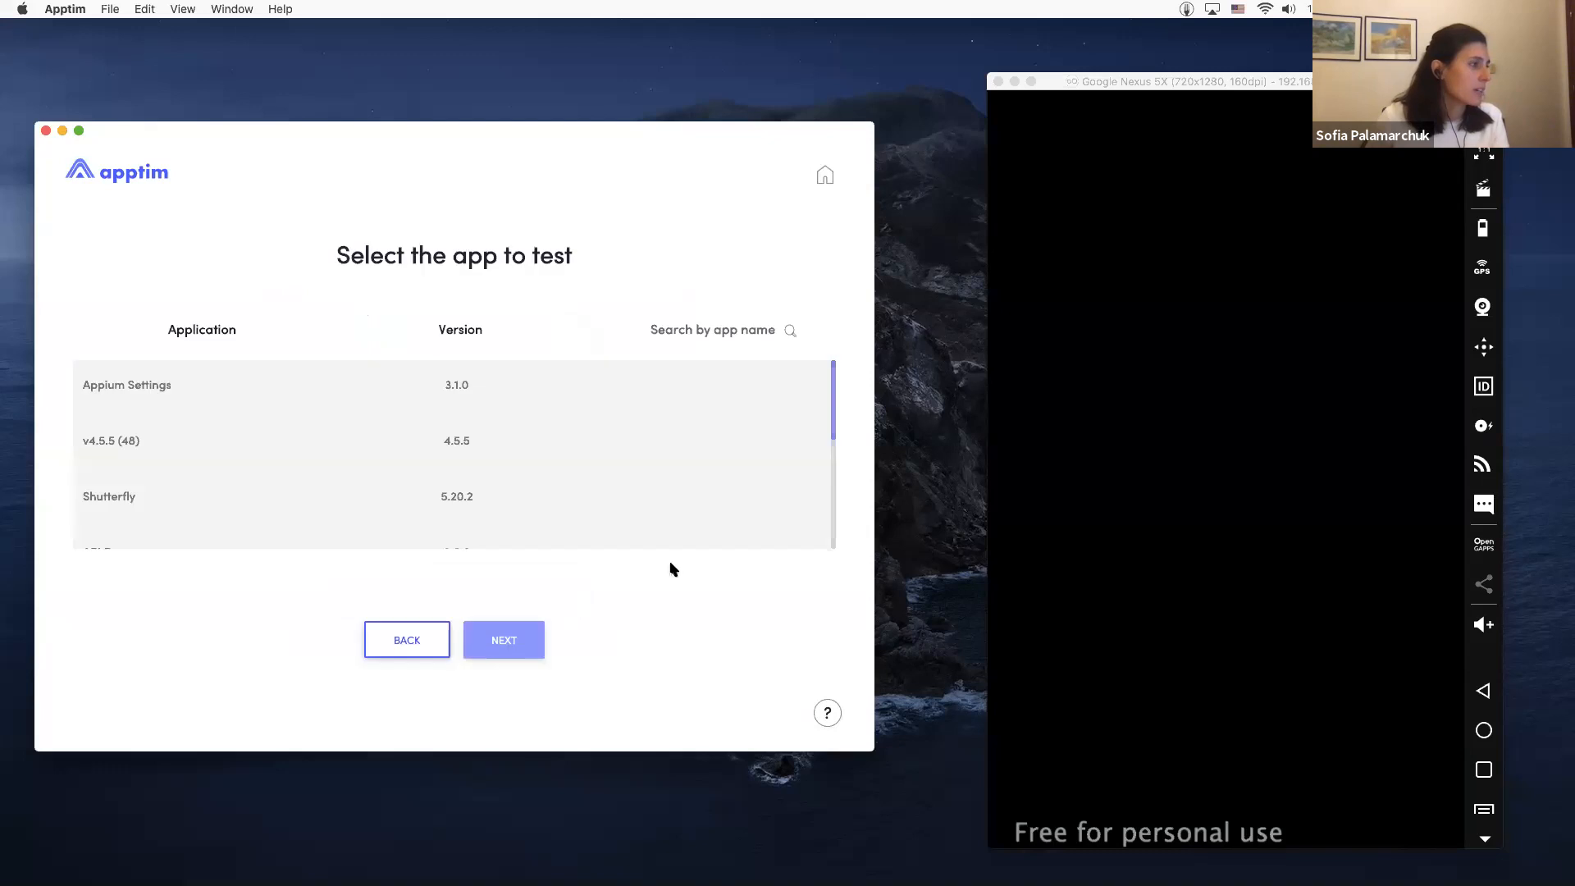
scroll("down", 3)
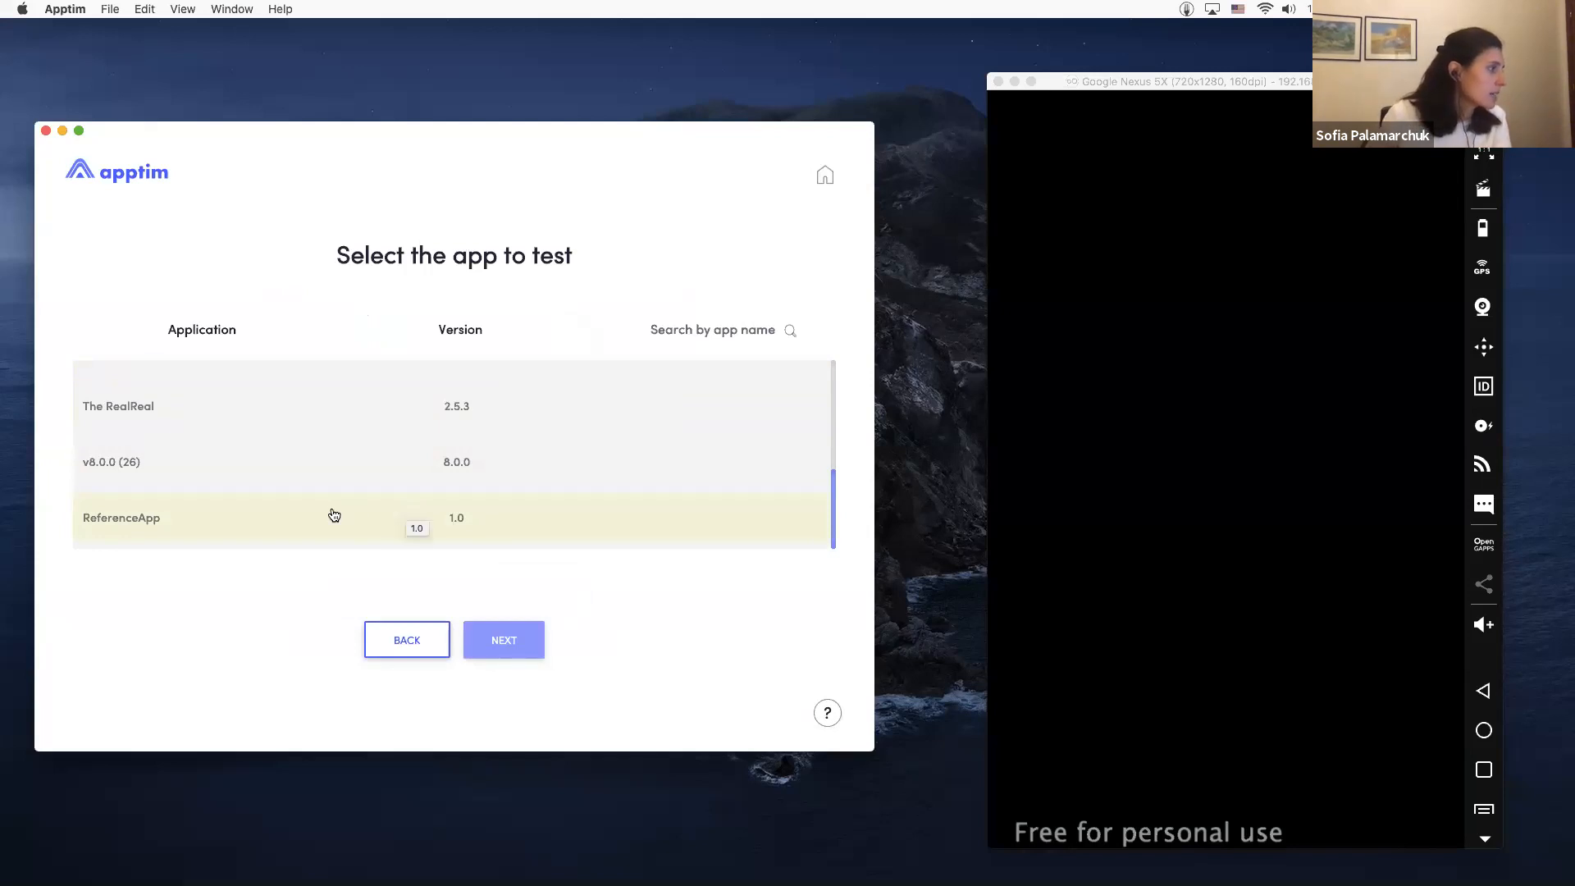
left_click(504, 640)
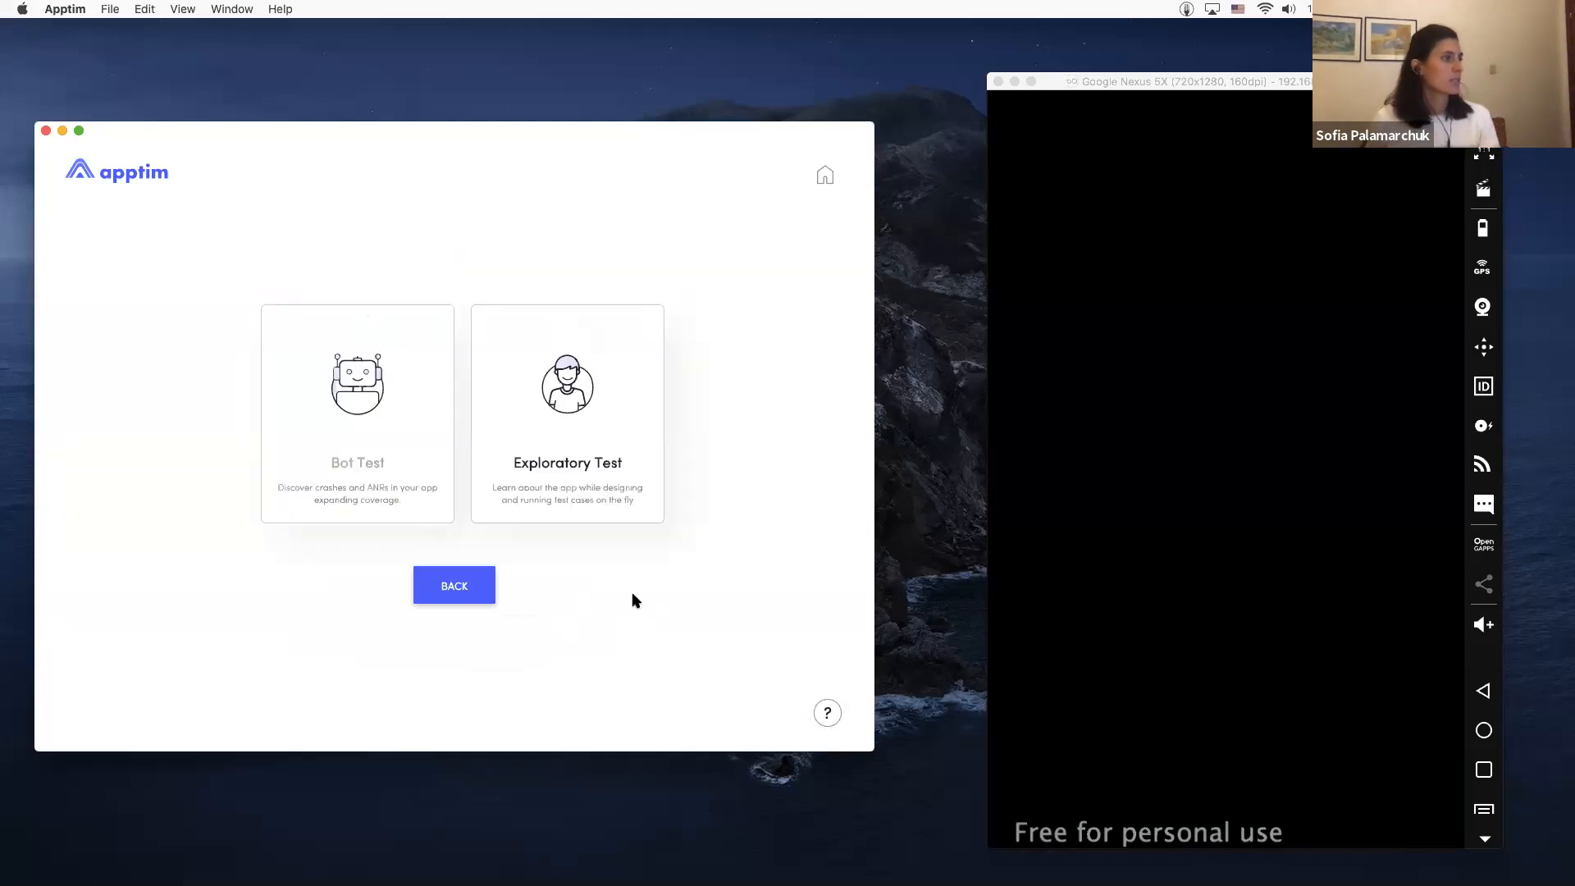
Step: Choose Exploratory Test, name the session 'Demo' and start it
left_click(566, 412)
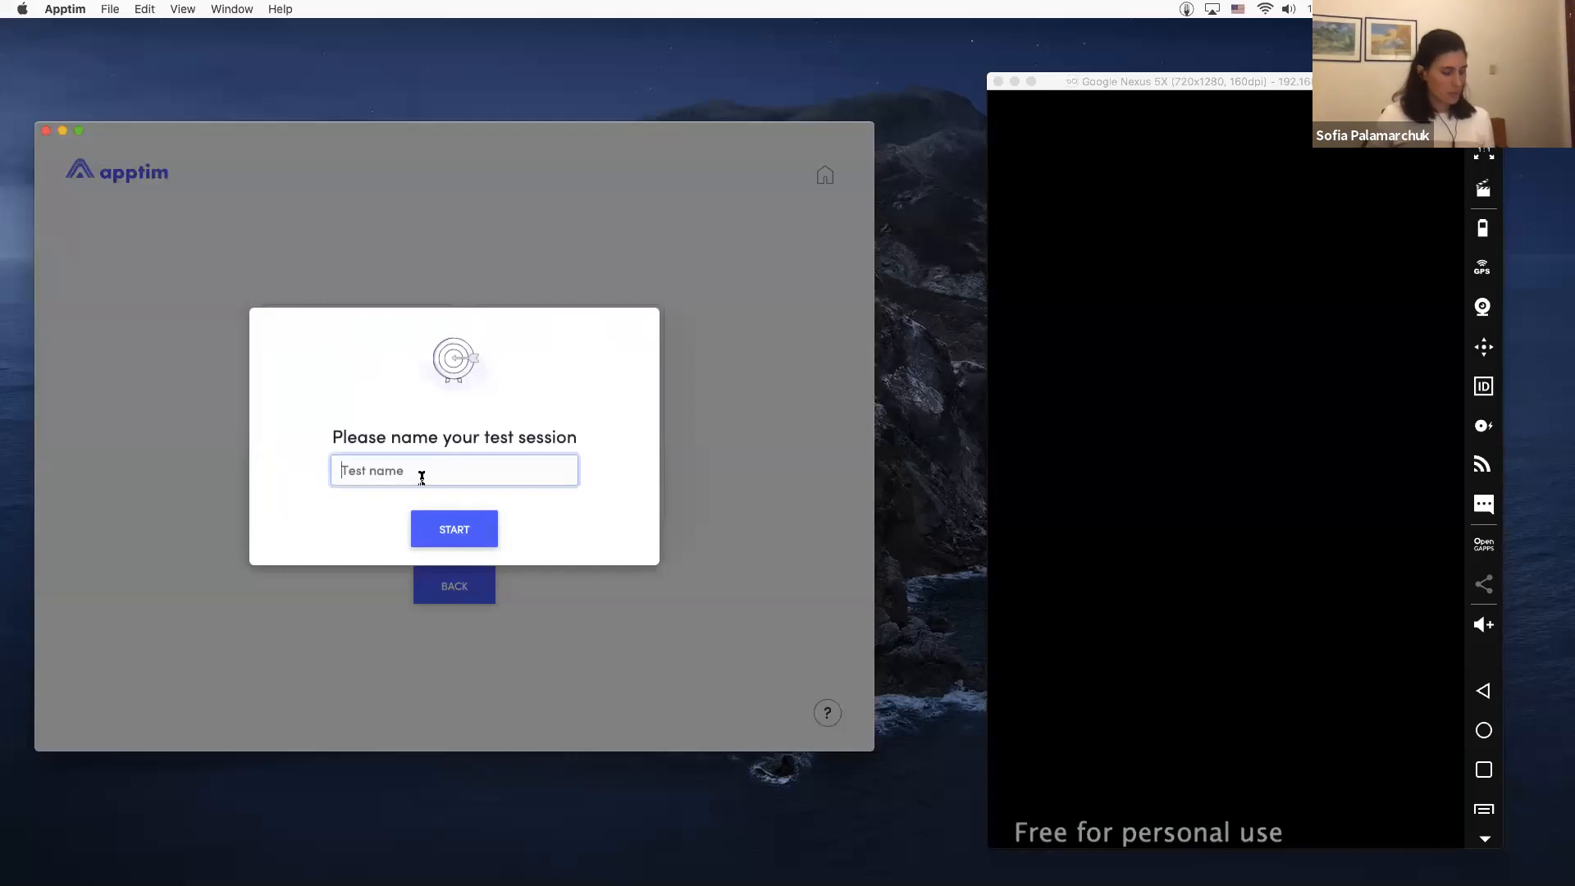
type("Demo")
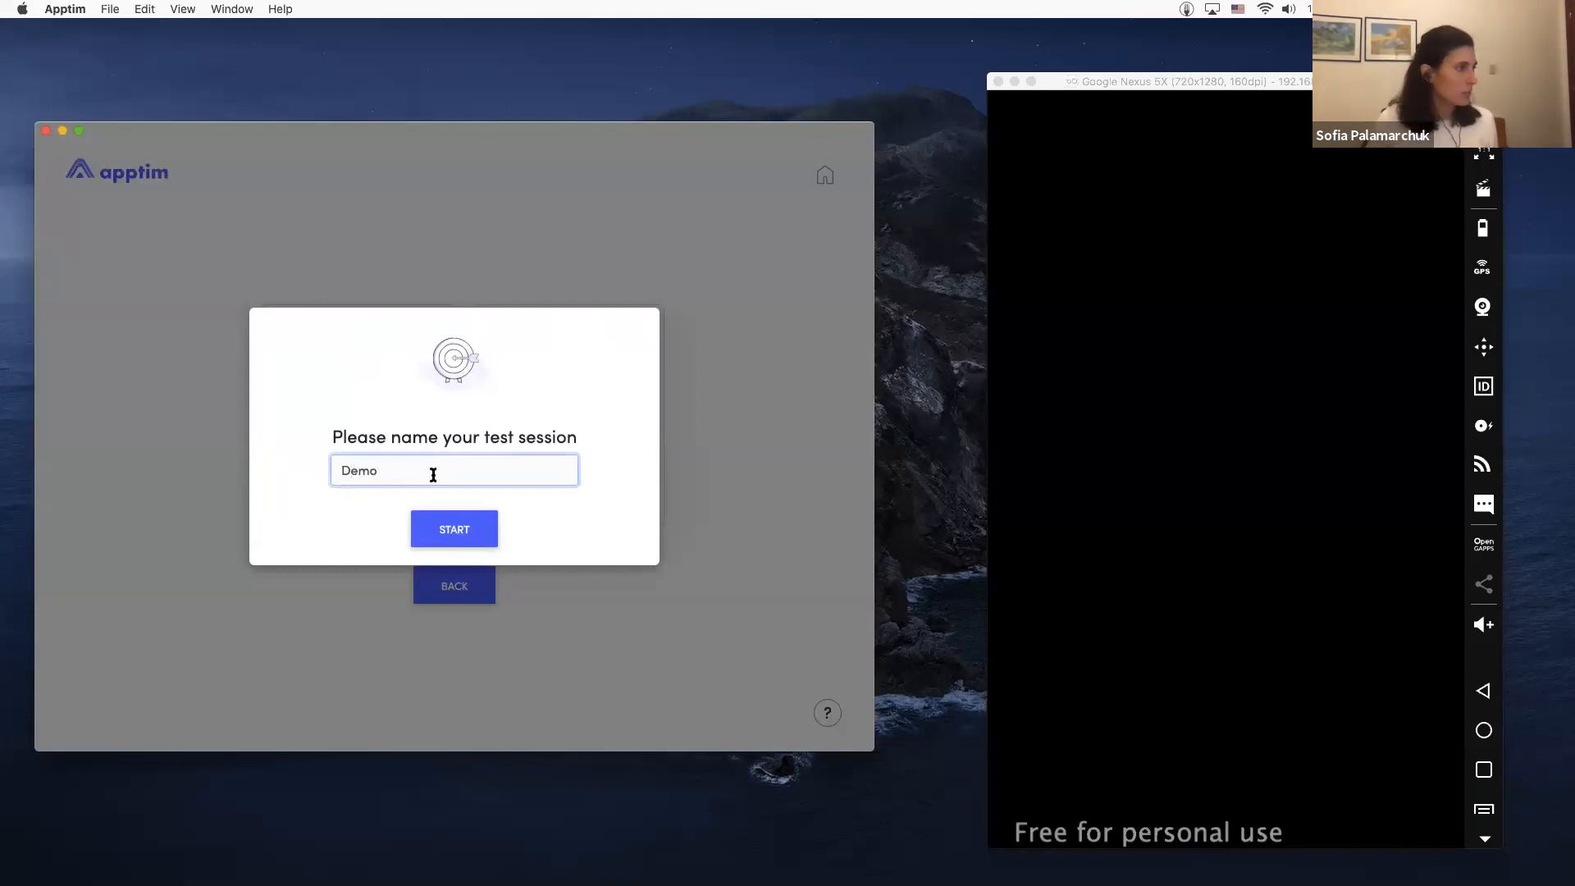
left_click(453, 530)
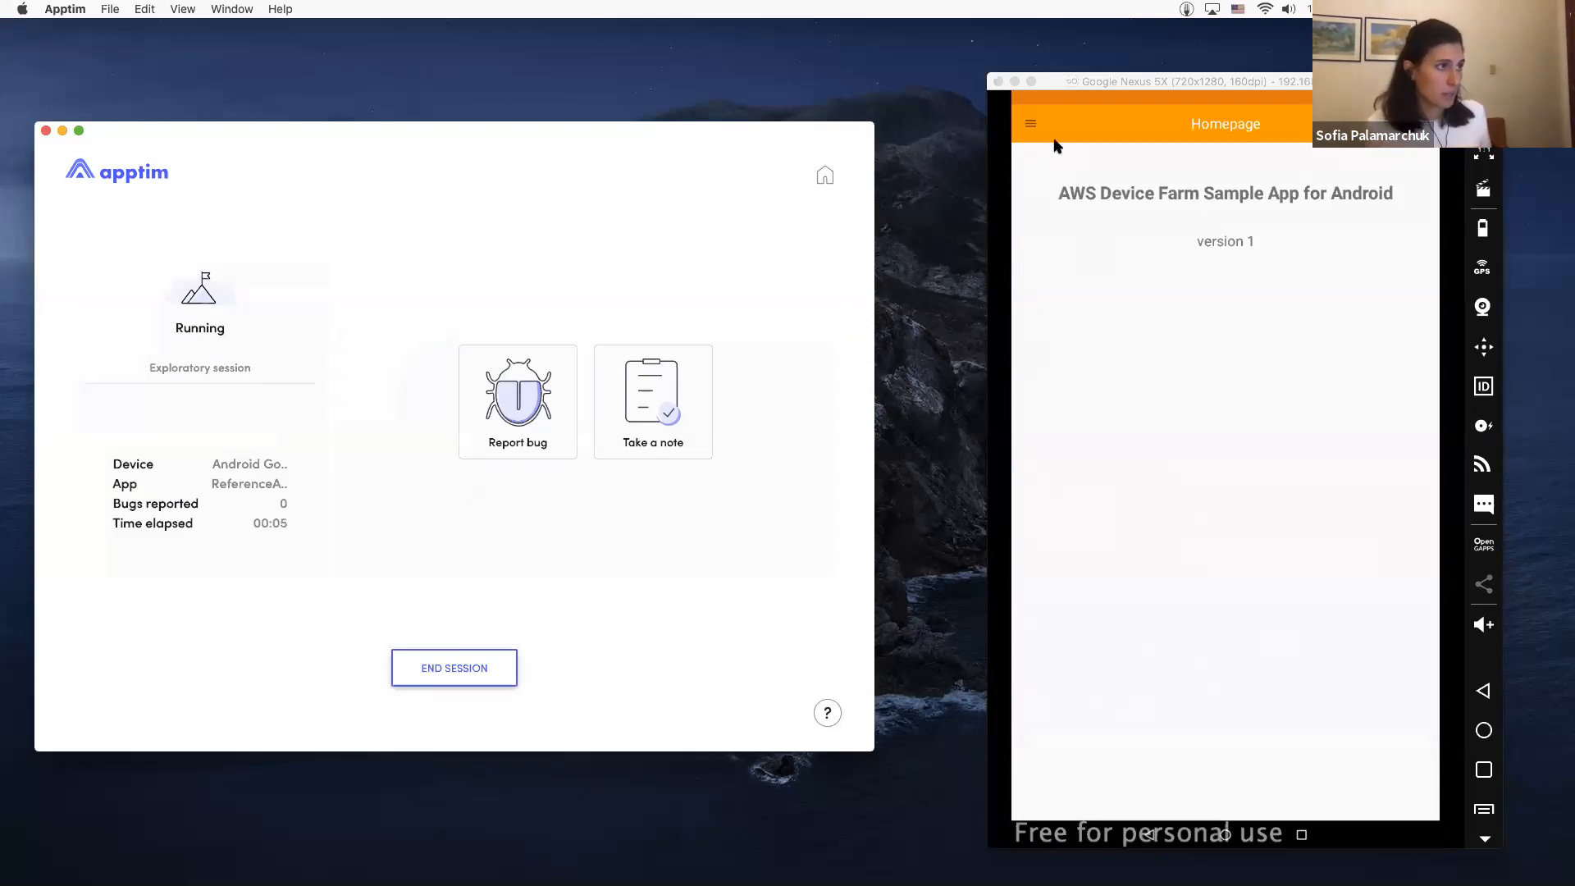
Step: Visit the Input Controls screen from the navigation drawer and enter 'test'
left_click(1031, 123)
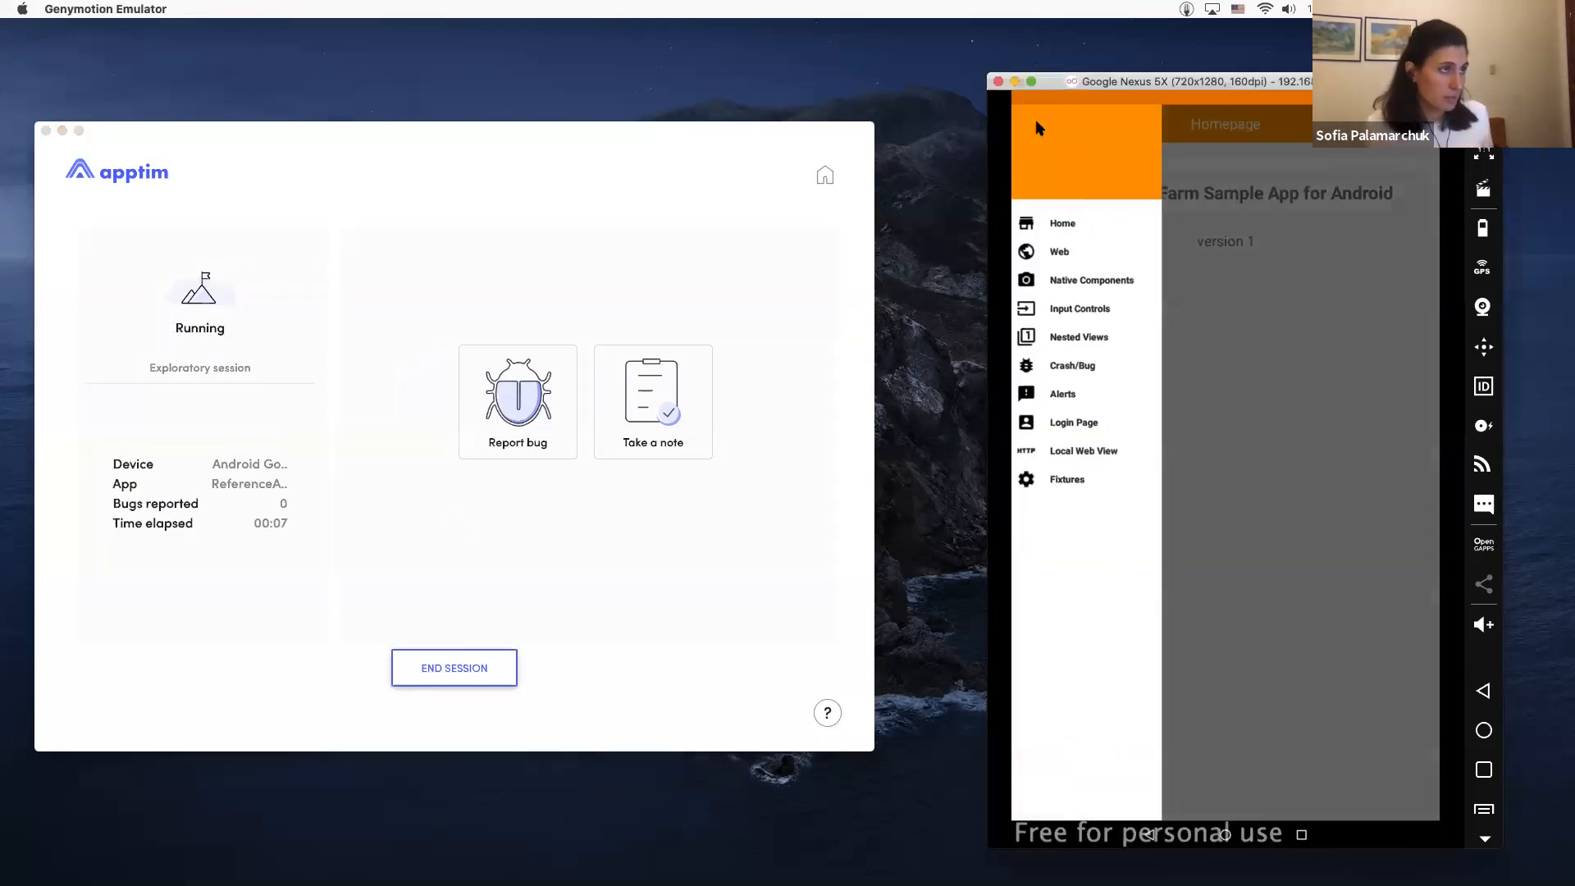
left_click(1080, 309)
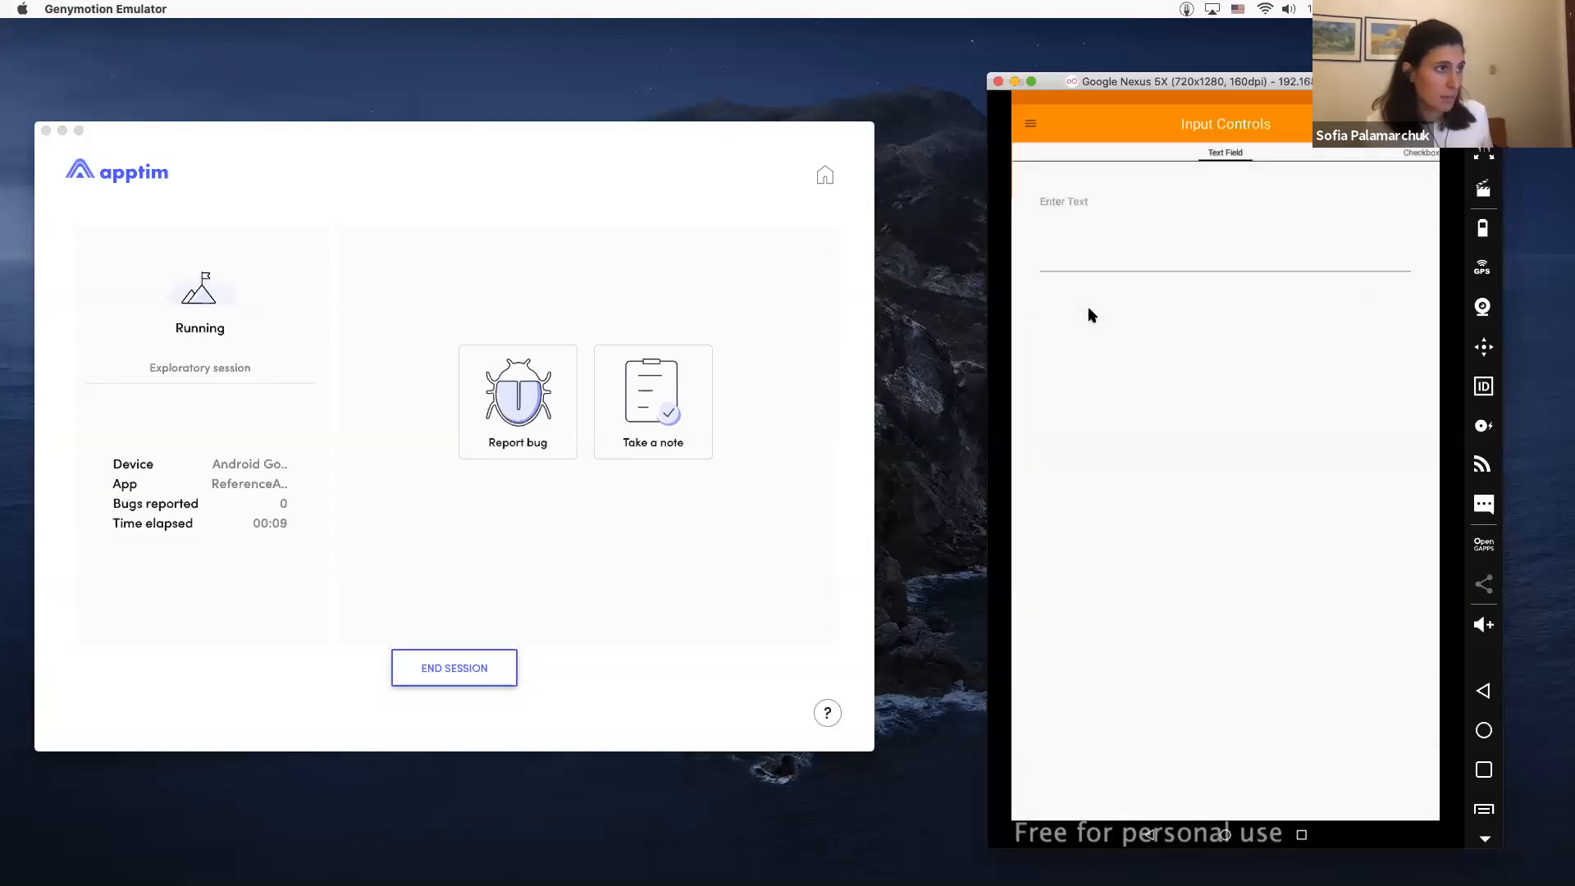
type("test")
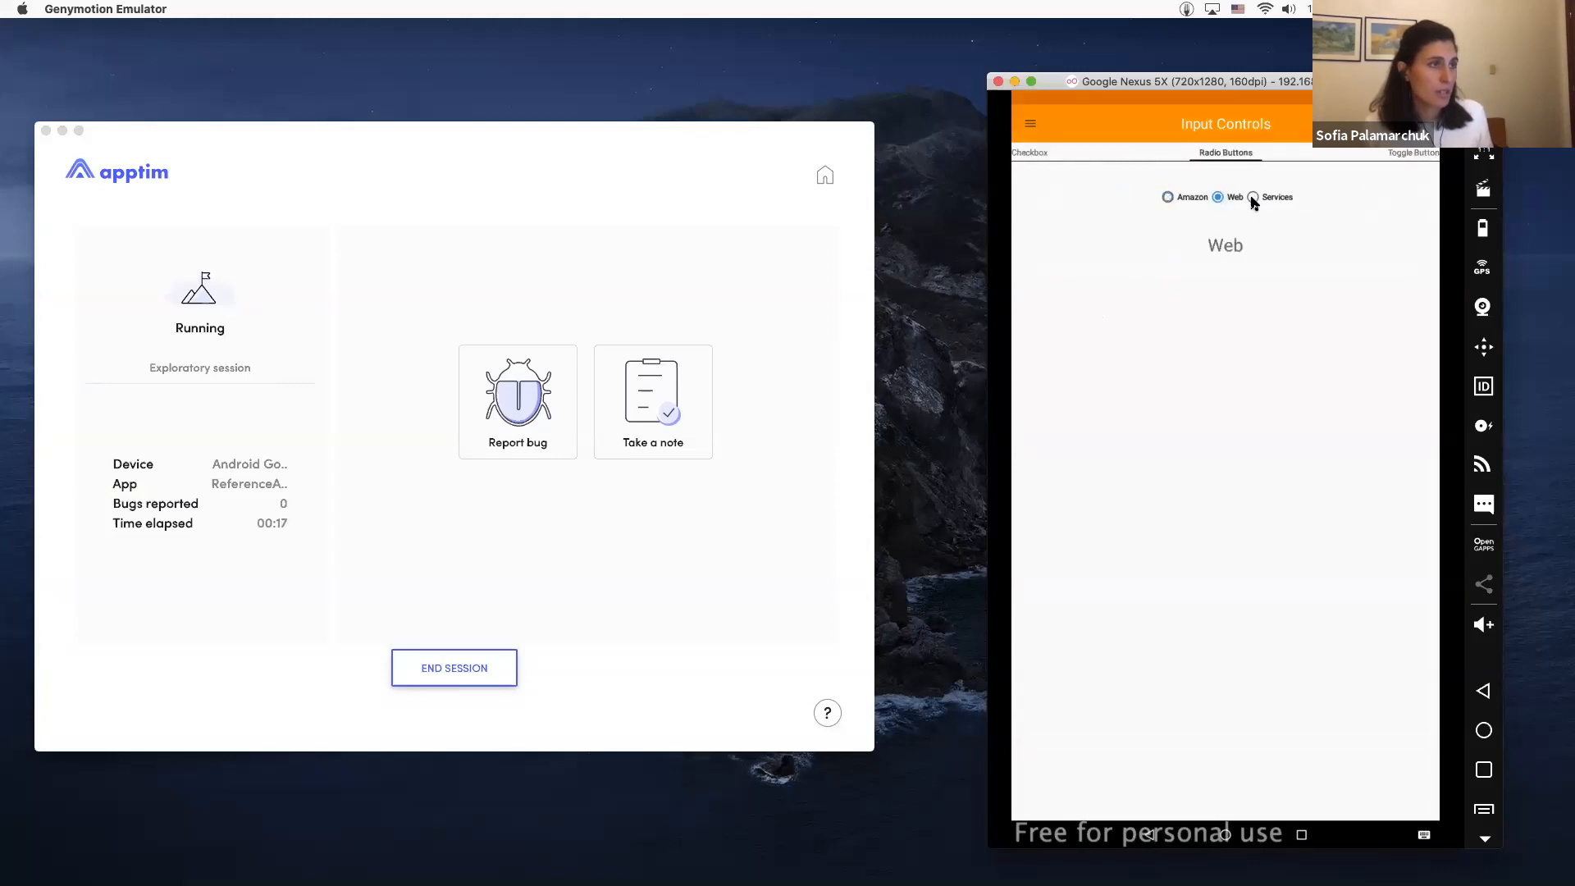
Step: Visit the Nested Views screen and move up into the first navigation level
left_click(1029, 123)
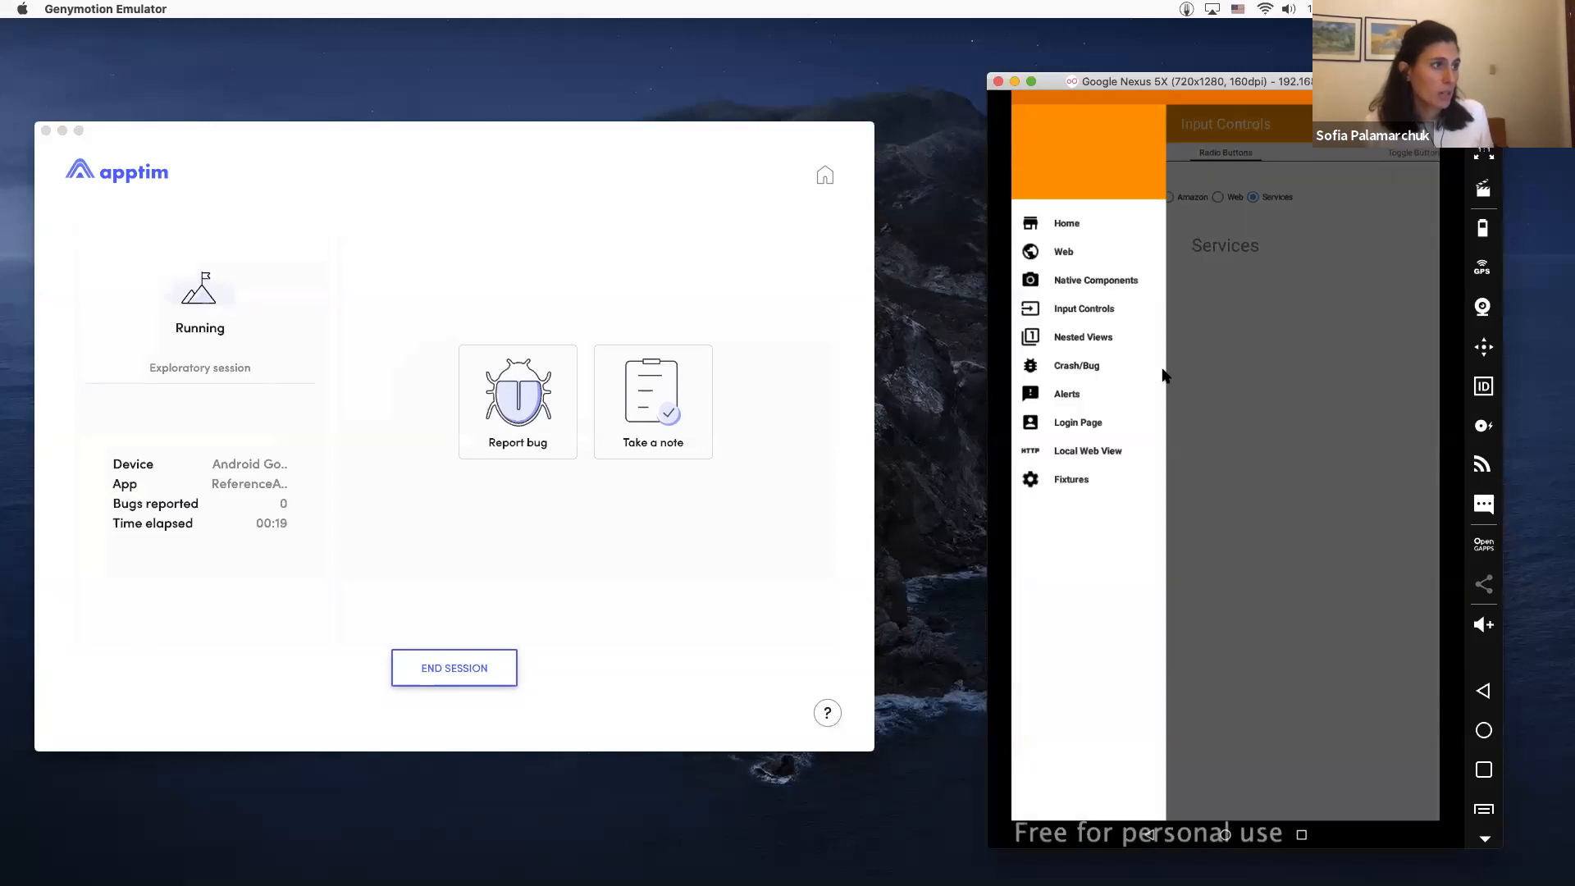
left_click(1083, 337)
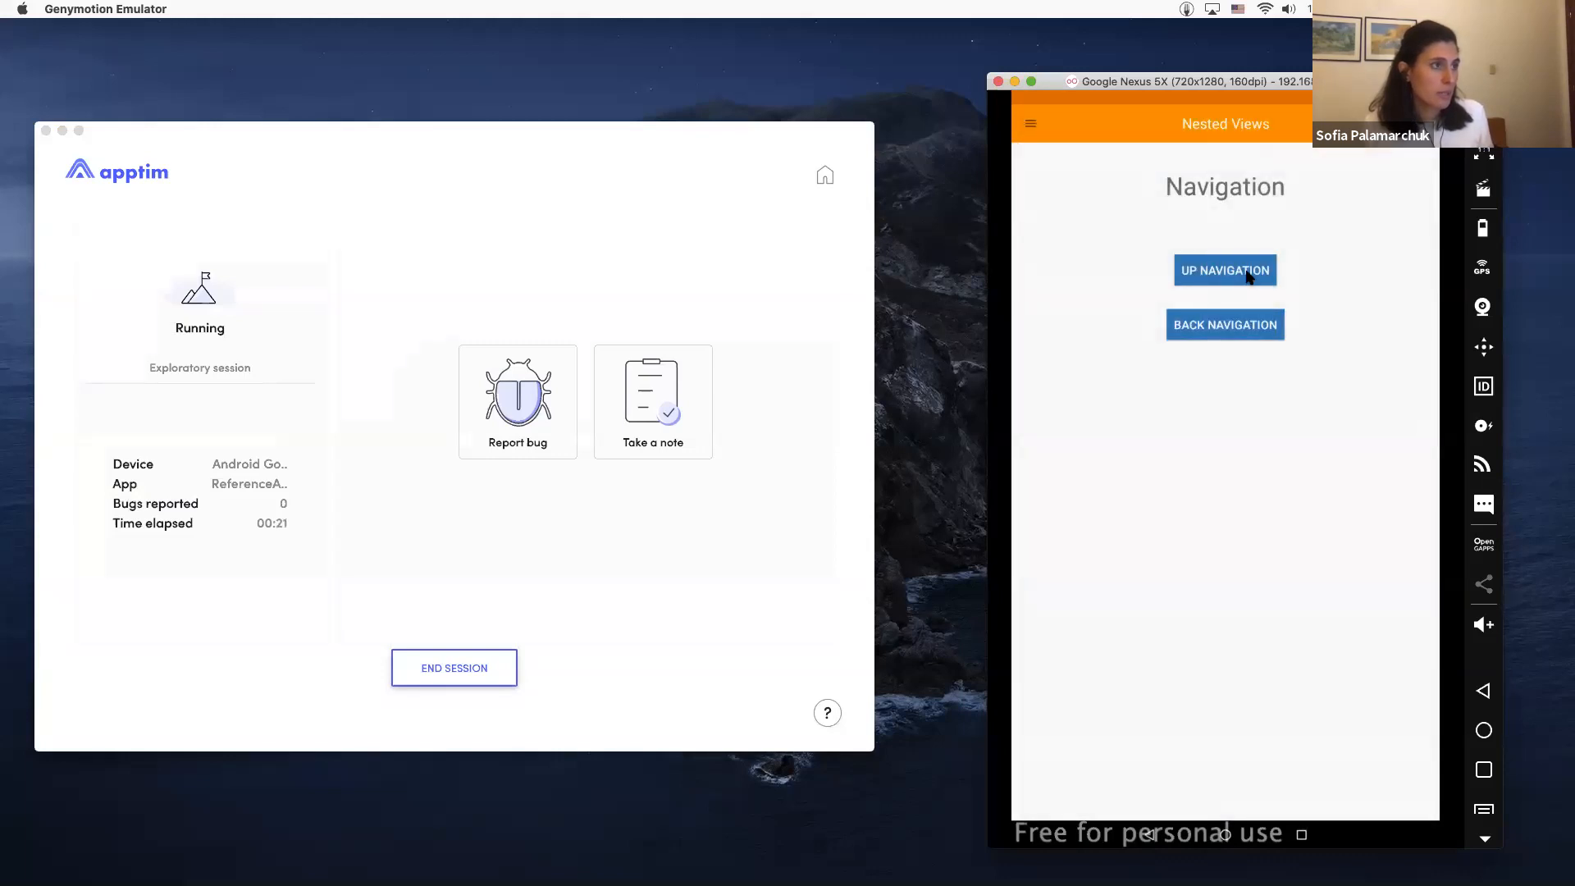
left_click(1225, 271)
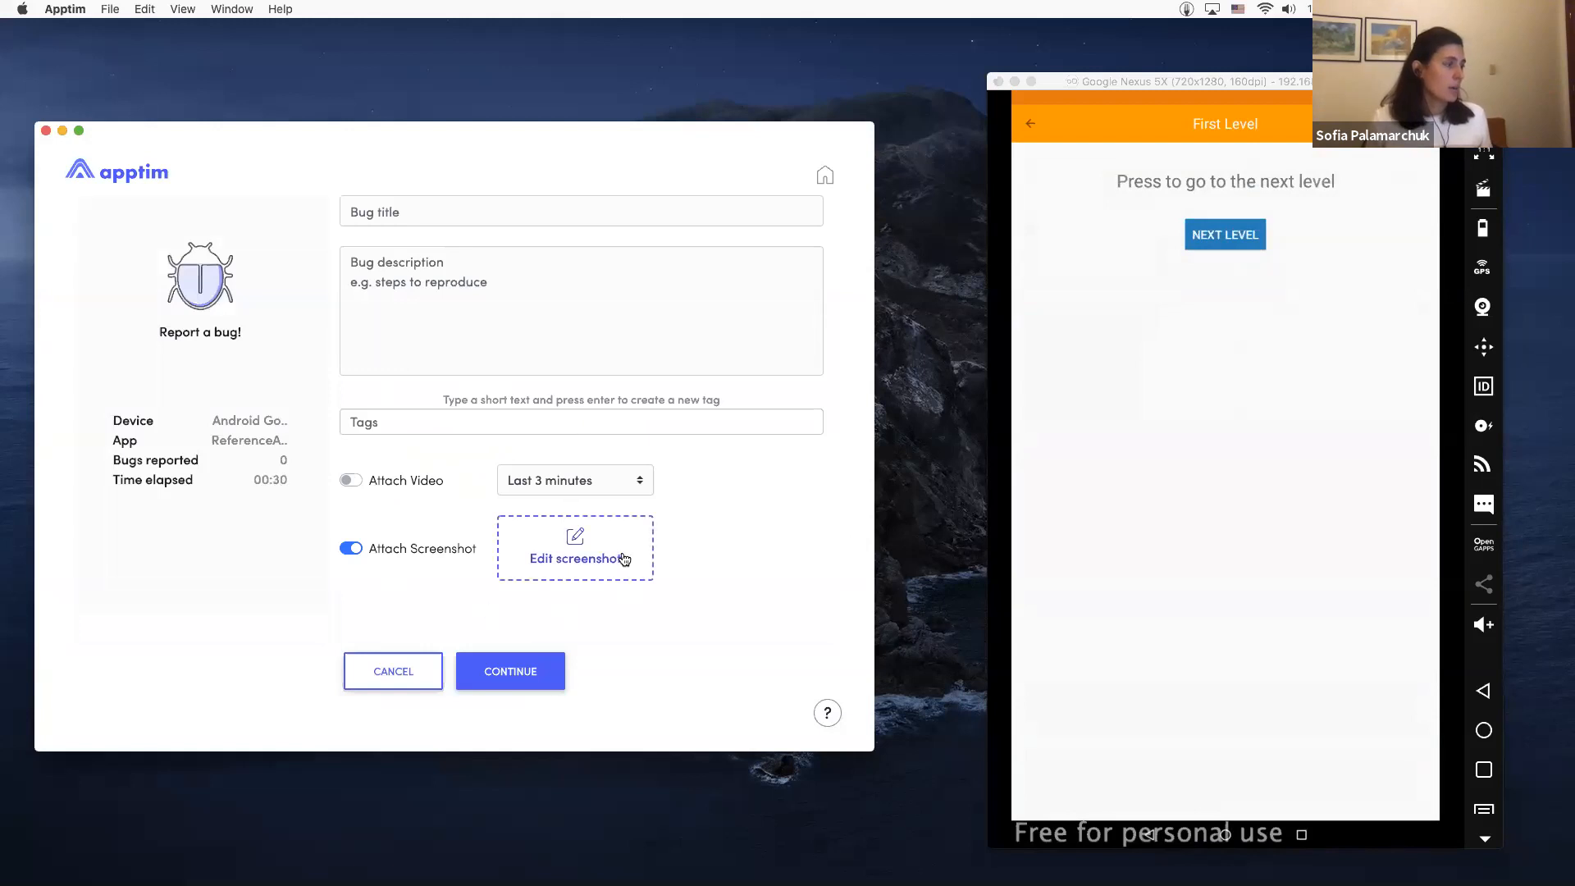
Step: Keep the screenshot, title the bug 'Demo bug' with 'Step to repro' description, and submit it
left_click(574, 558)
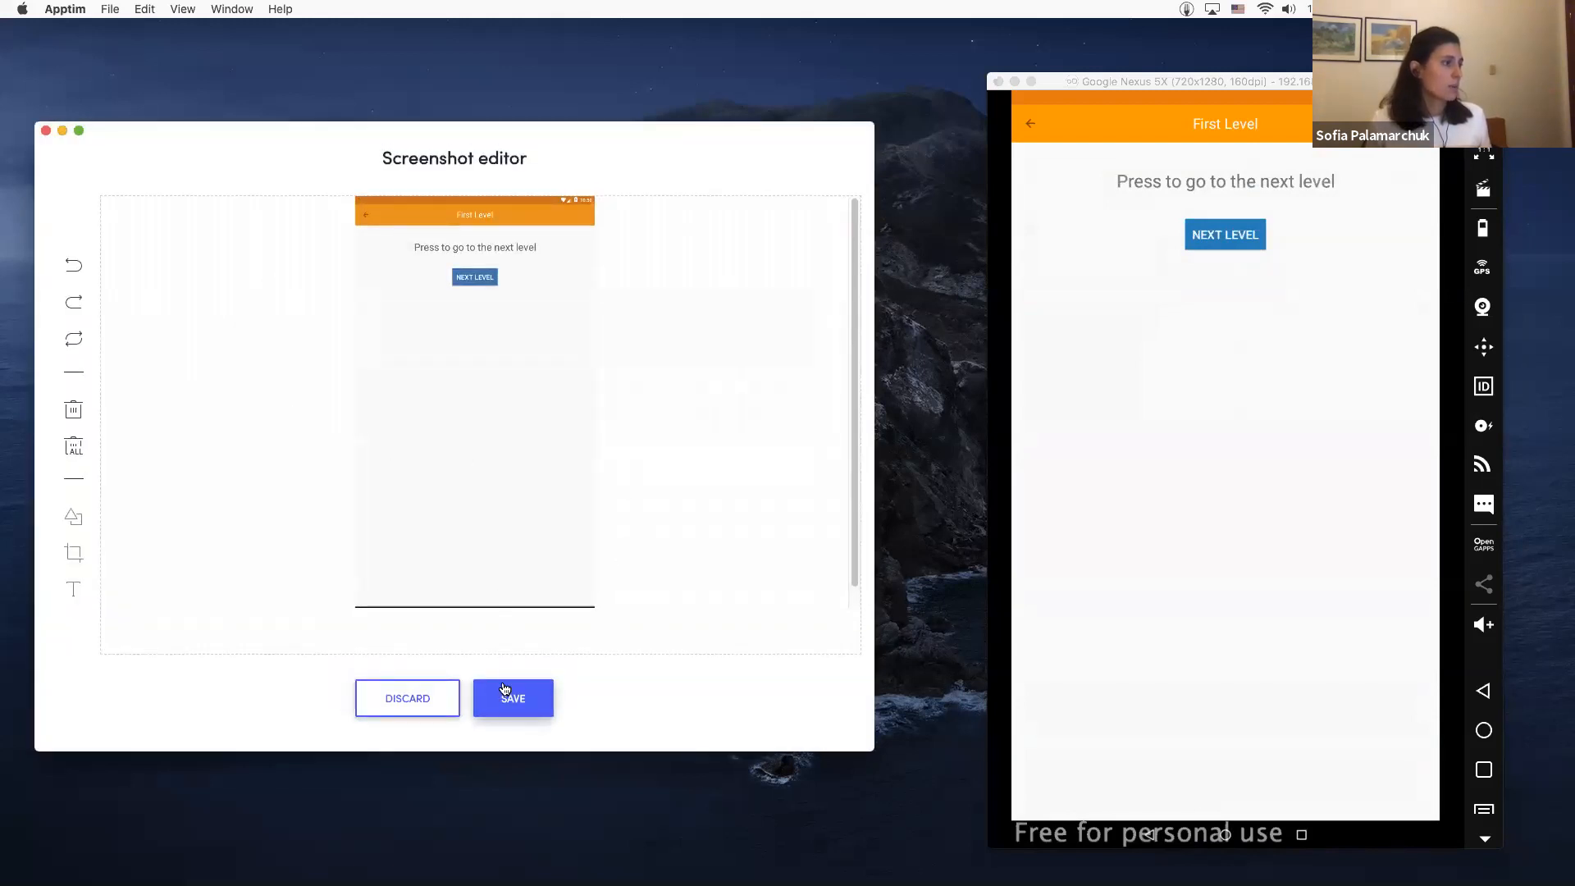
left_click(512, 699)
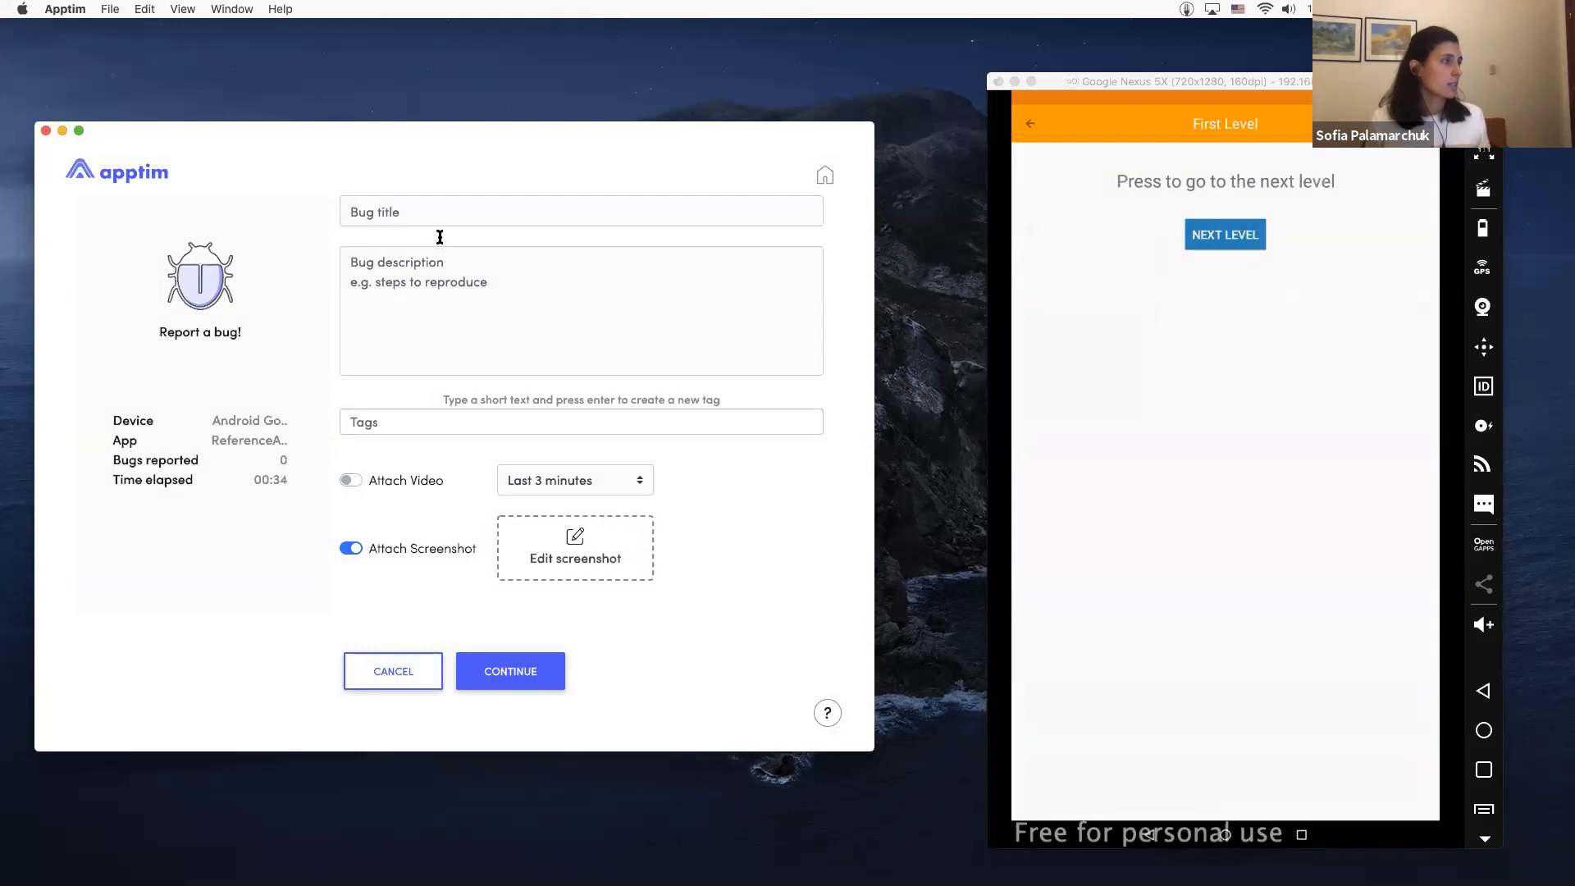
left_click(580, 211)
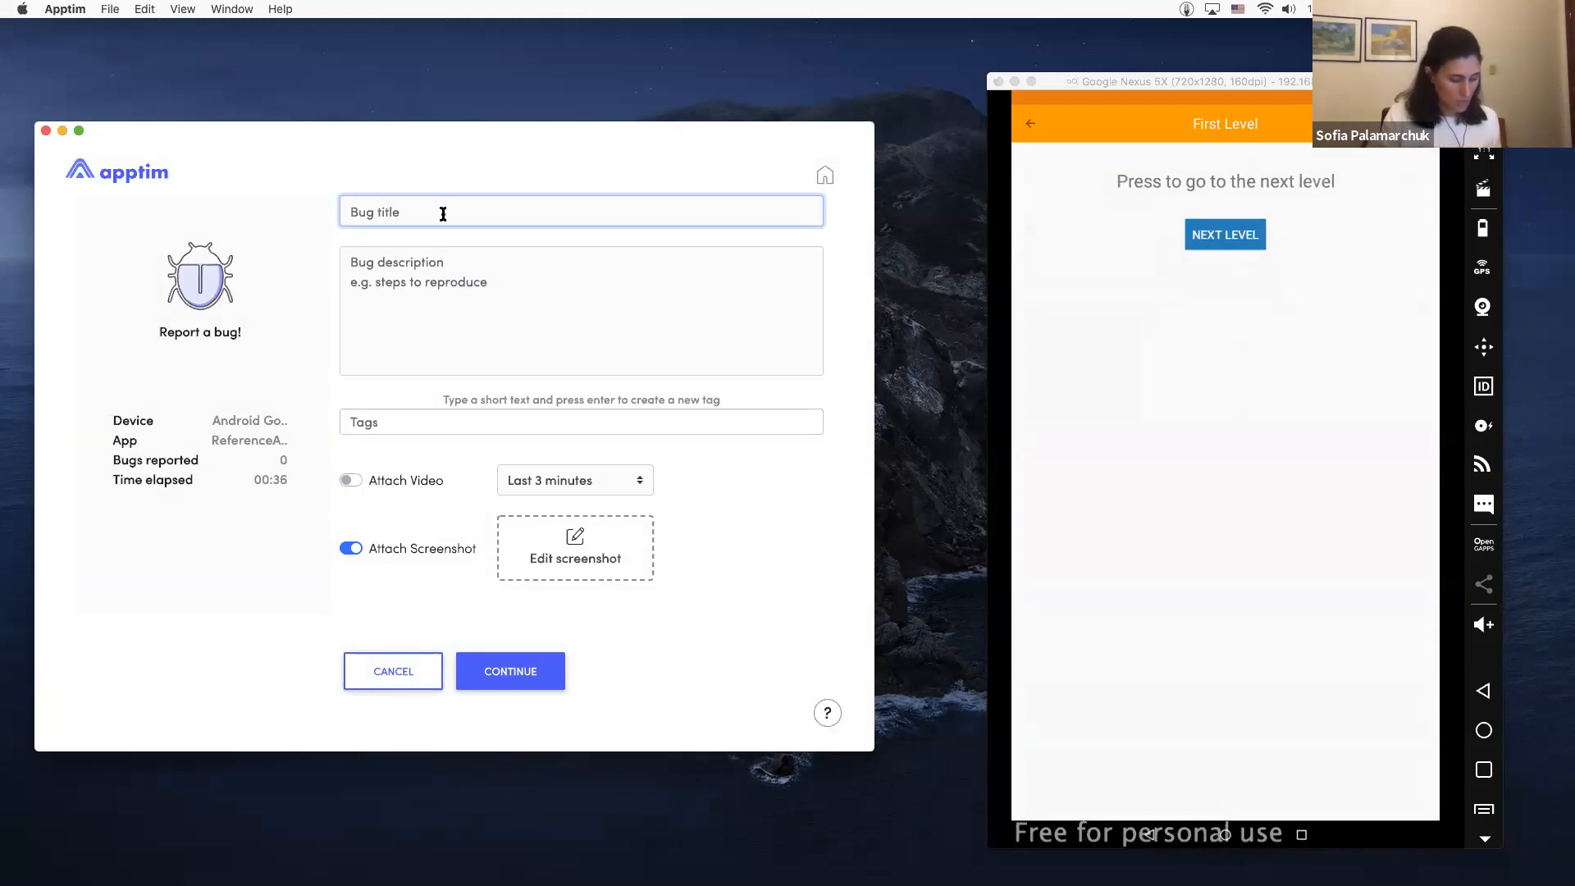
type("Demo bug")
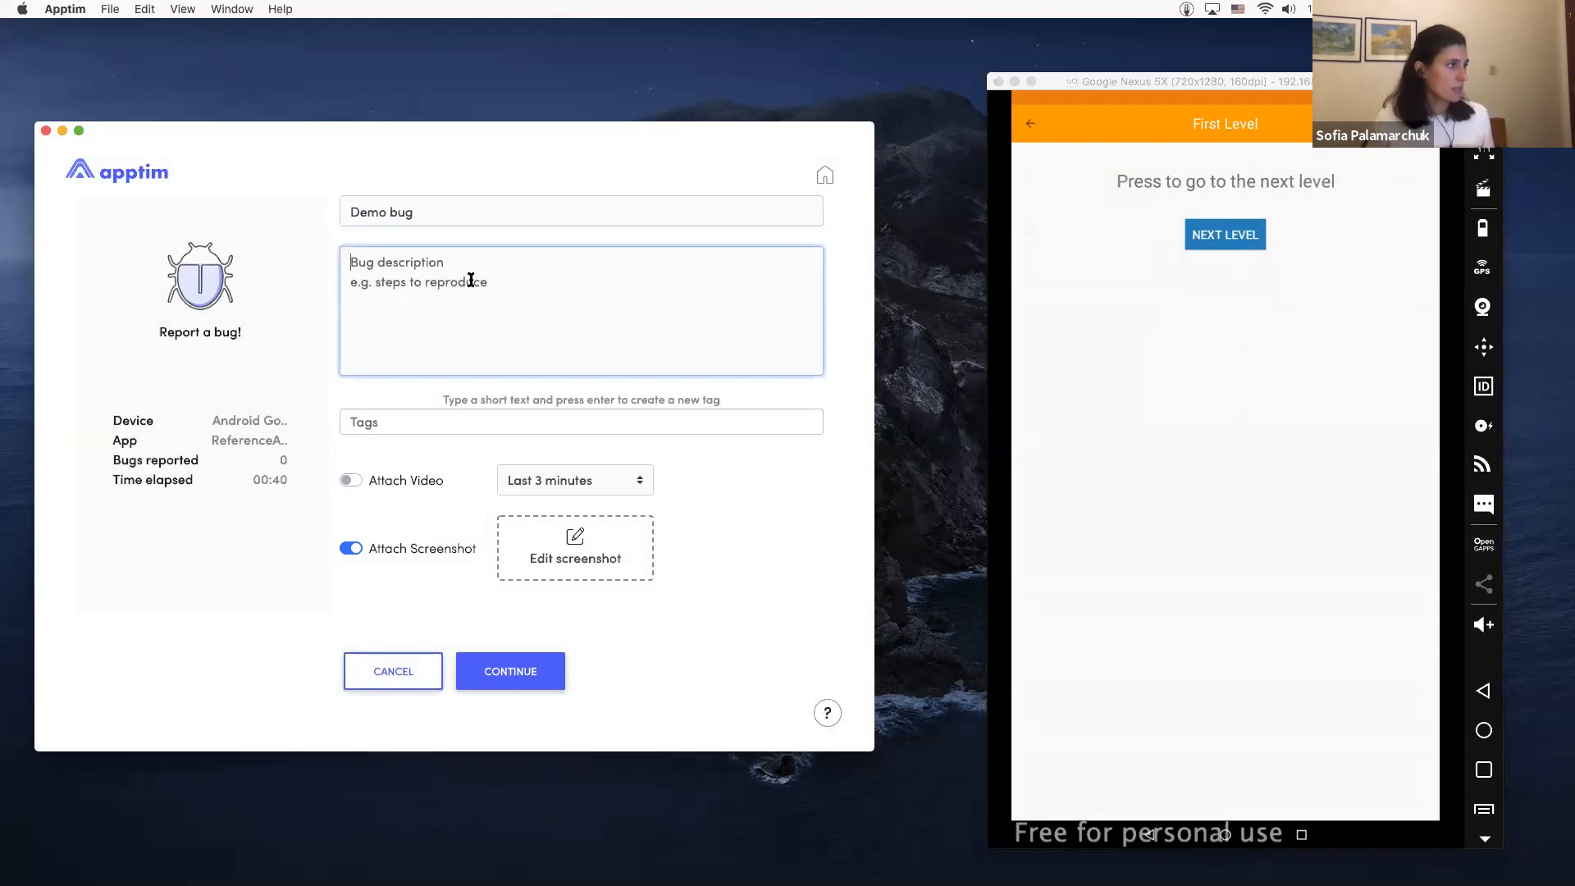
type("Step to reproduce")
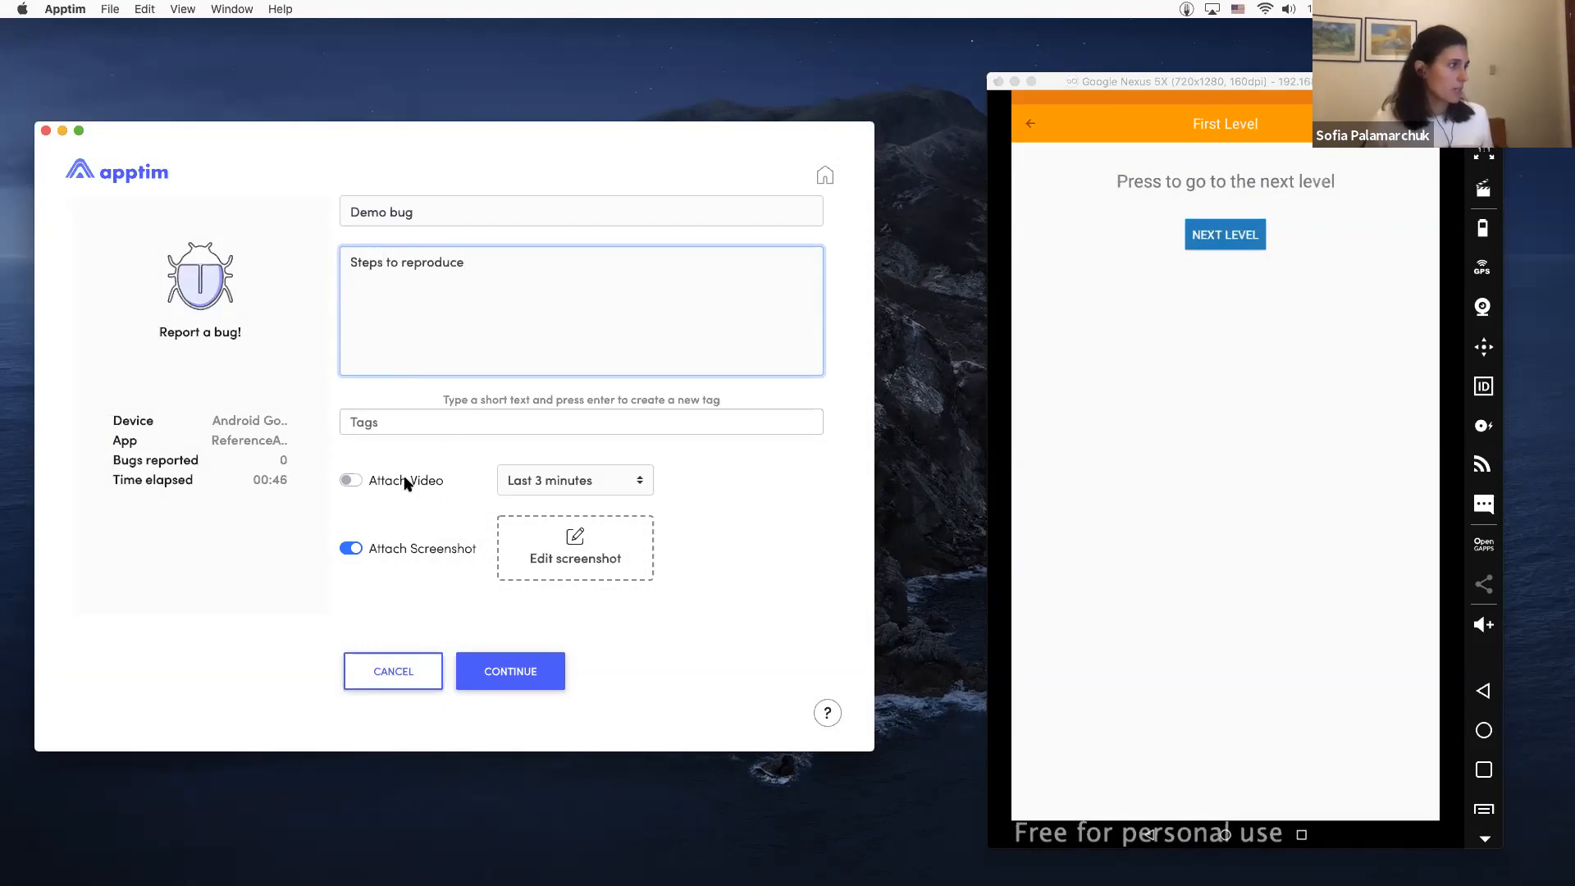
left_click(509, 671)
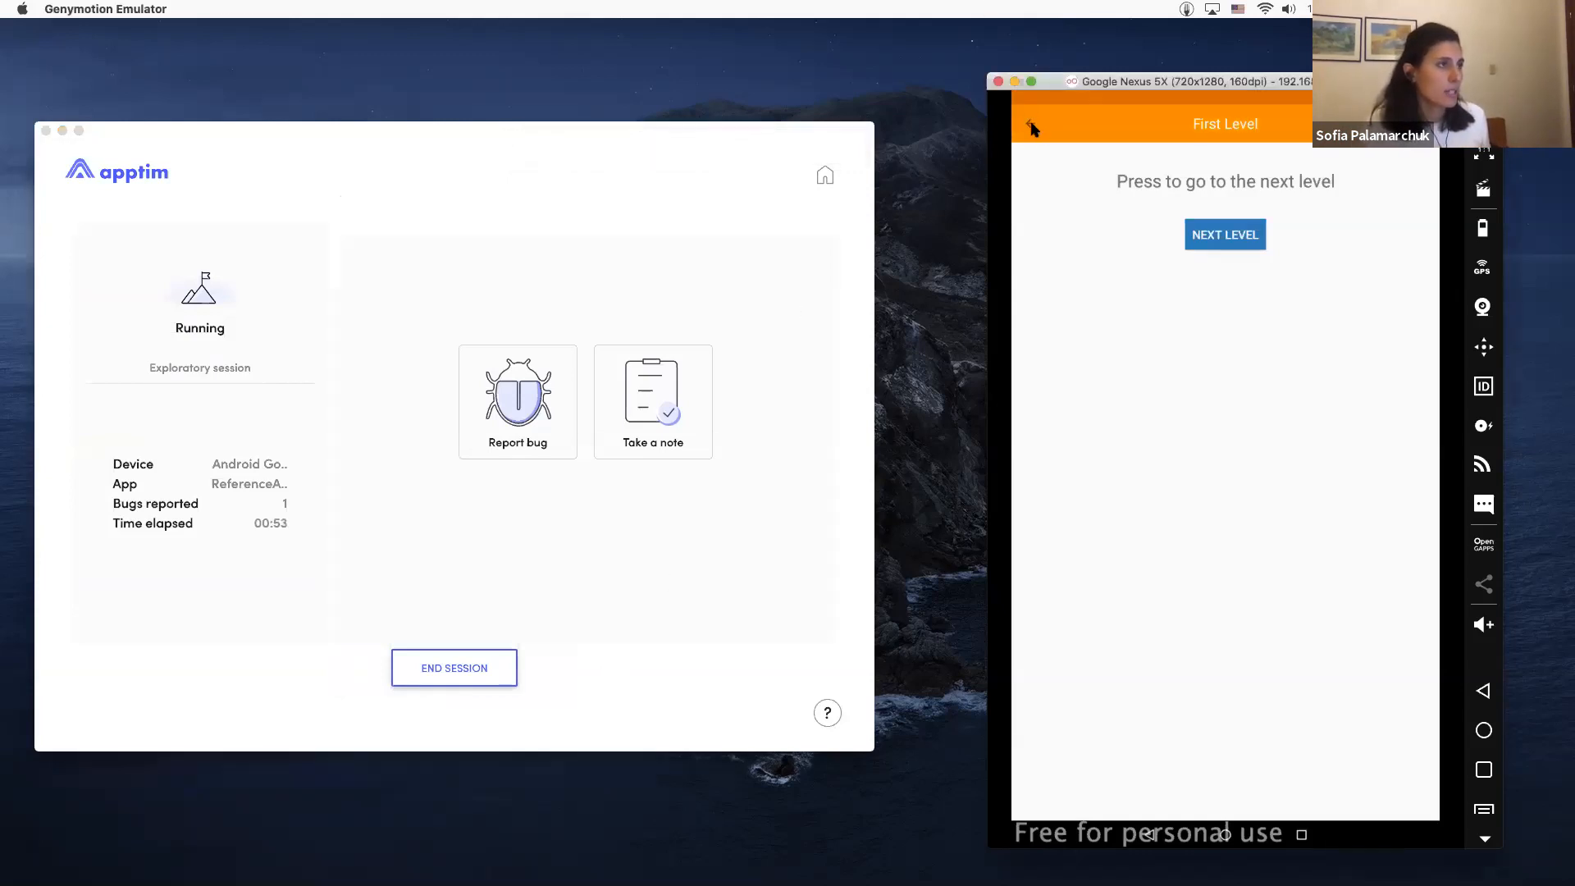
Step: Return to Navigation, crash the app via the Crash/Bug simulator, and begin ending the session
left_click(1224, 234)
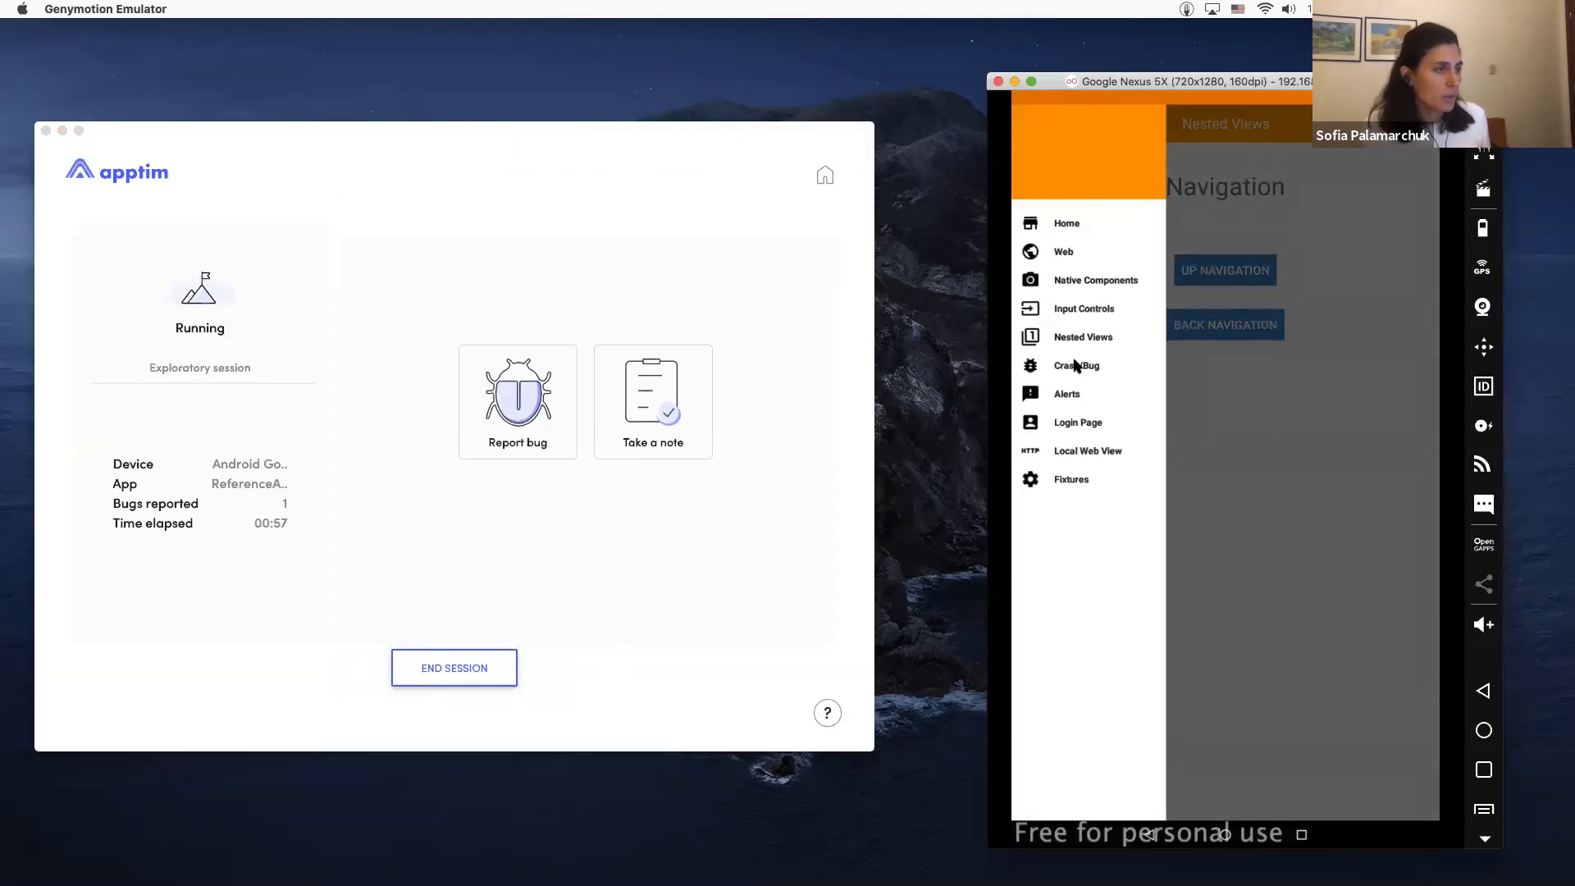
left_click(1075, 365)
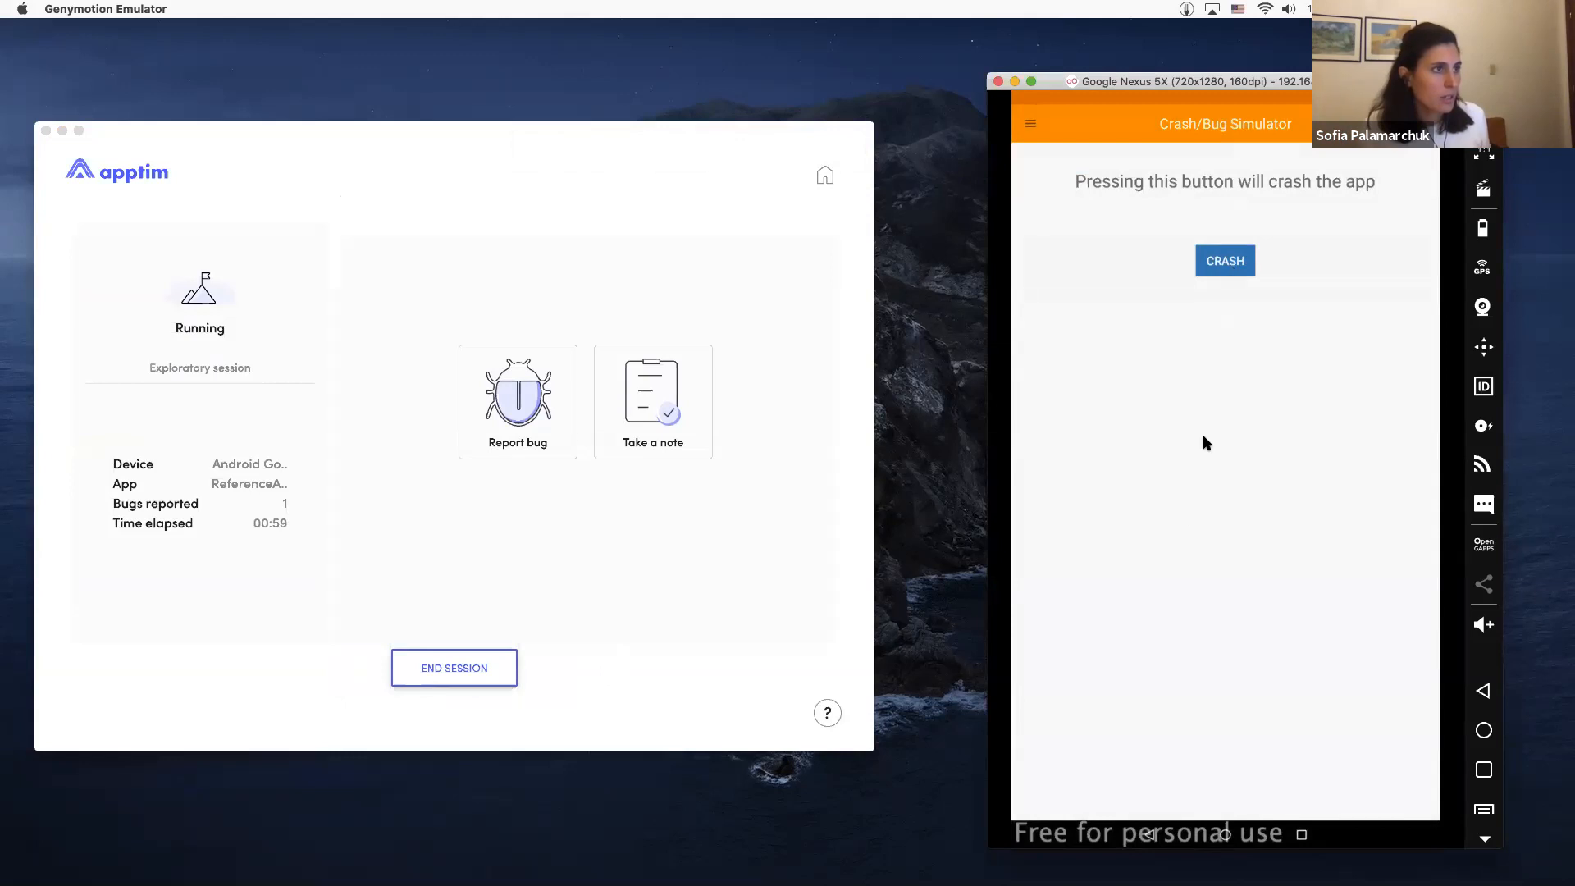
left_click(1224, 261)
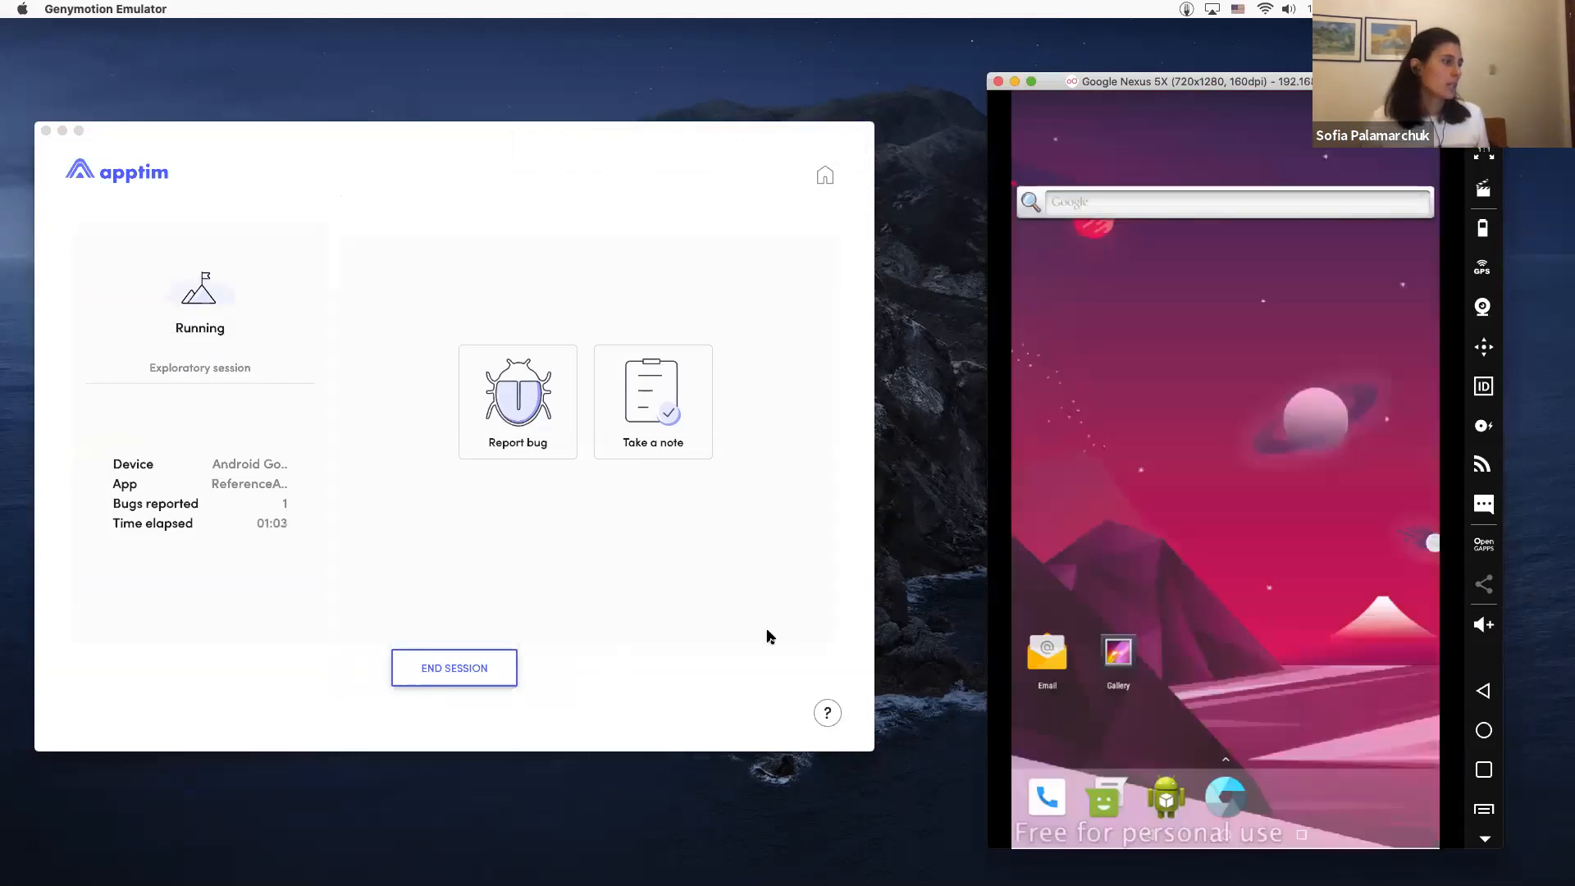
left_click(453, 667)
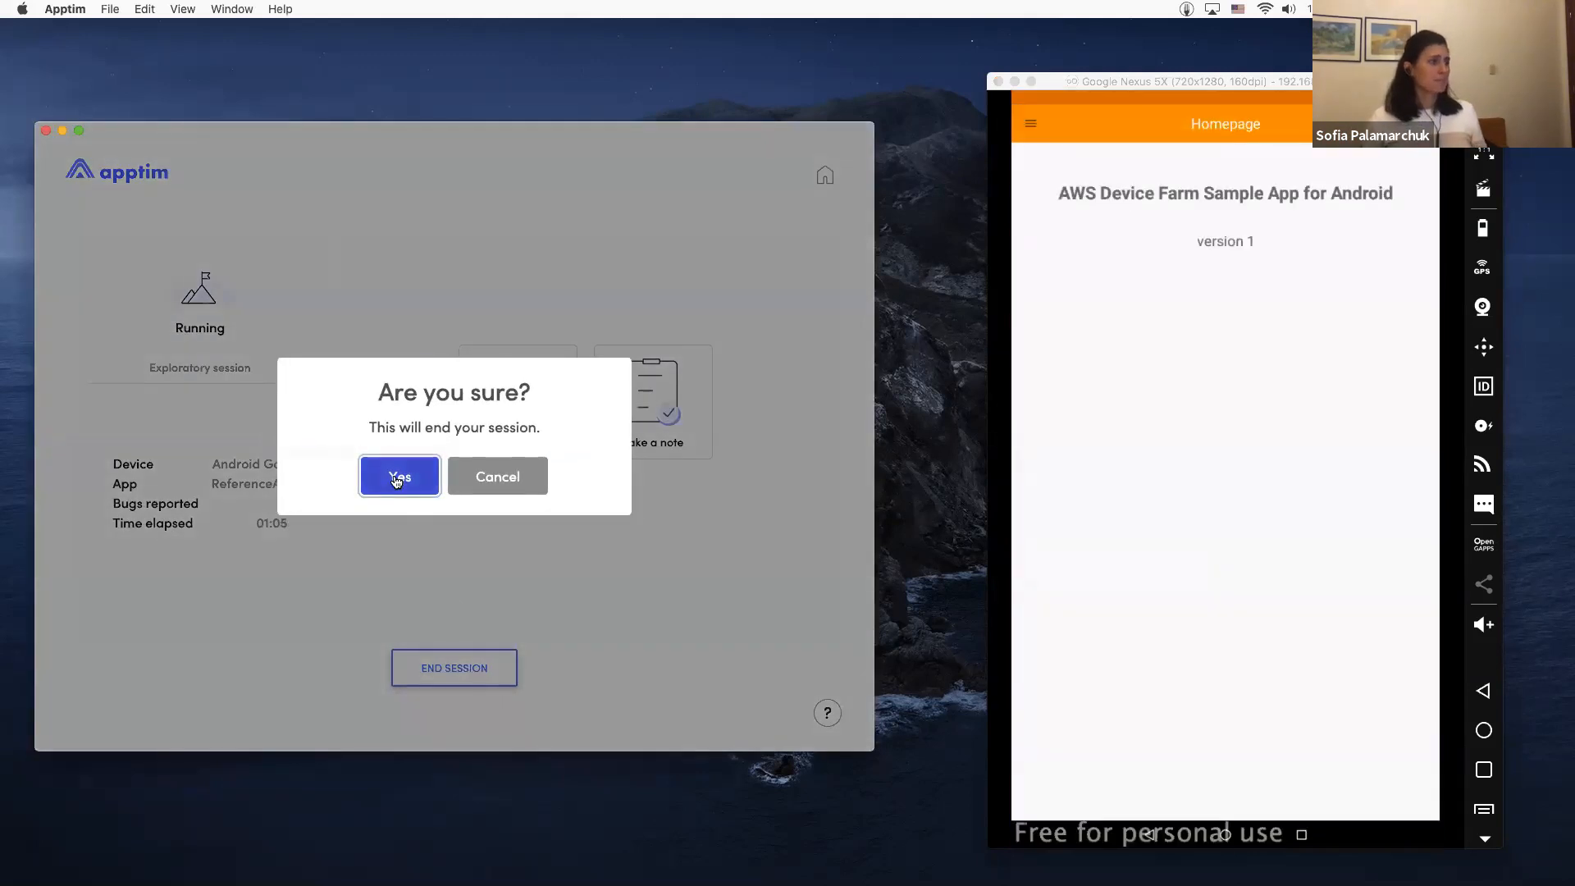
Step: Confirm ending the session to reach its review showing 1 bug
left_click(399, 476)
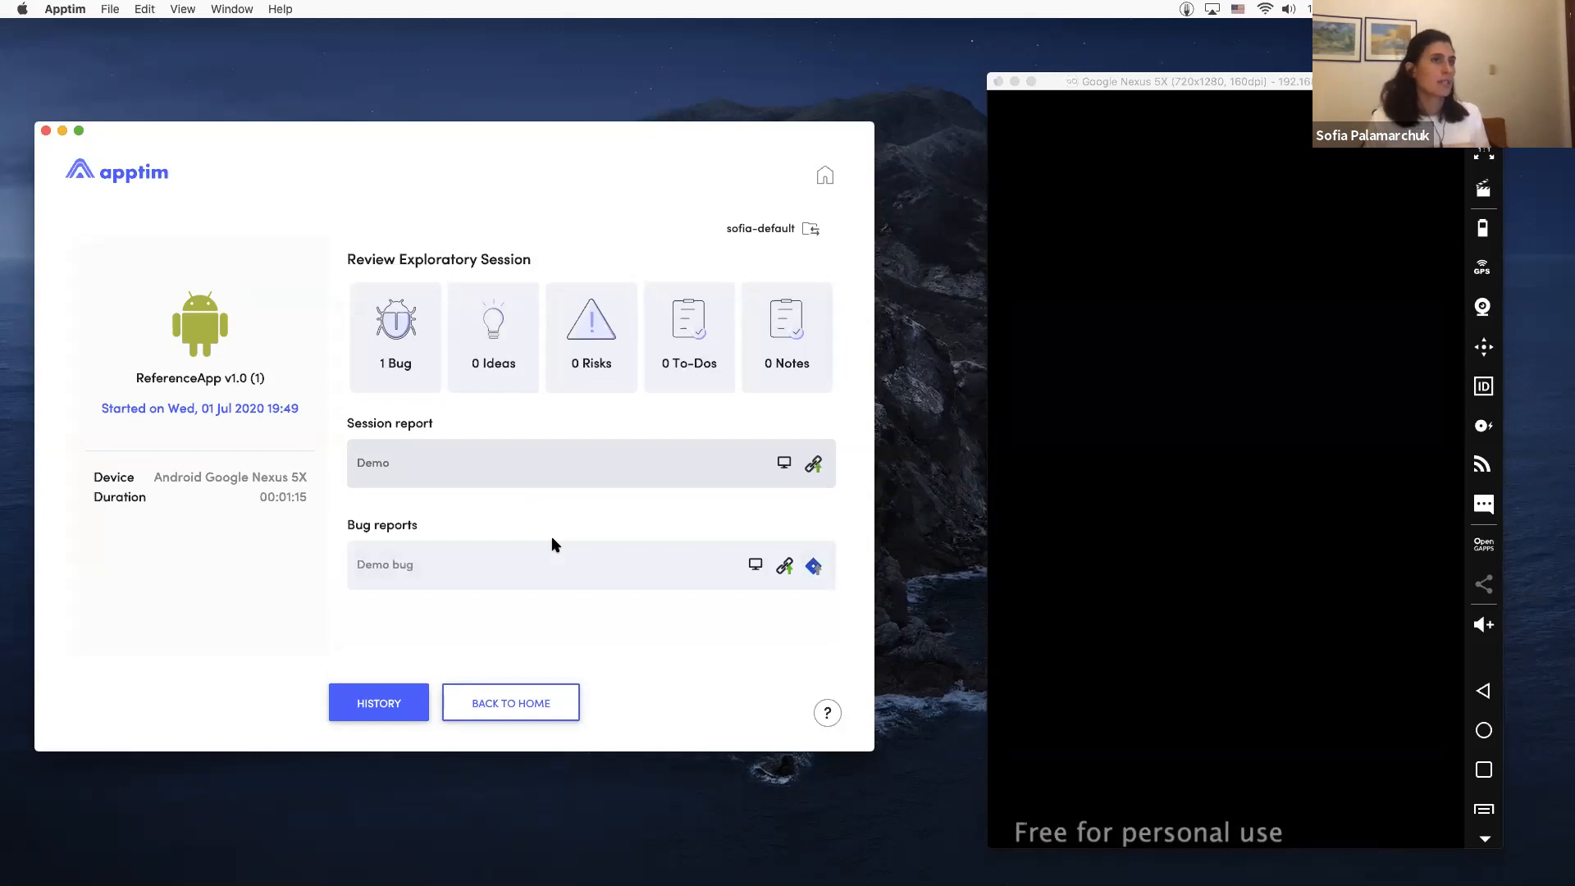
mouse_move(744, 508)
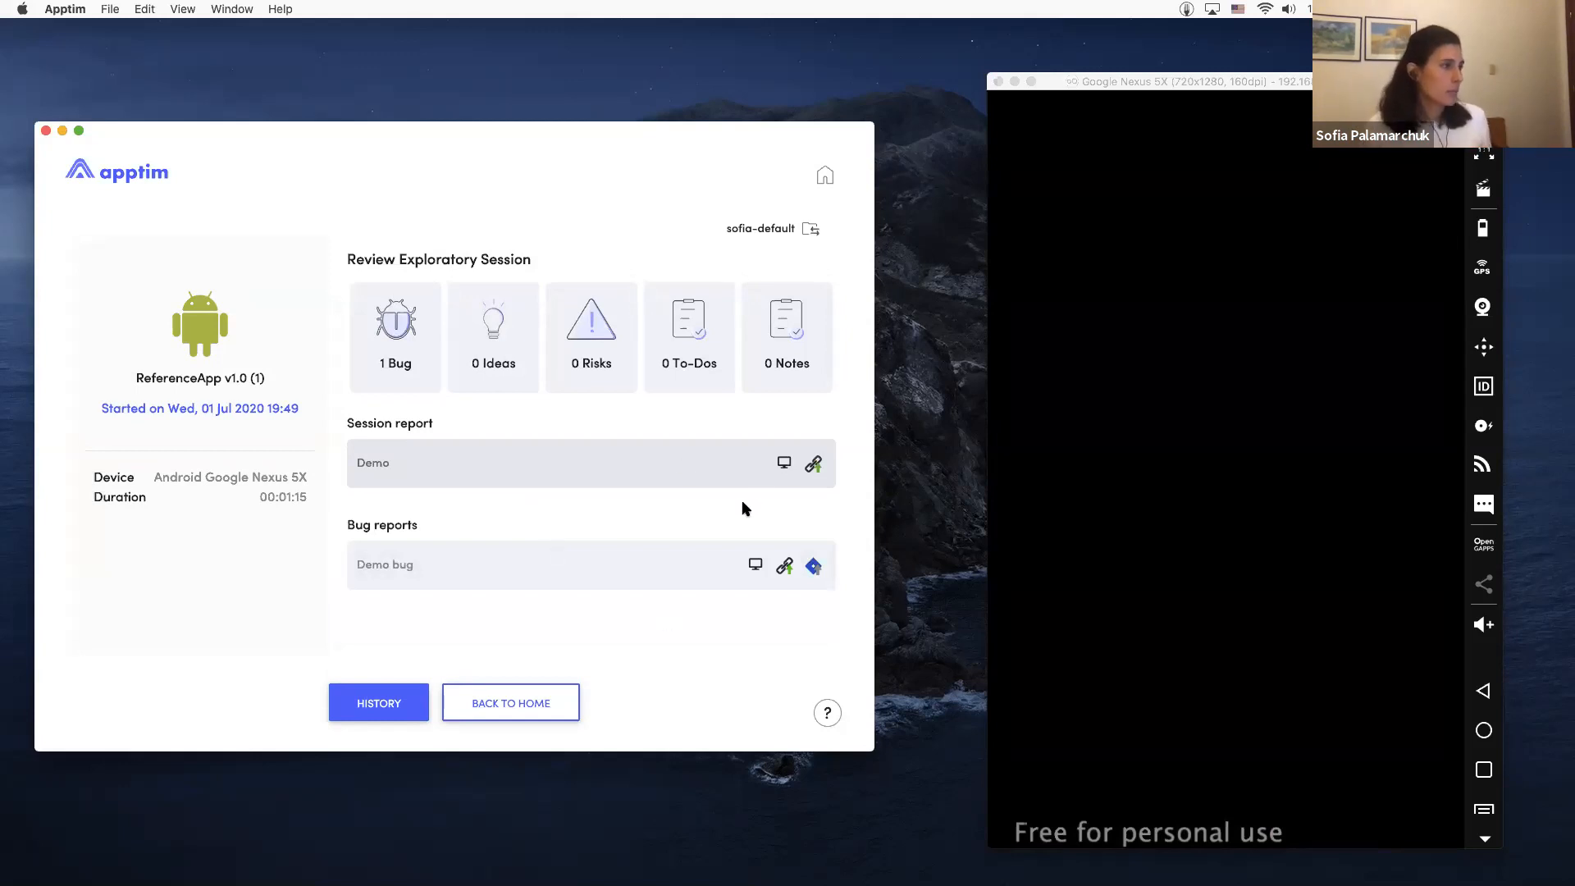
mouse_move(785, 463)
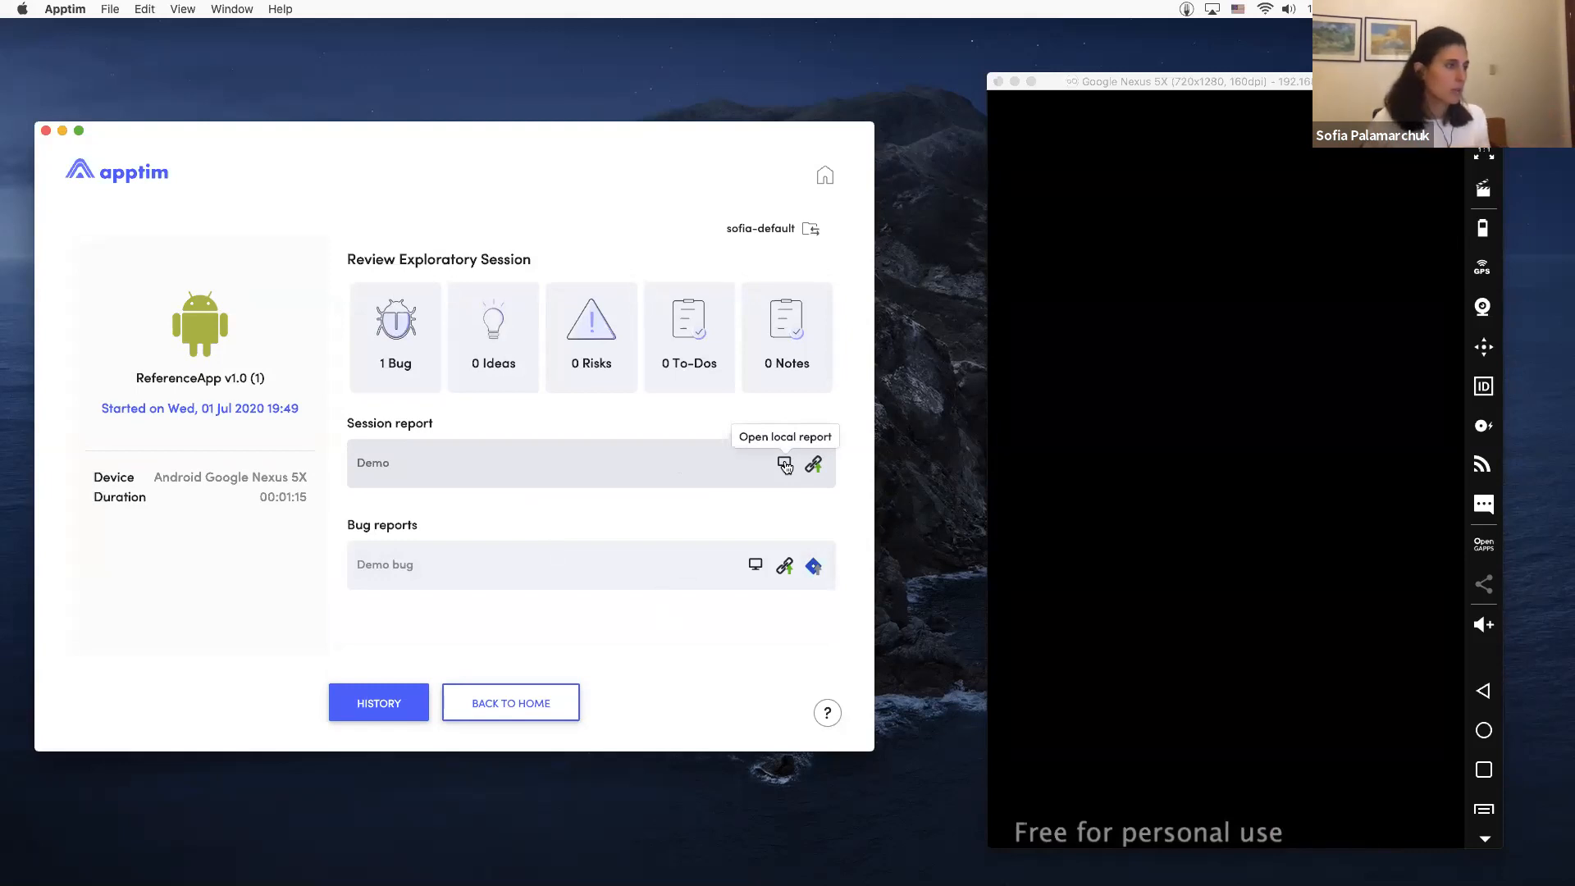
mouse_move(764, 519)
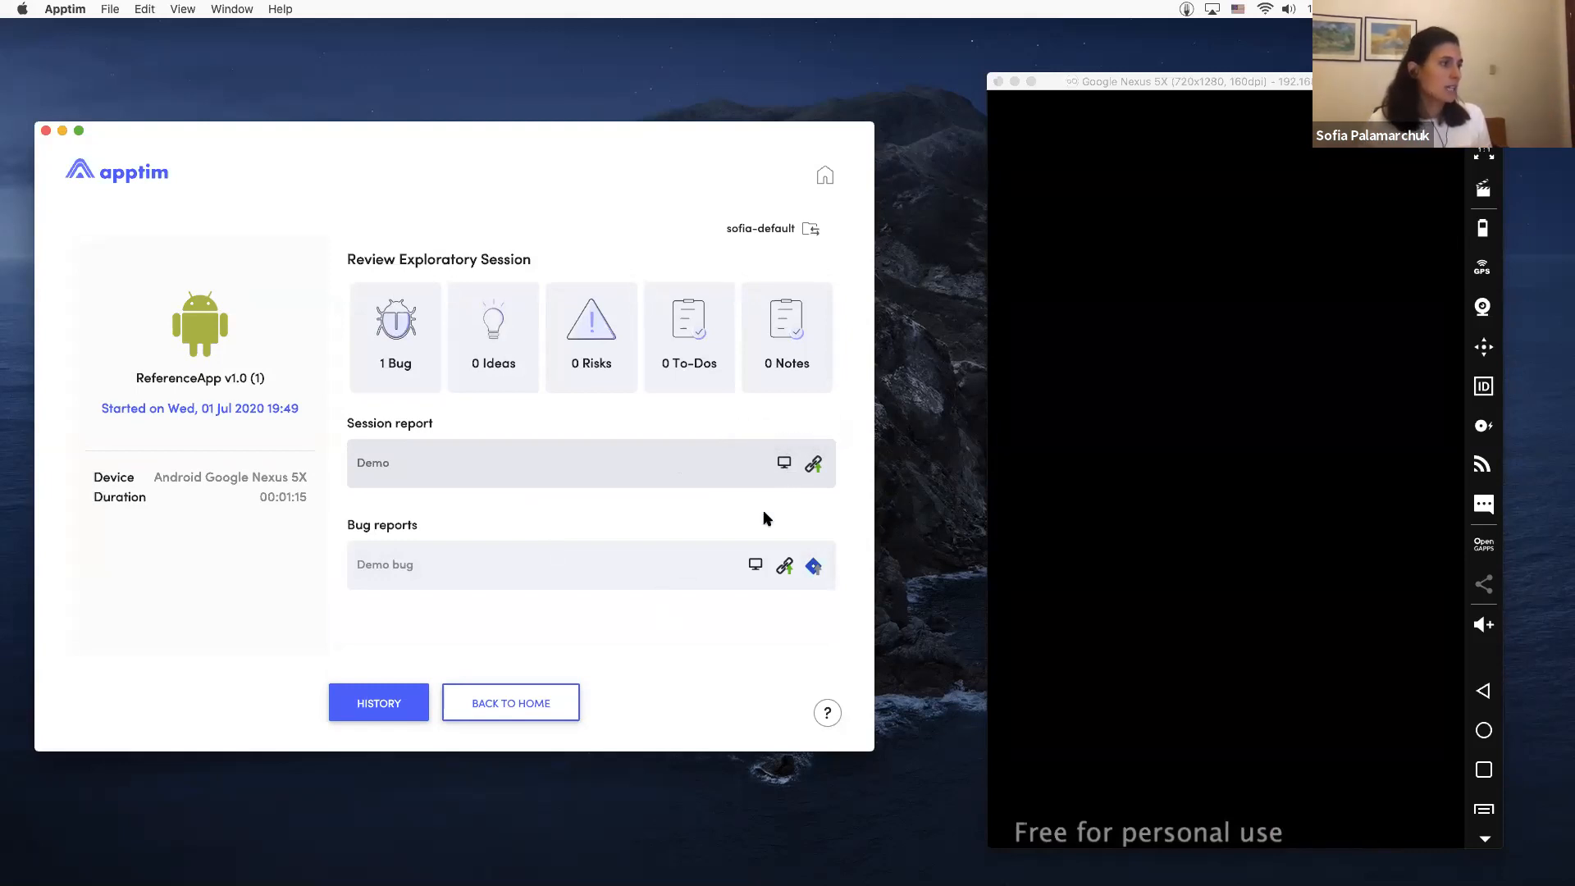
mouse_move(767, 566)
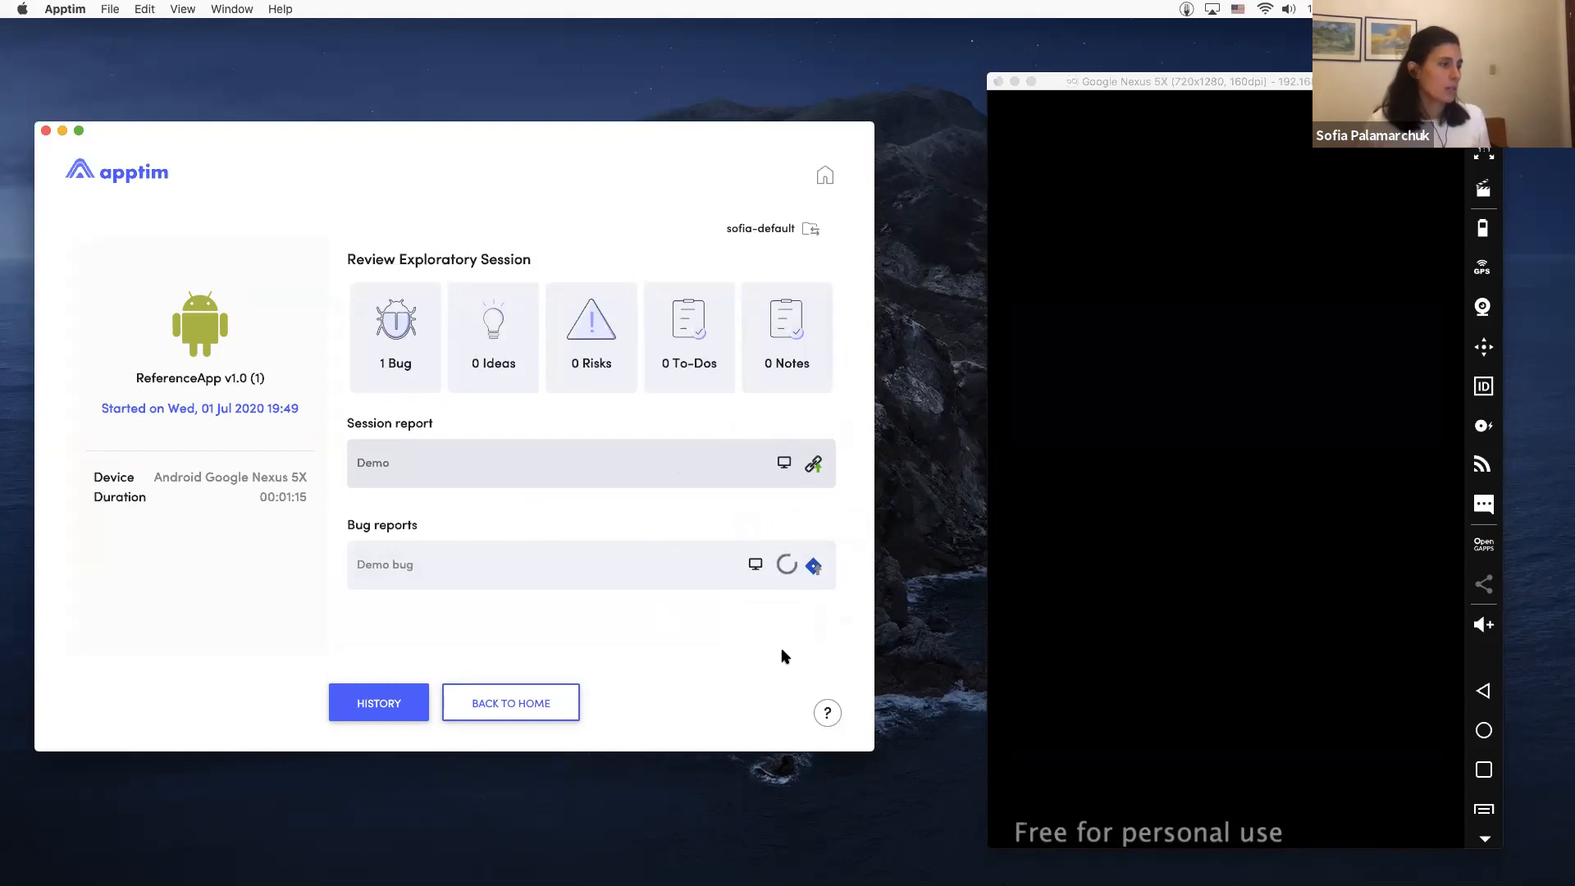
mouse_move(785, 463)
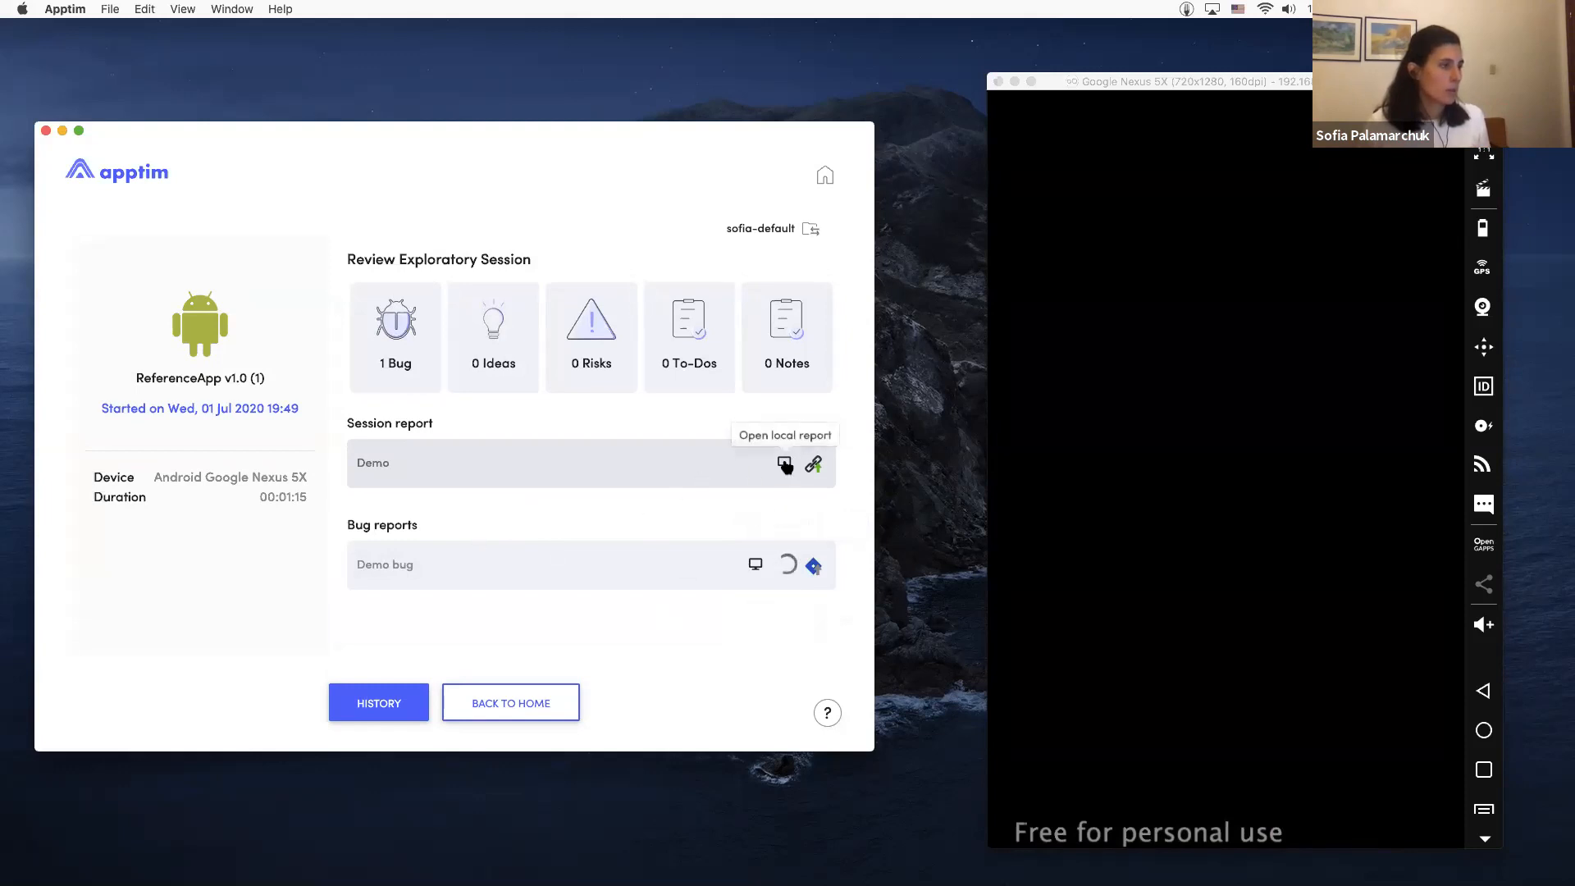
Step: Open the Demo session's local report and scroll its Summary from Issues down to the session video
left_click(784, 464)
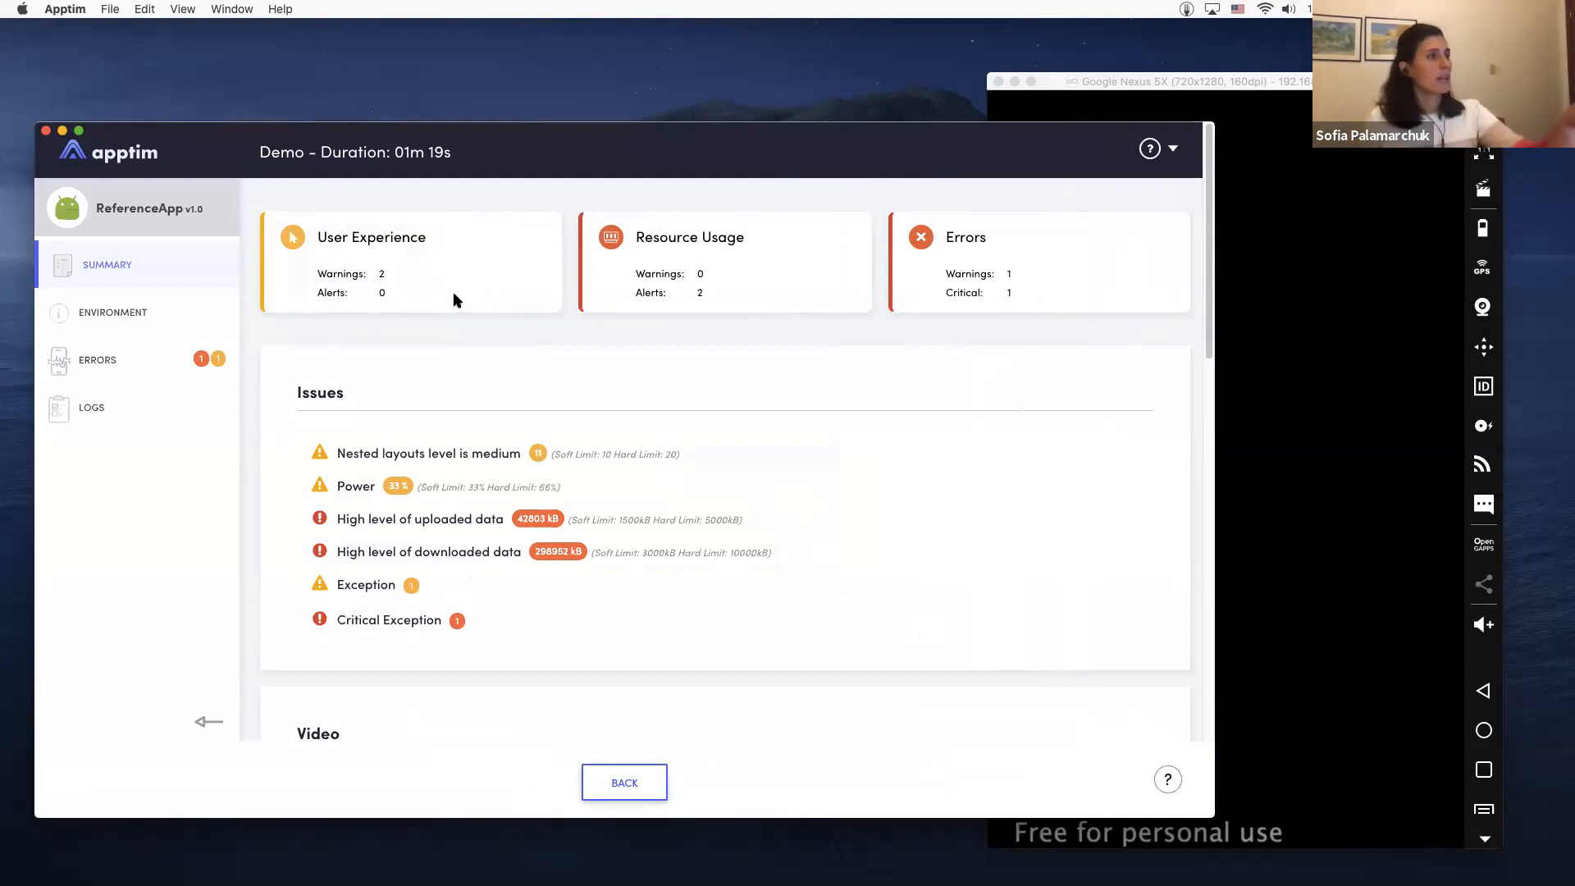
mouse_move(621, 231)
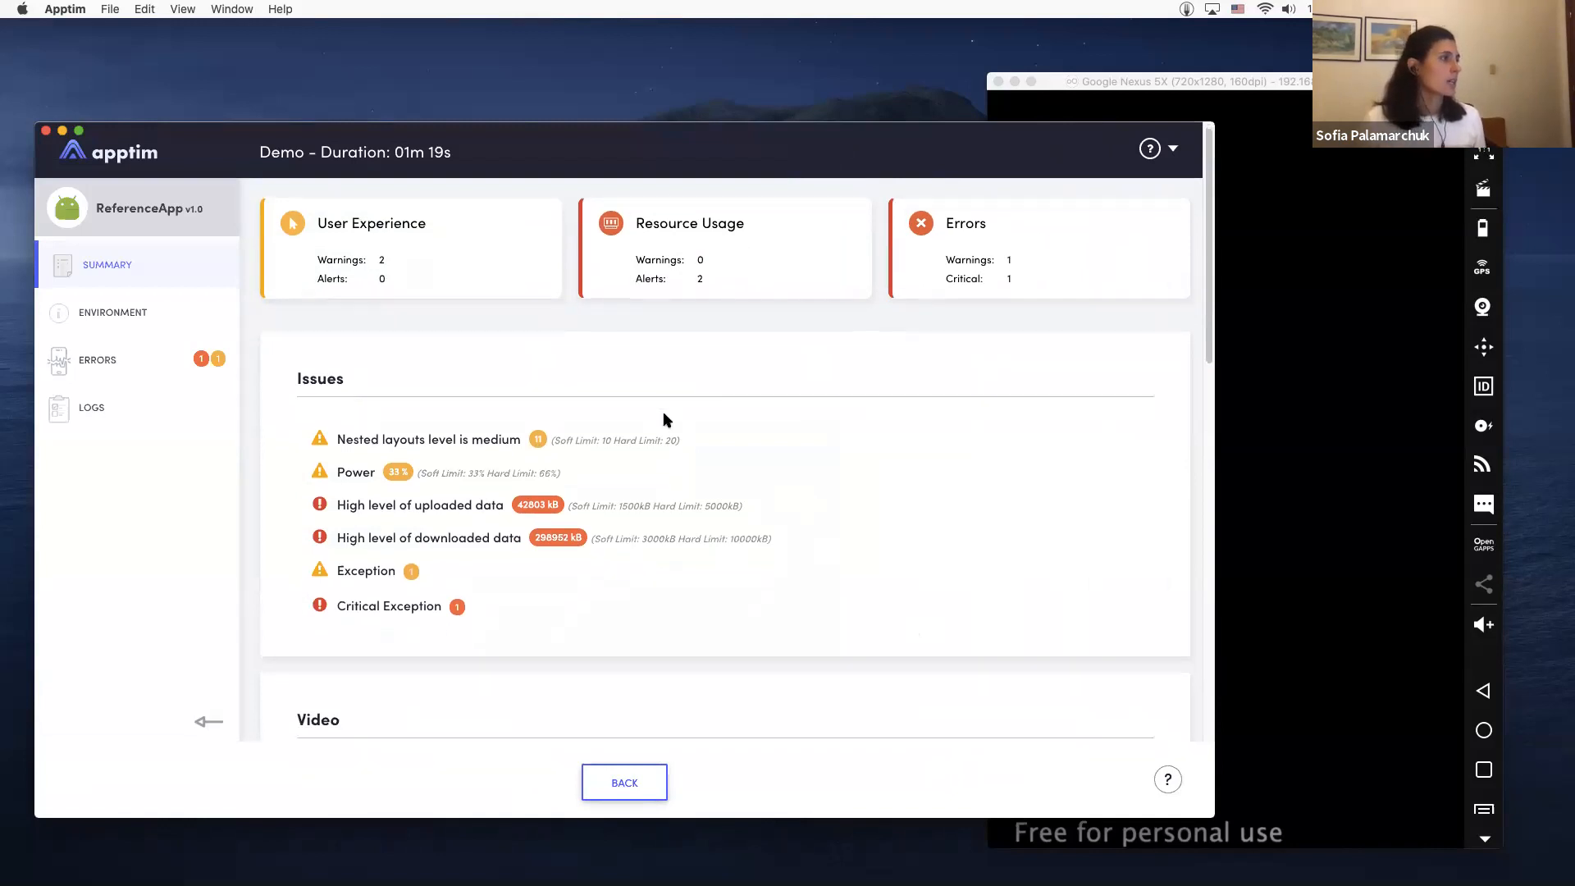
scroll("down", 3)
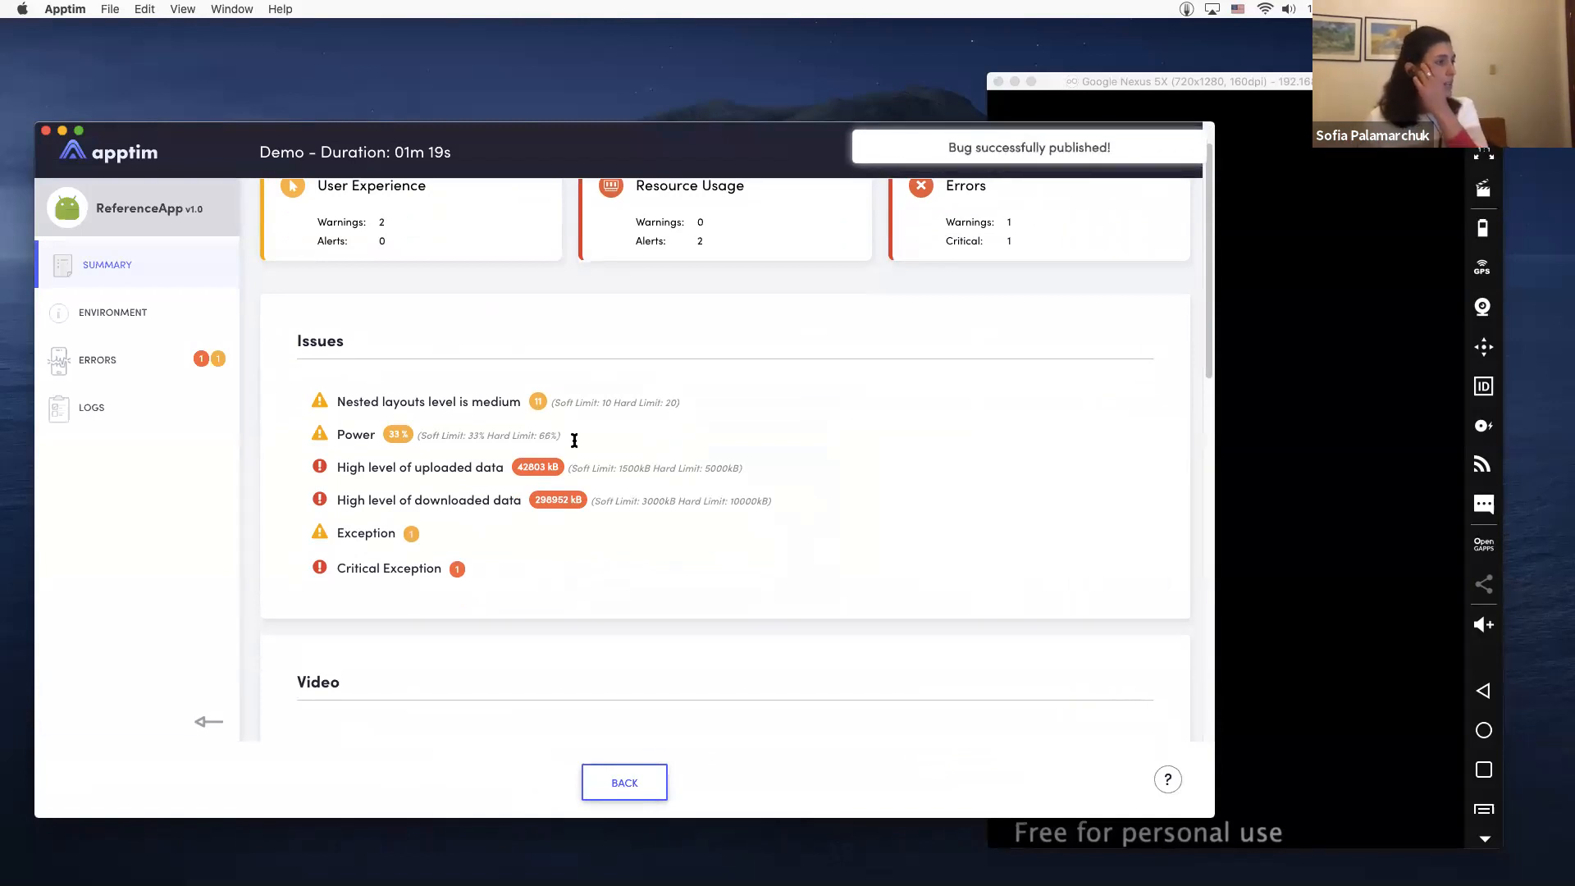
mouse_move(454, 473)
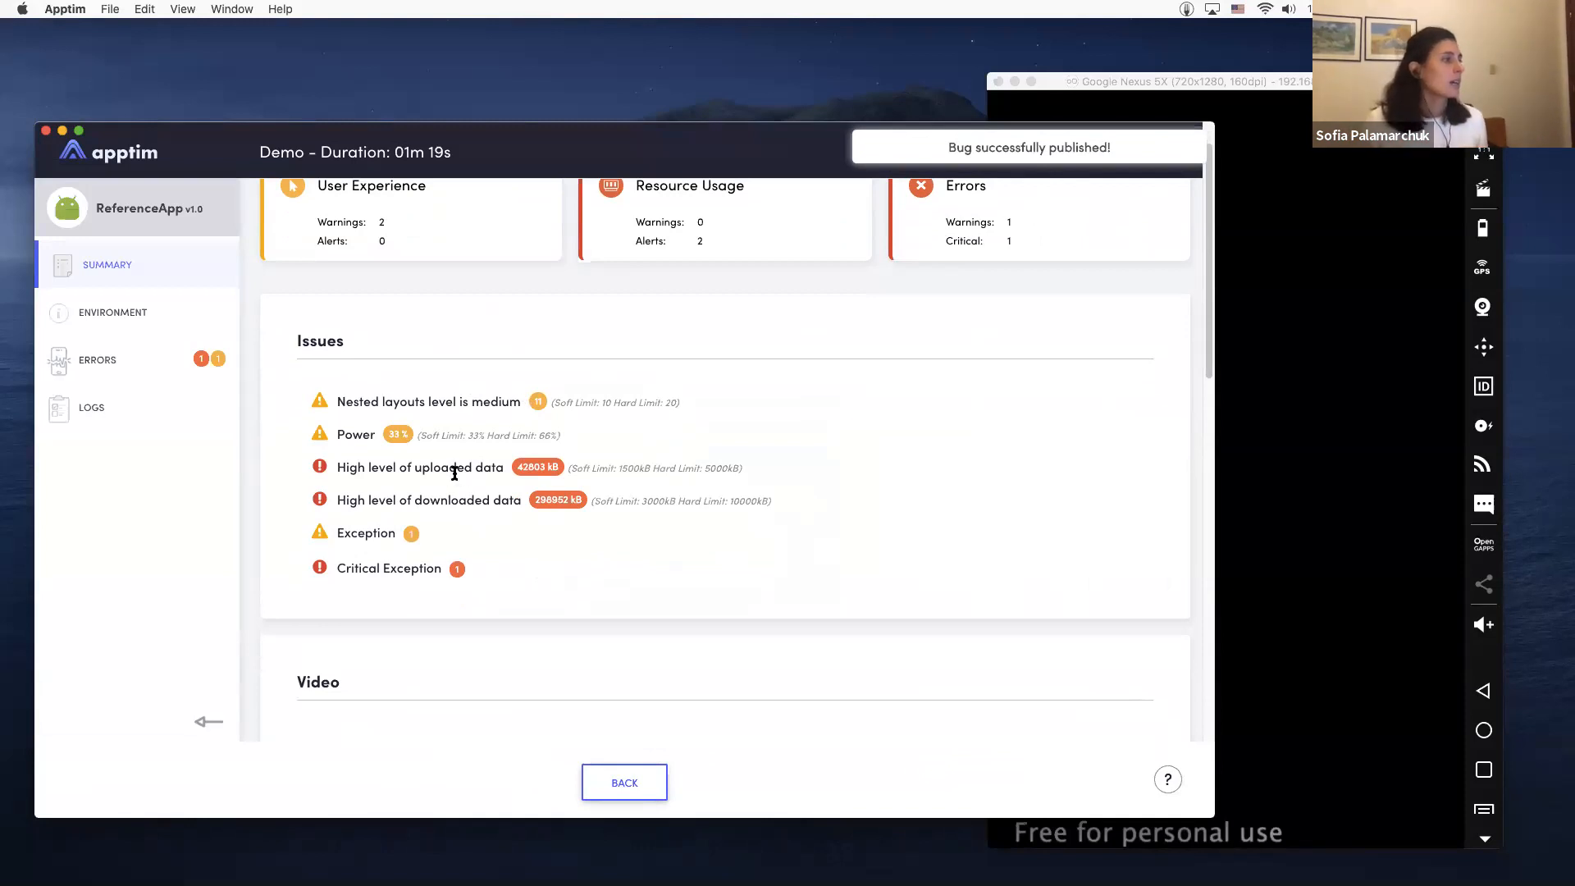
double_click(422, 467)
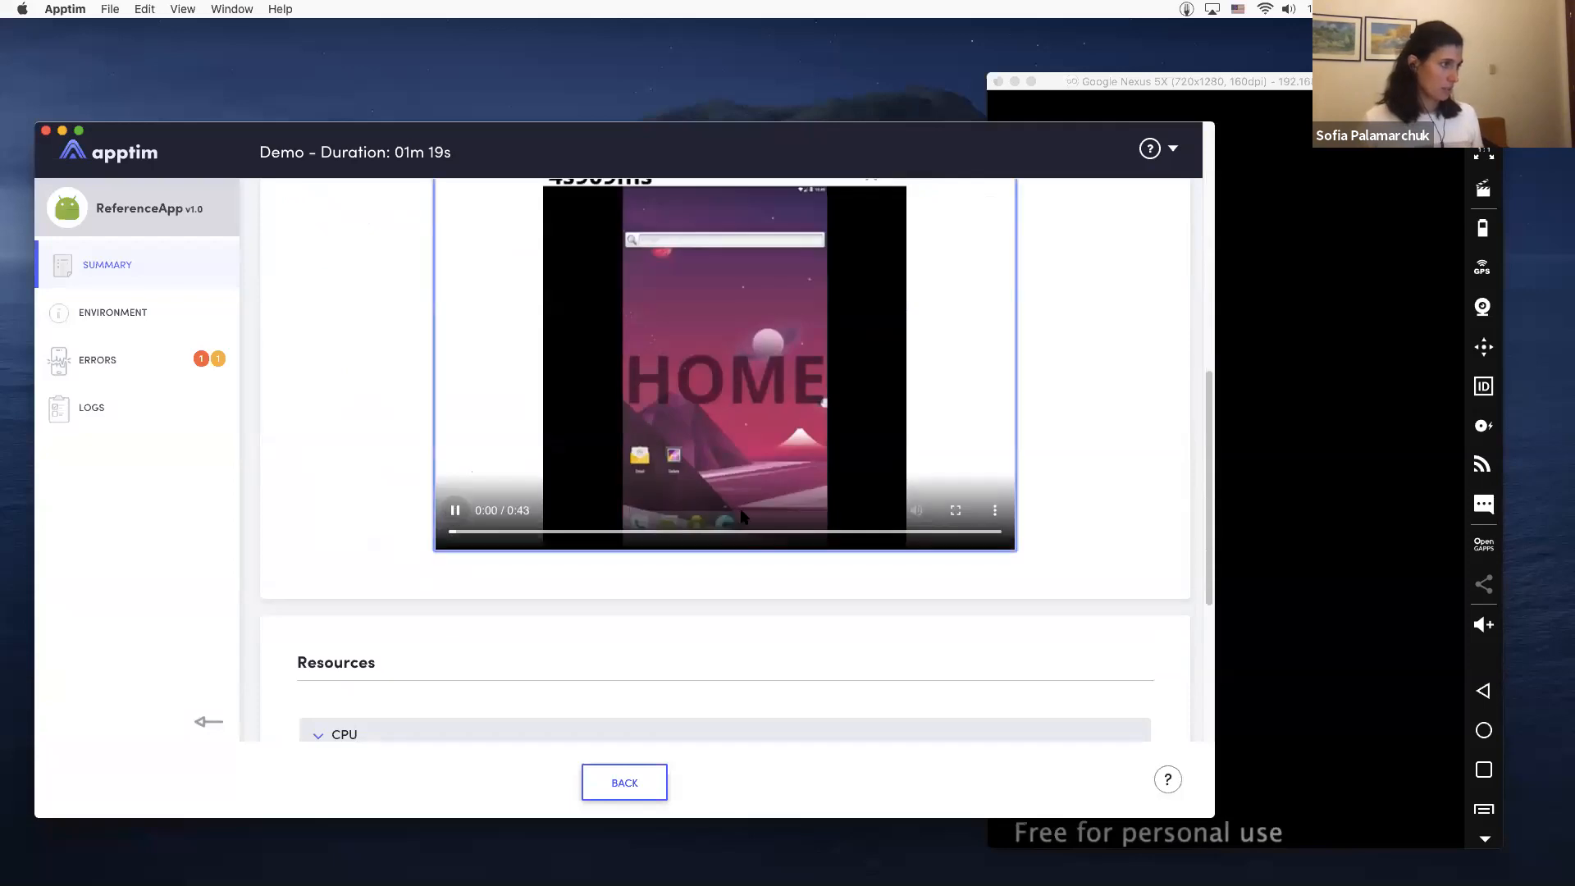
Step: Expand the CPU and Power usage resource charts, then head to the Errors section
scroll("down", 3)
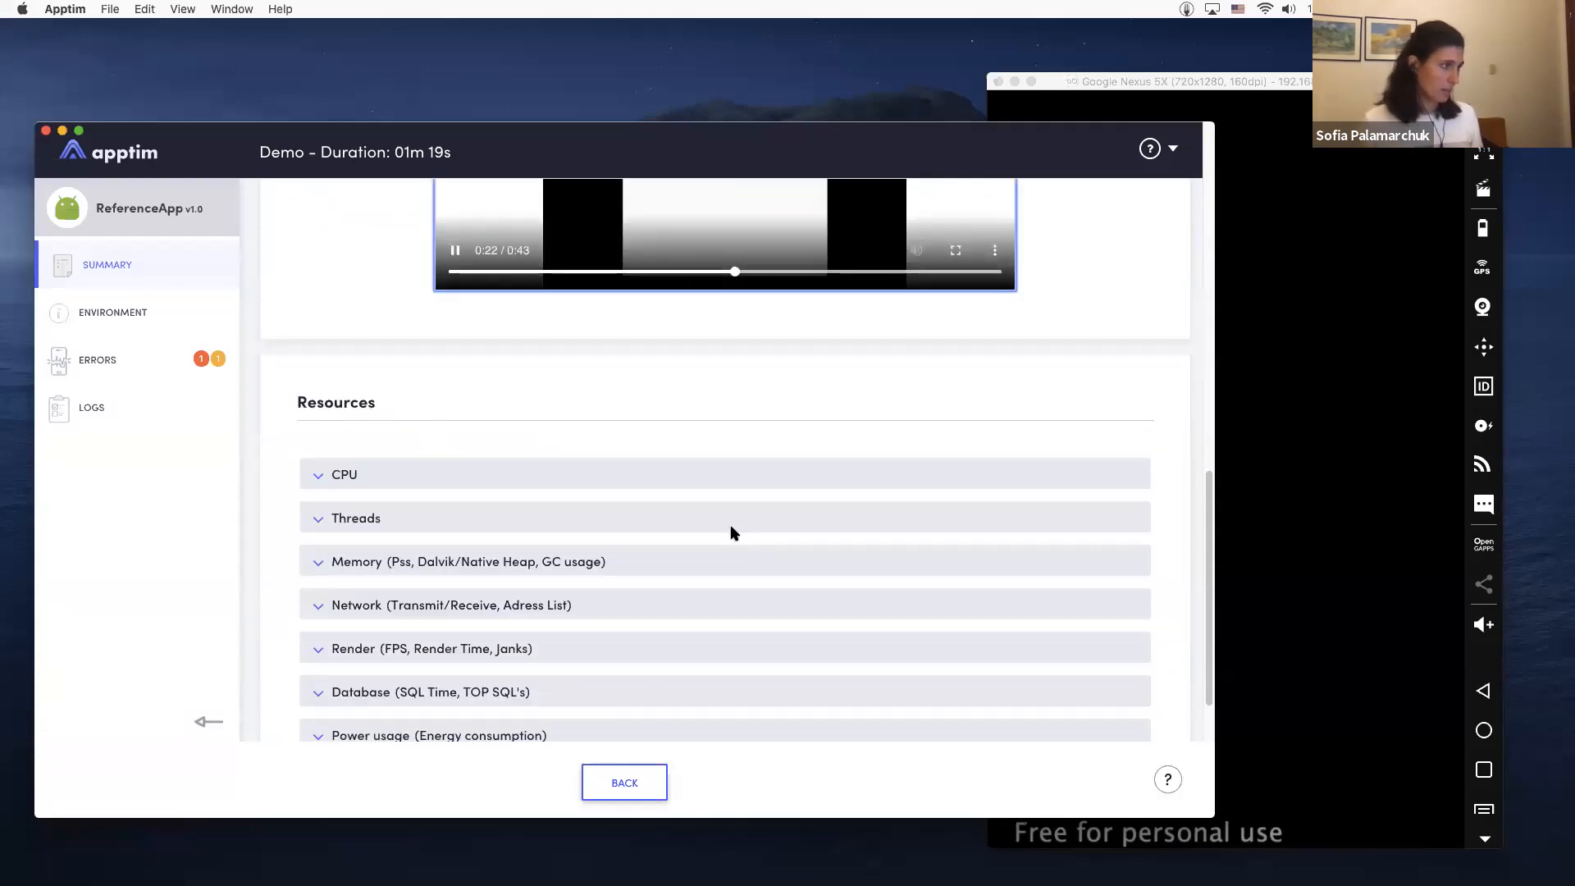
scroll("down", 3)
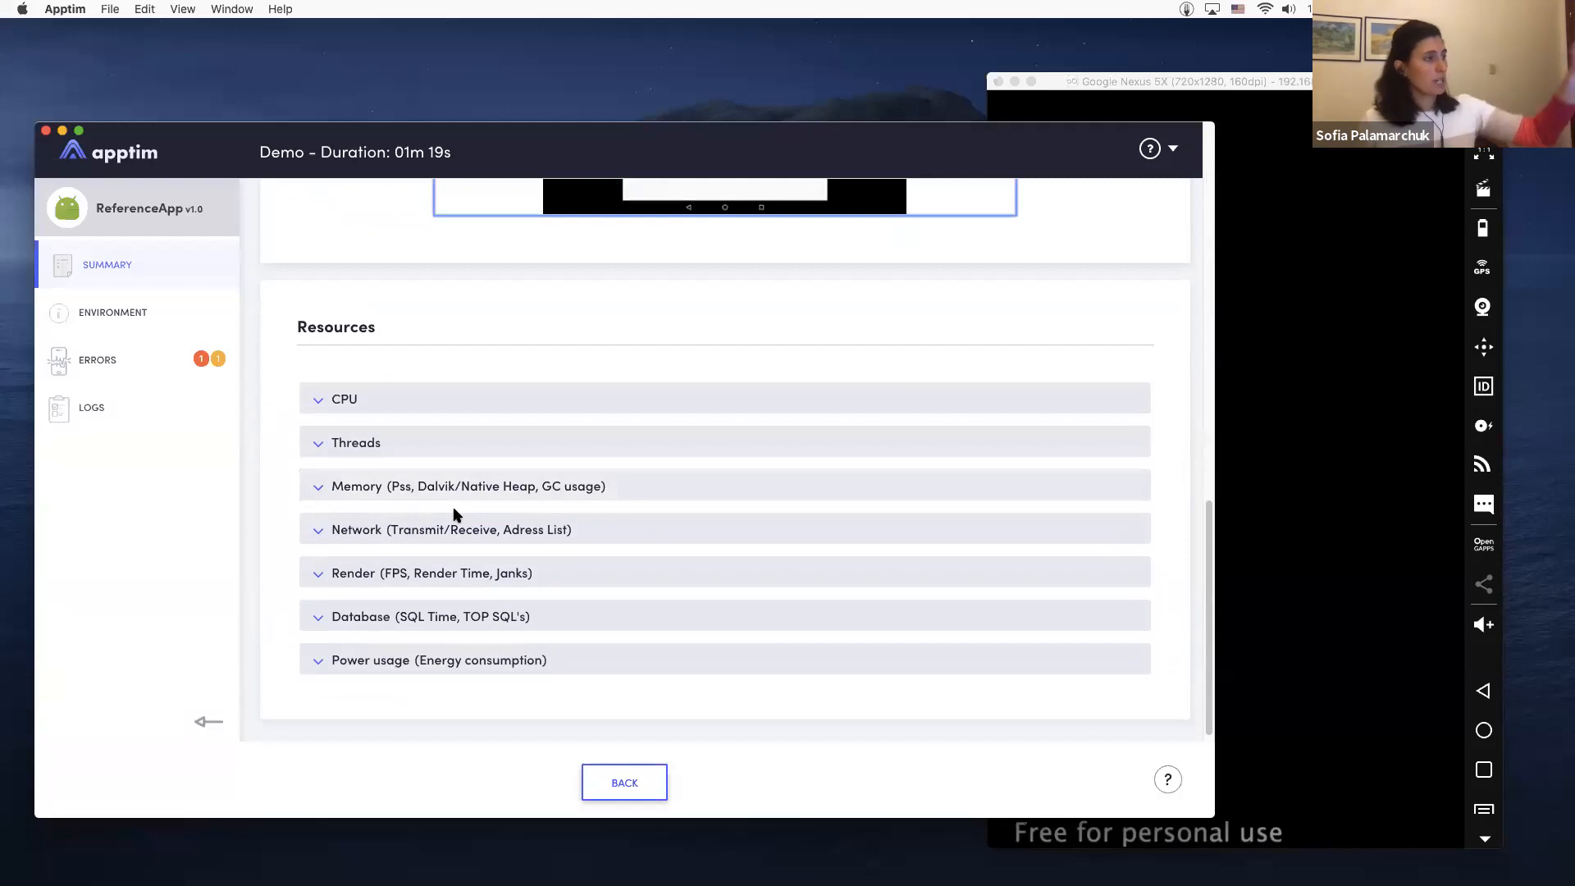
left_click(343, 399)
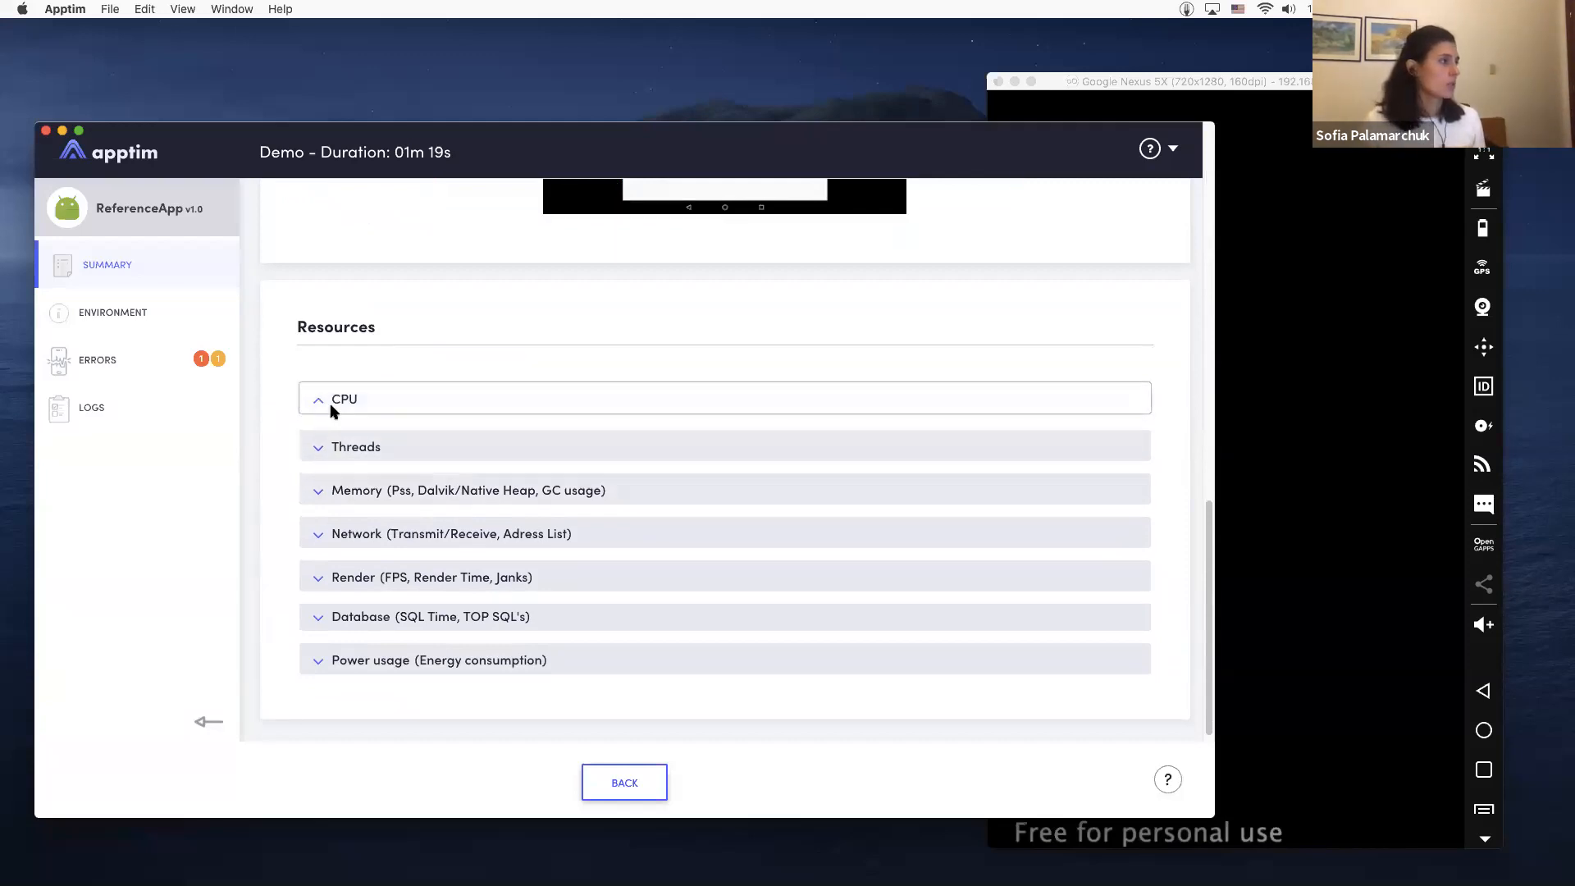
left_click(343, 398)
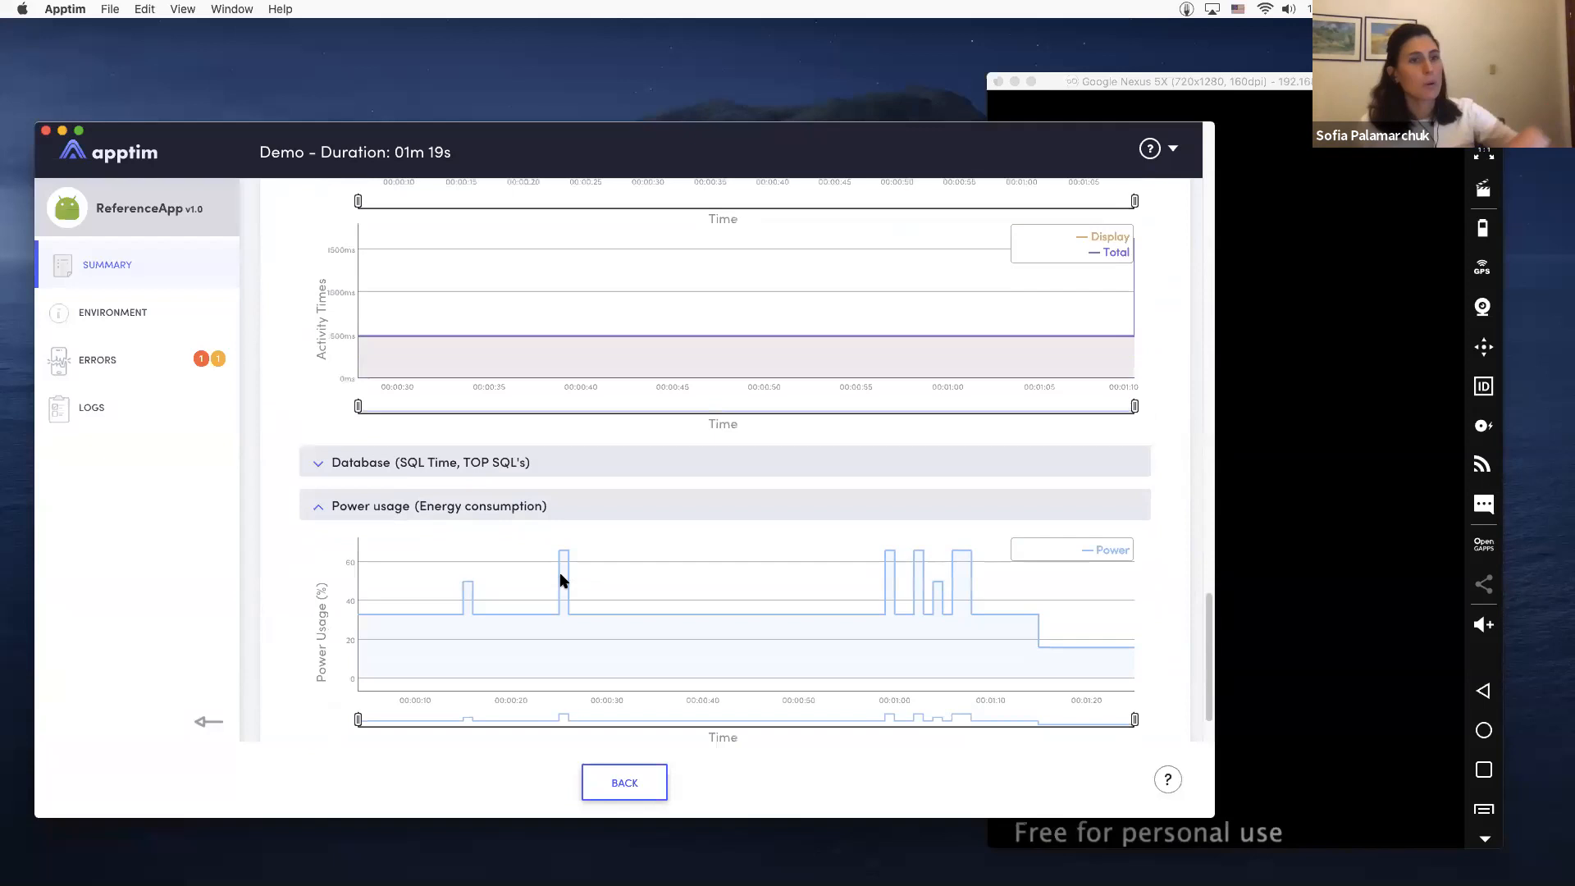
scroll("down", 3)
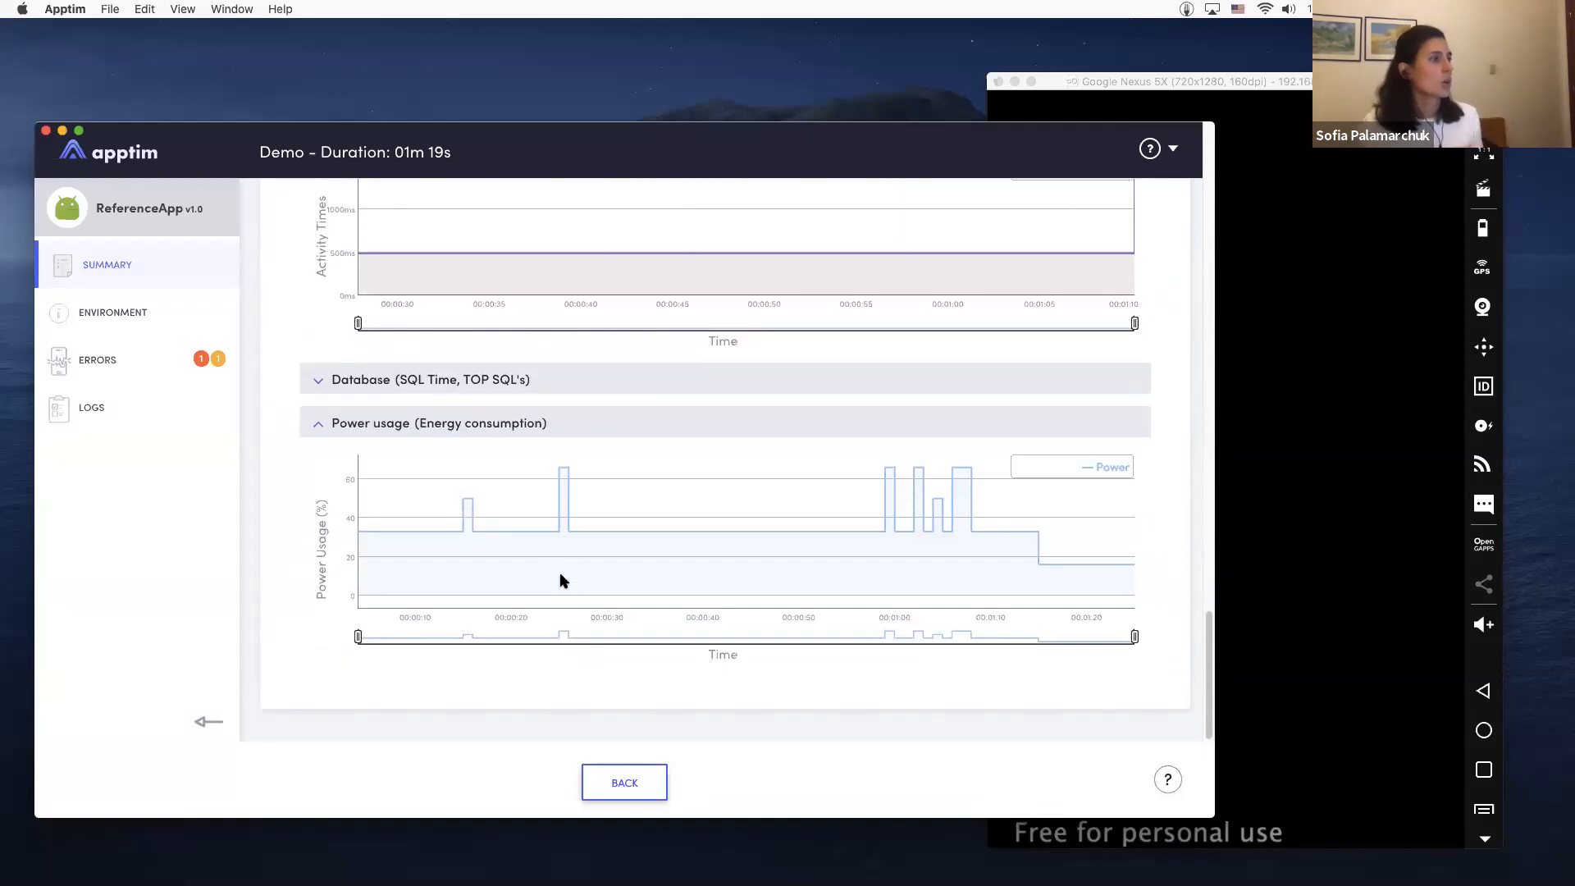
left_click(96, 359)
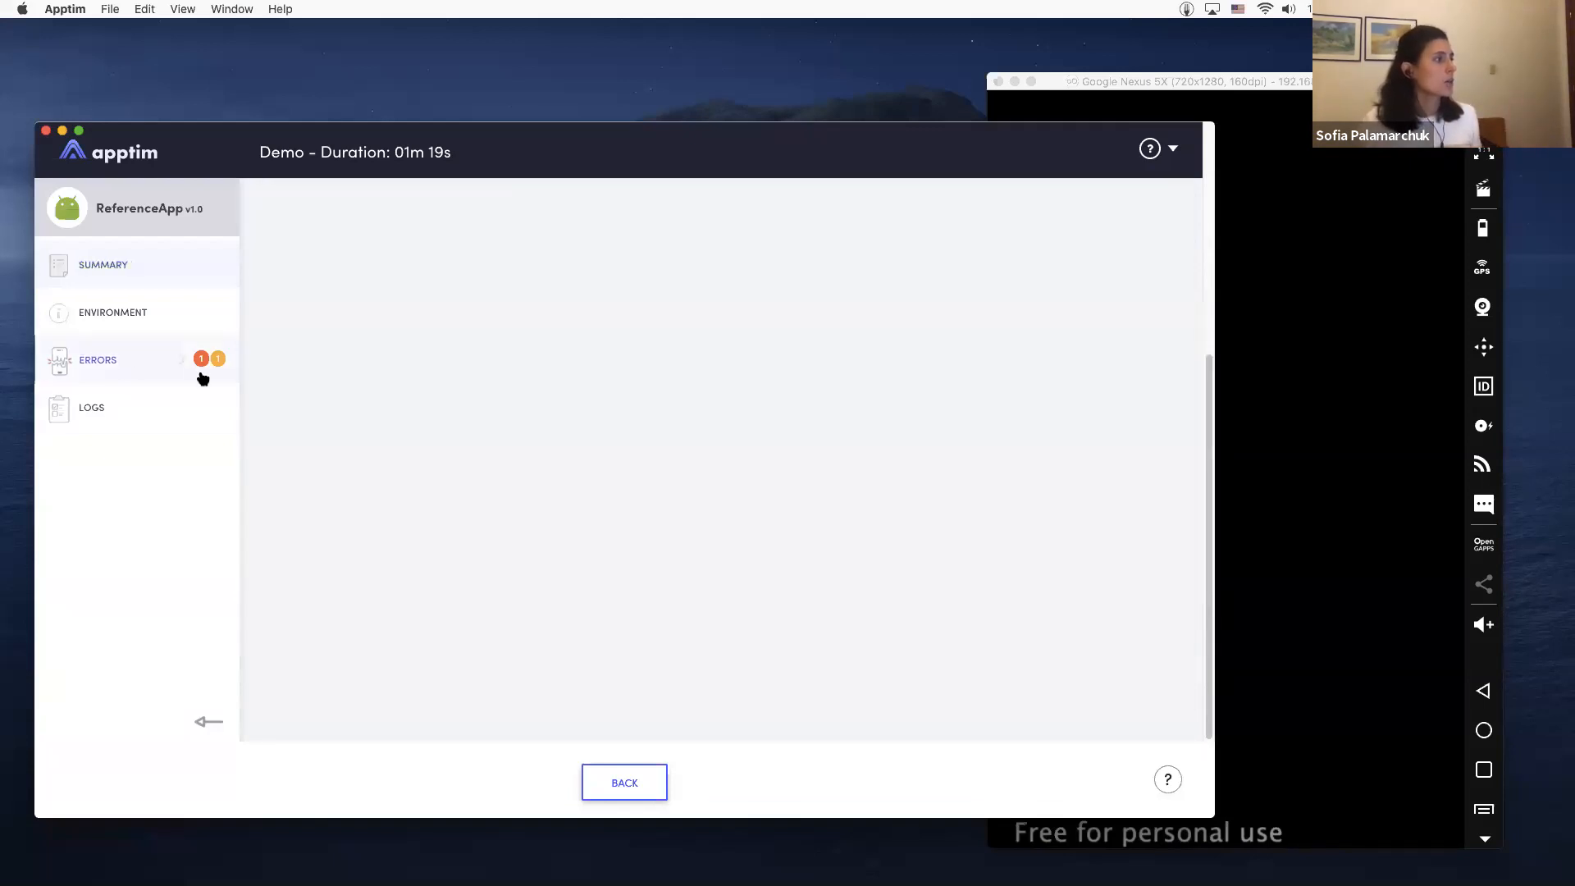
Step: Inspect the Critical Exception under Errors and the Logs list, then return to the session review
left_click(96, 359)
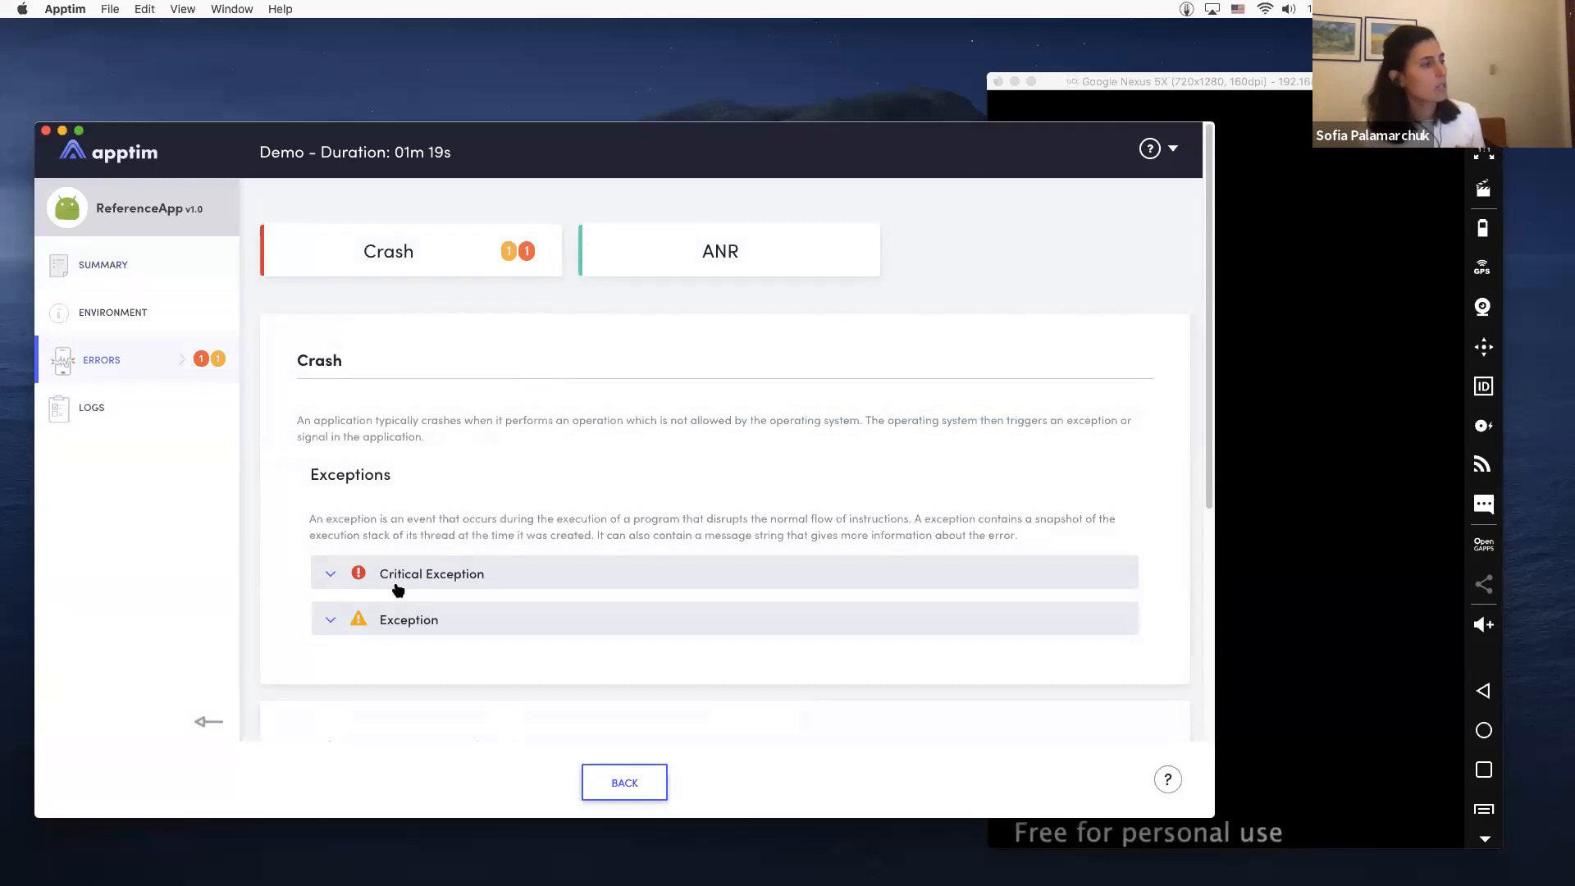
left_click(432, 572)
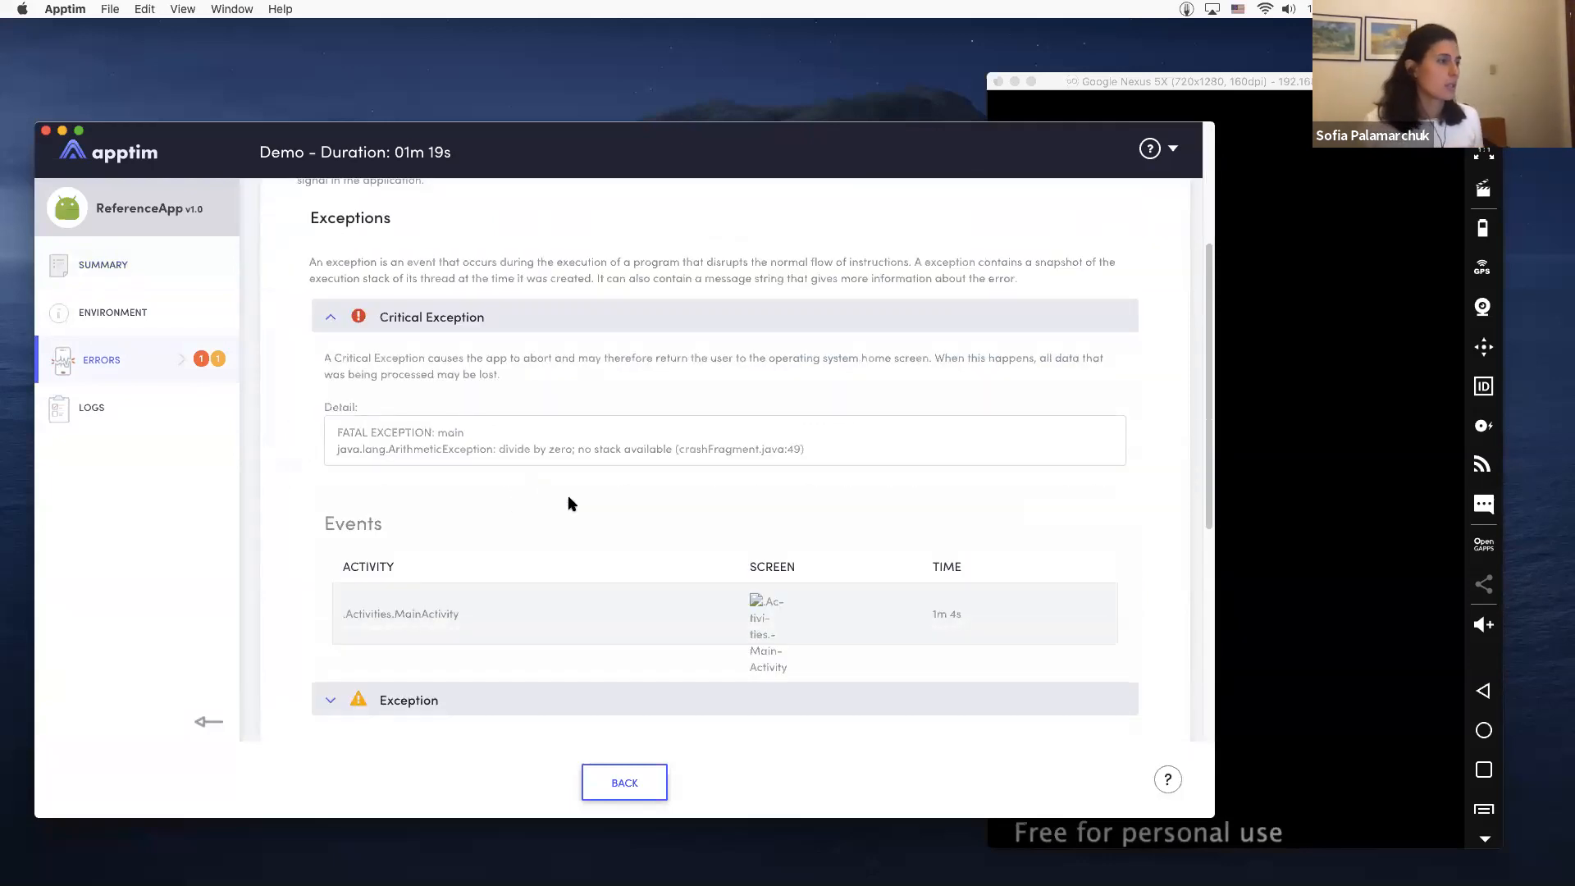
left_click(92, 407)
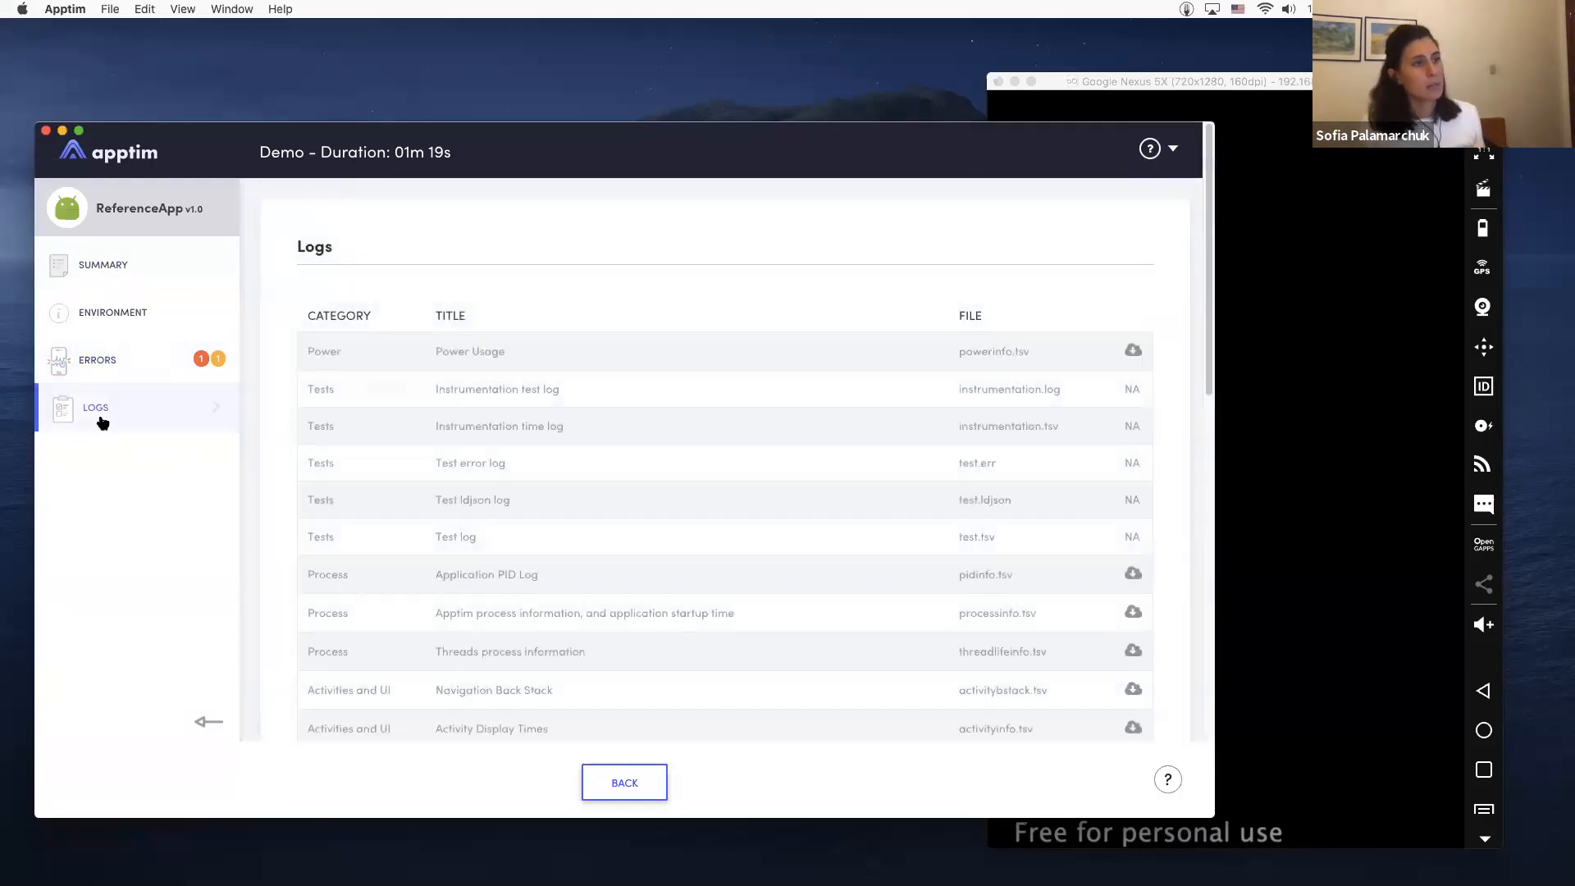
scroll("down", 3)
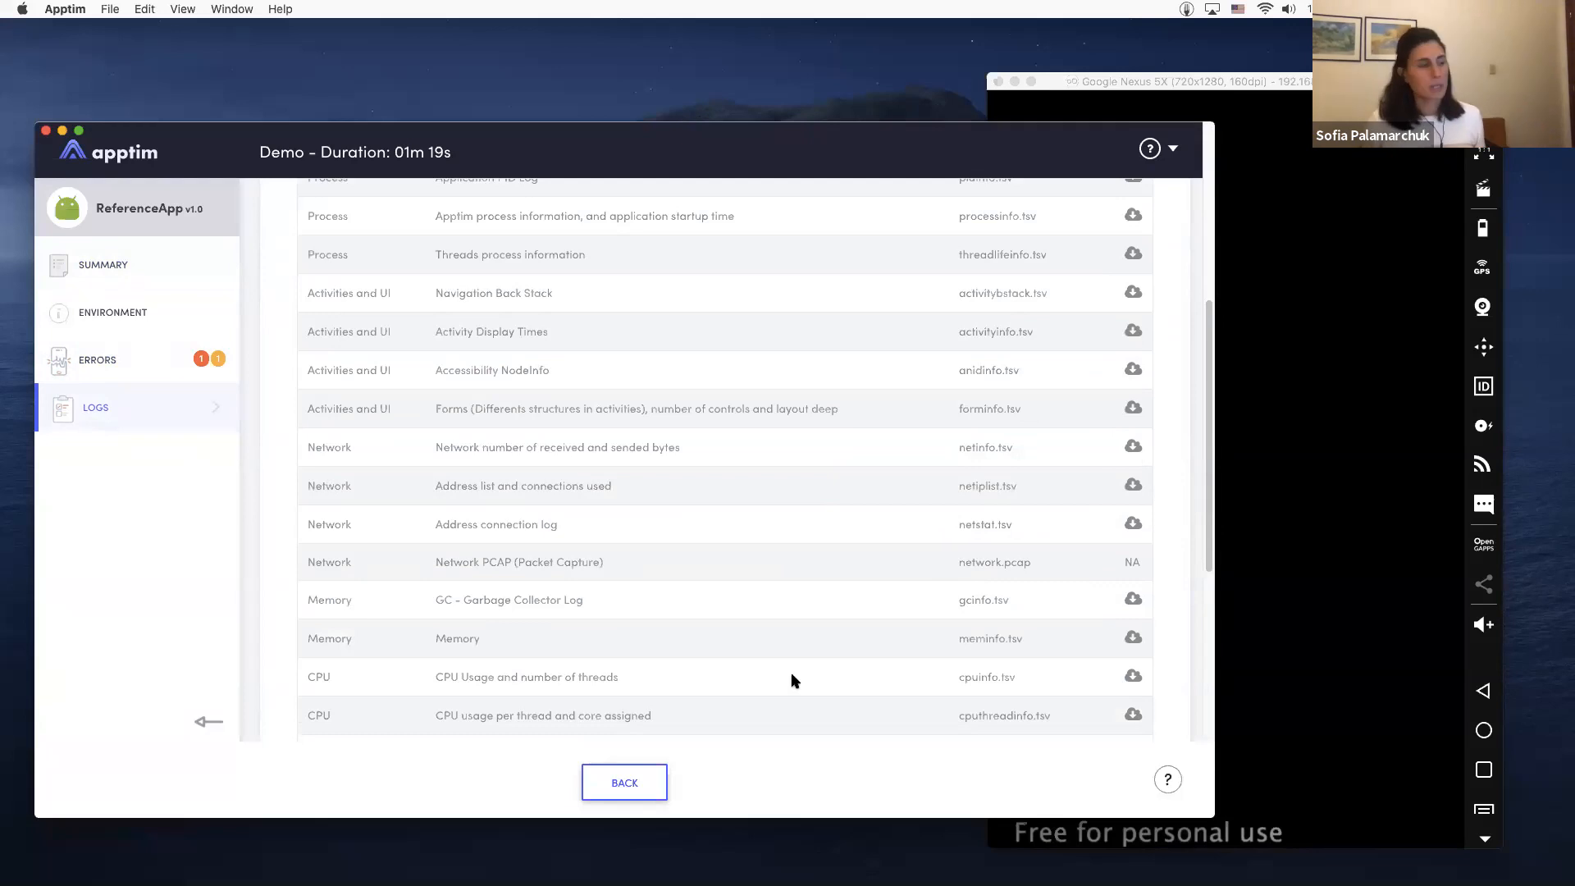
left_click(623, 783)
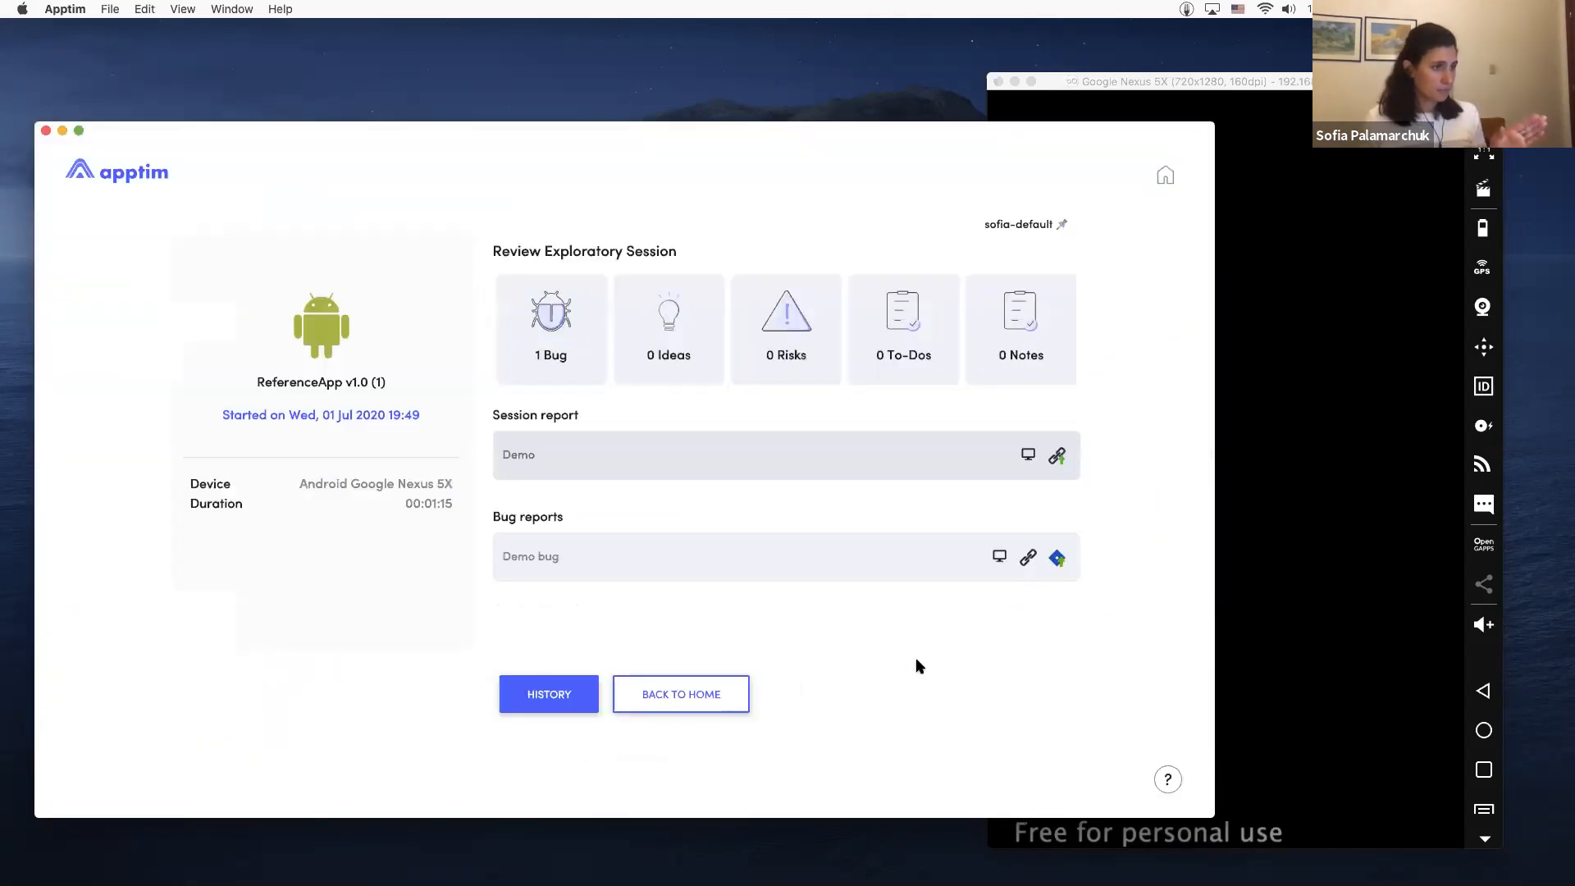
mouse_move(1055, 560)
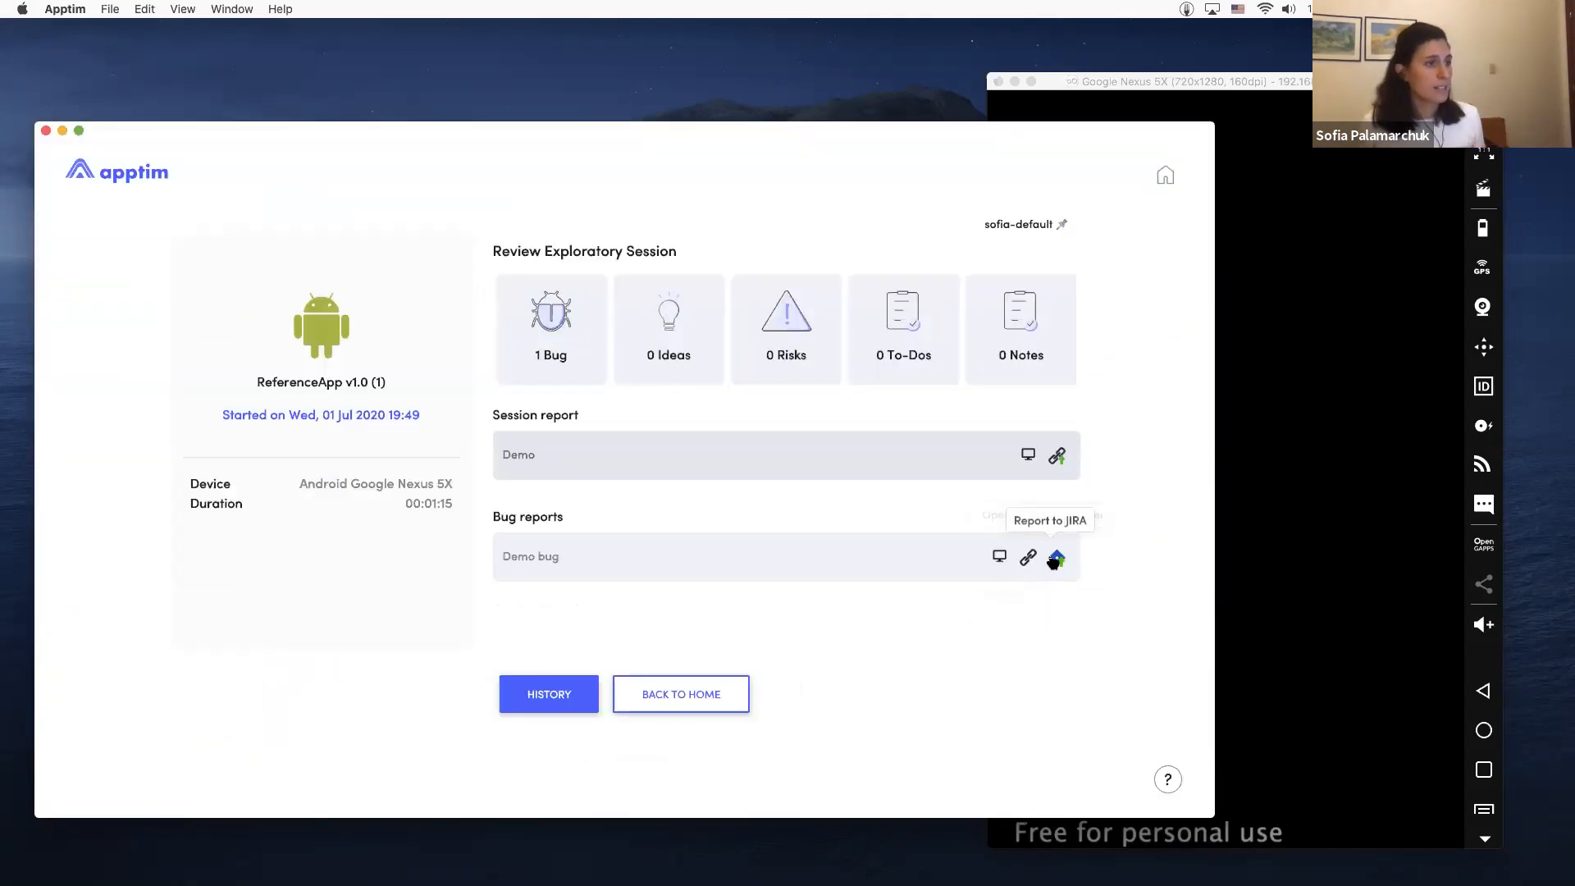
Step: Report the Demo bug to JIRA in project Solo MVP with Medium priority and publish the issue
left_click(1055, 558)
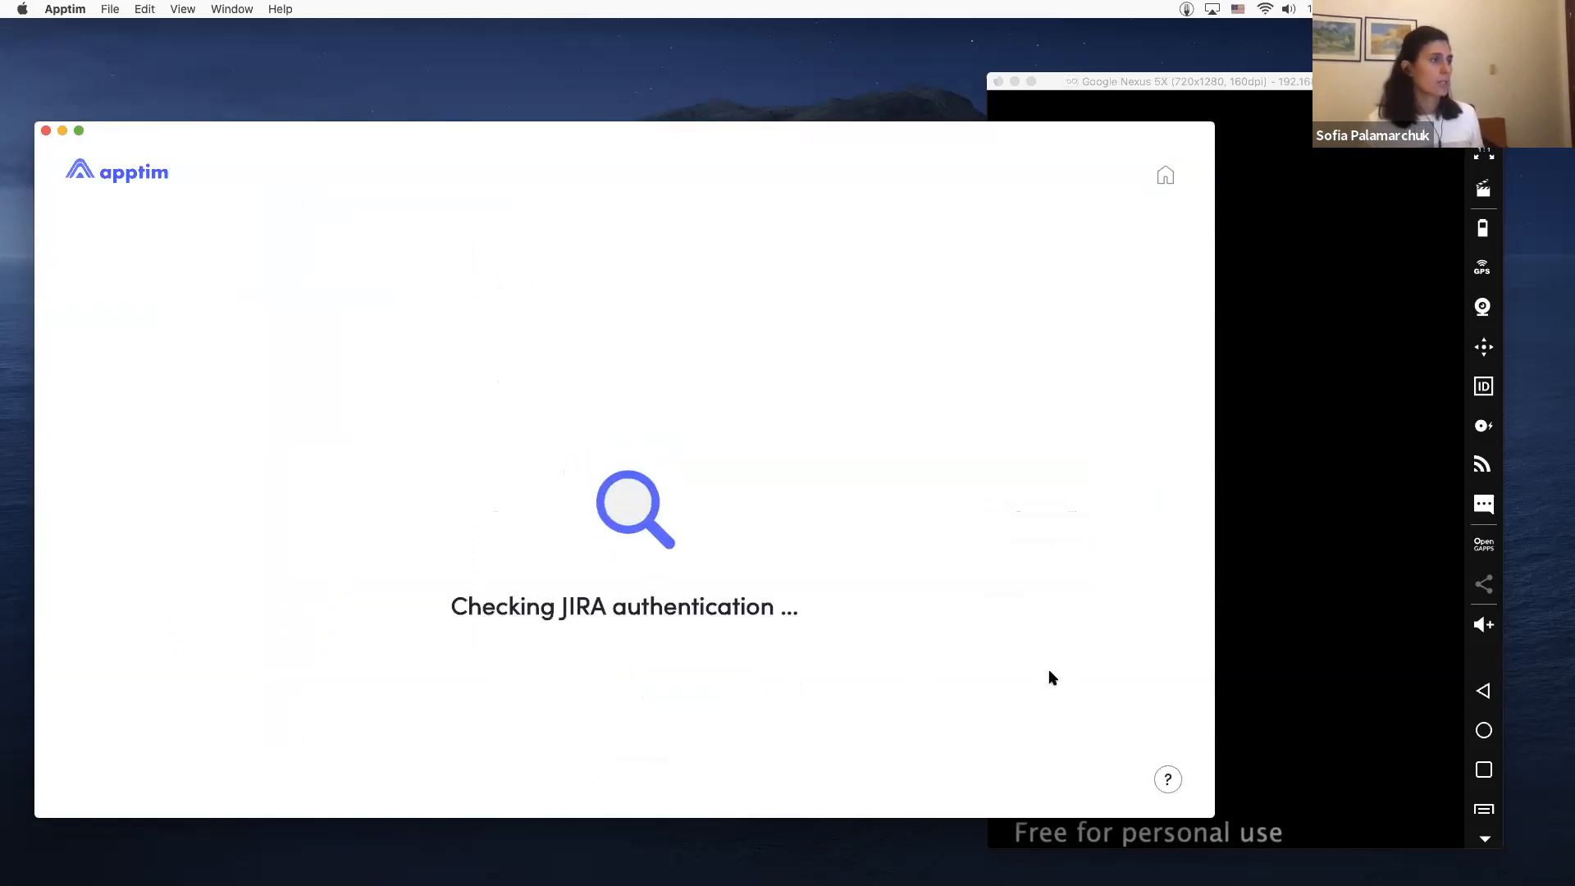
mouse_move(932, 527)
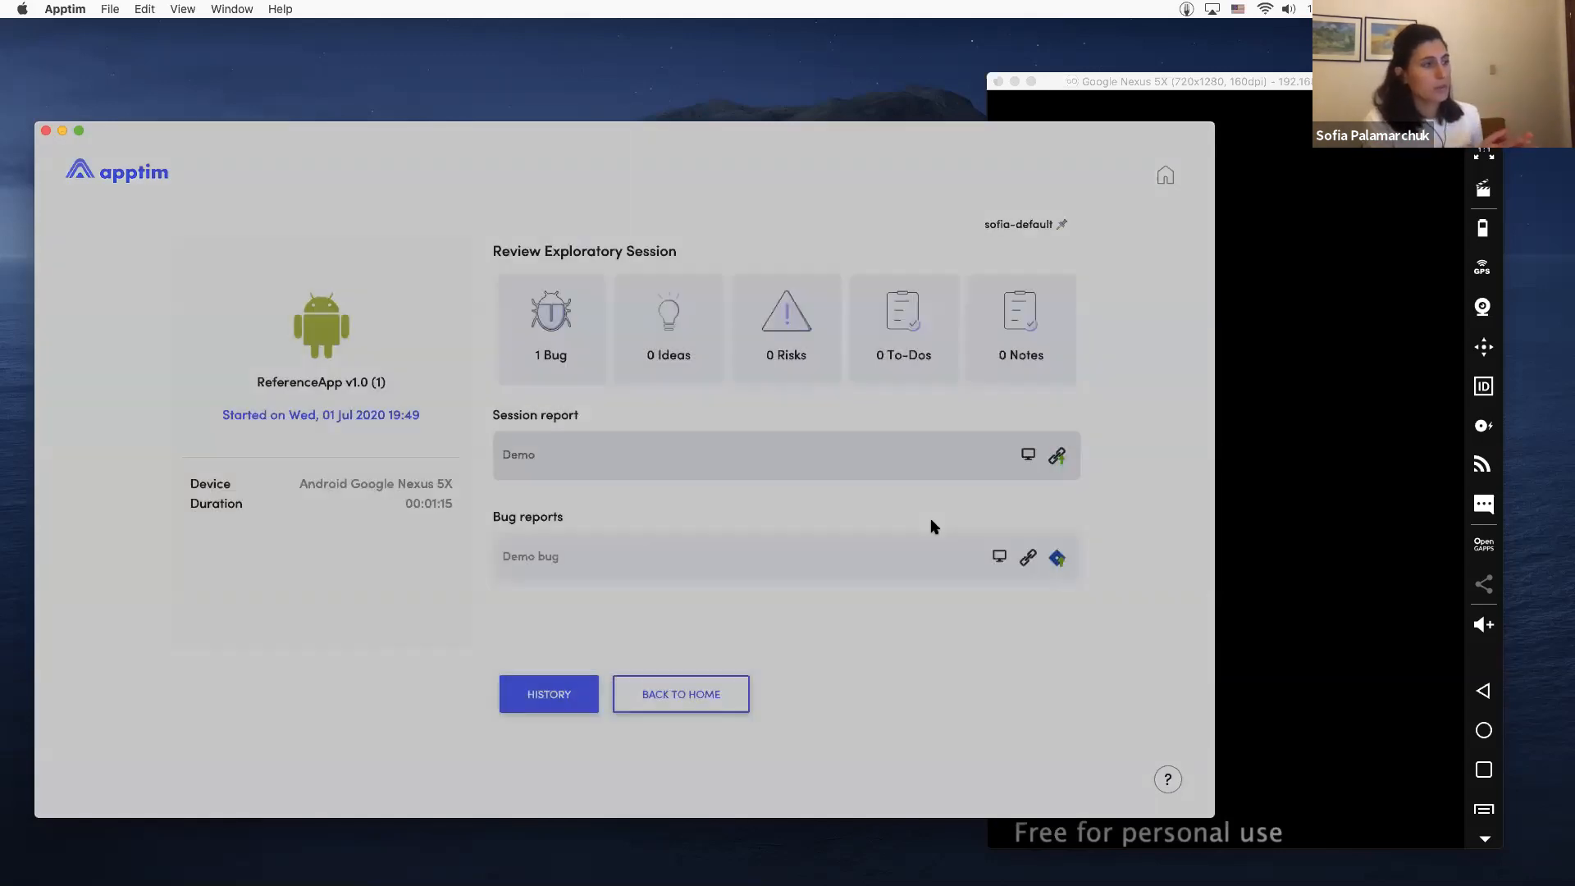
left_click(1056, 558)
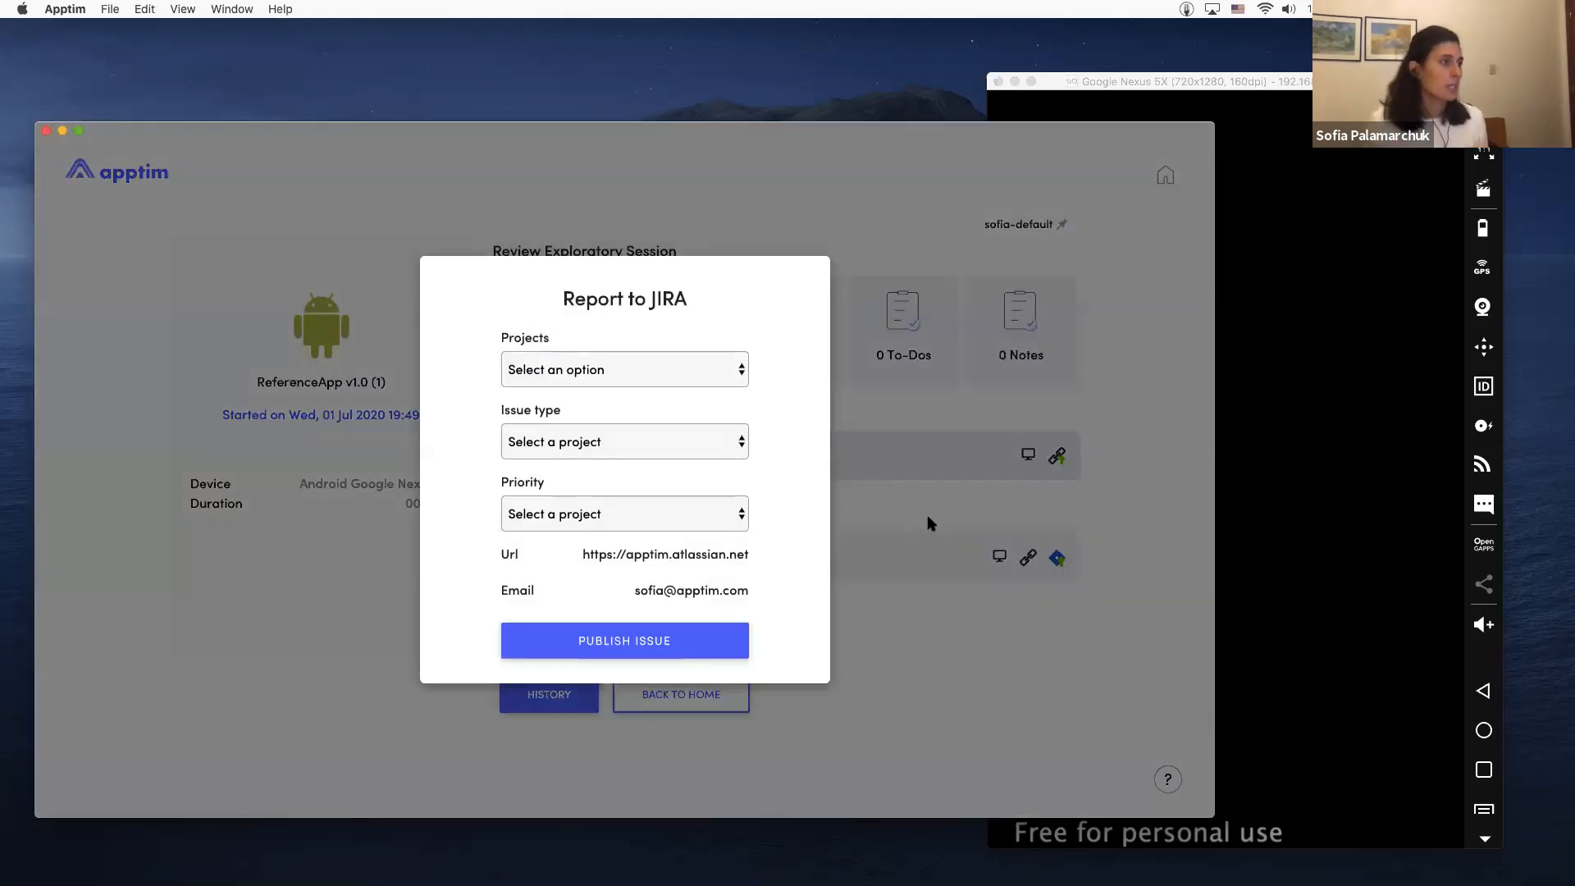
left_click(623, 370)
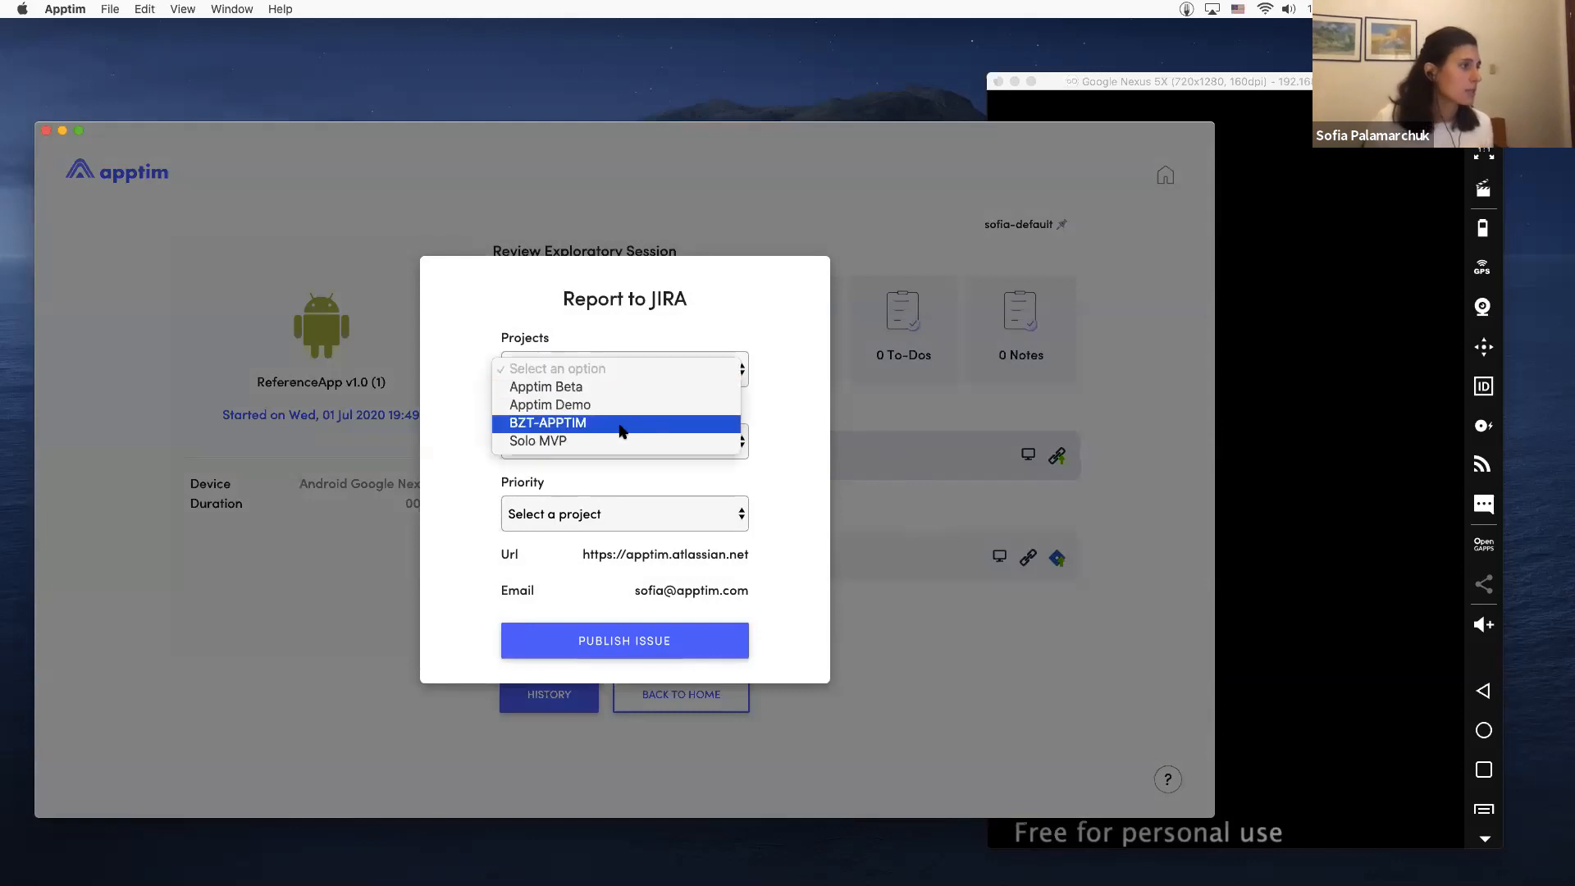
left_click(539, 441)
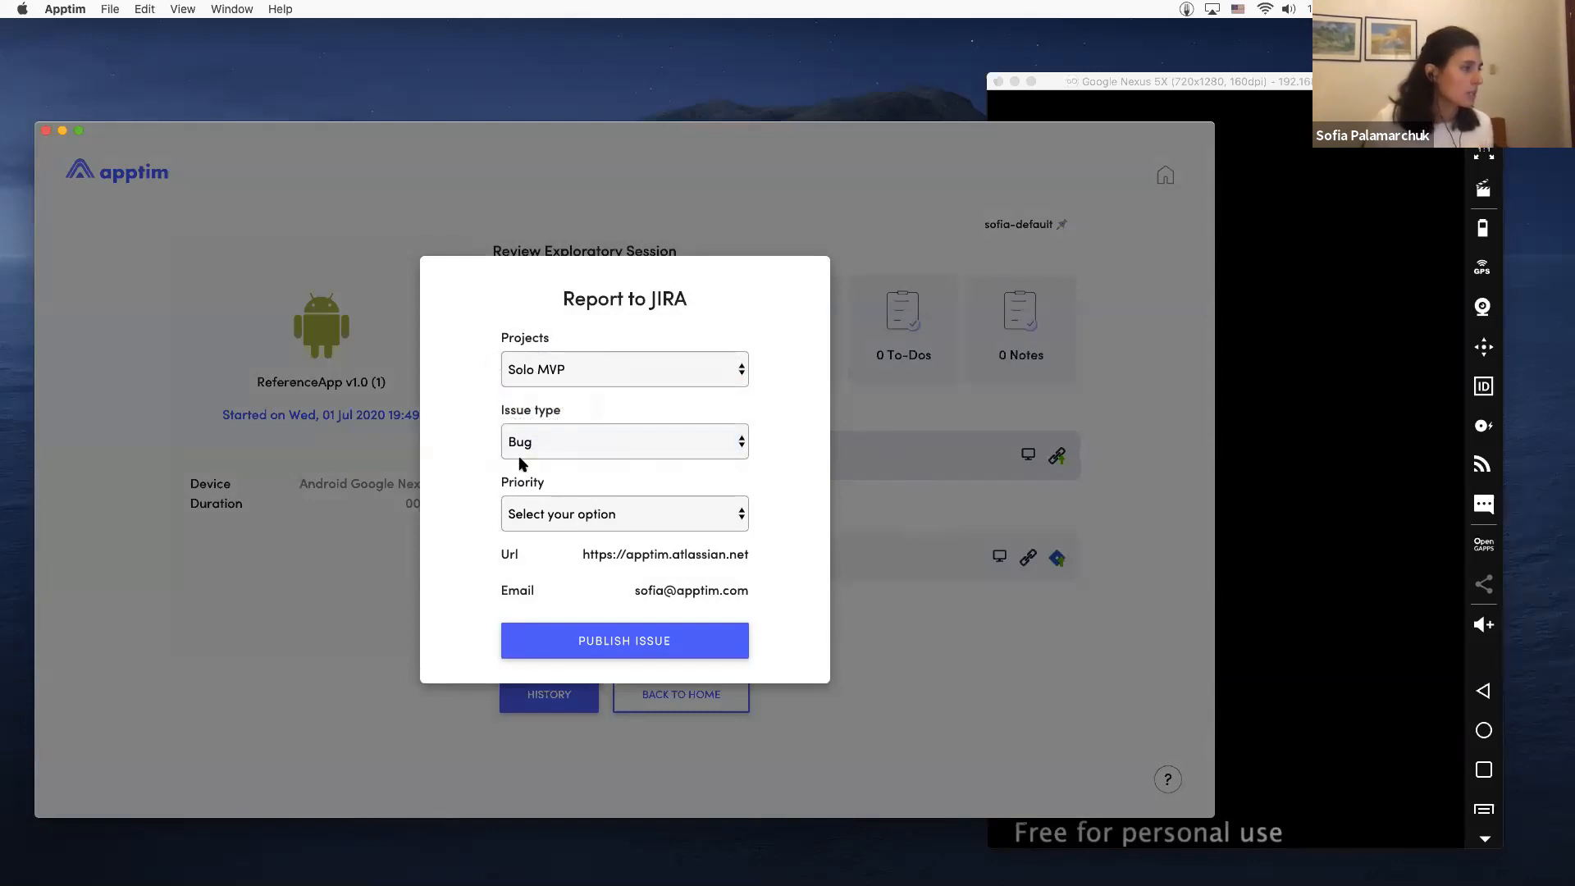
left_click(624, 513)
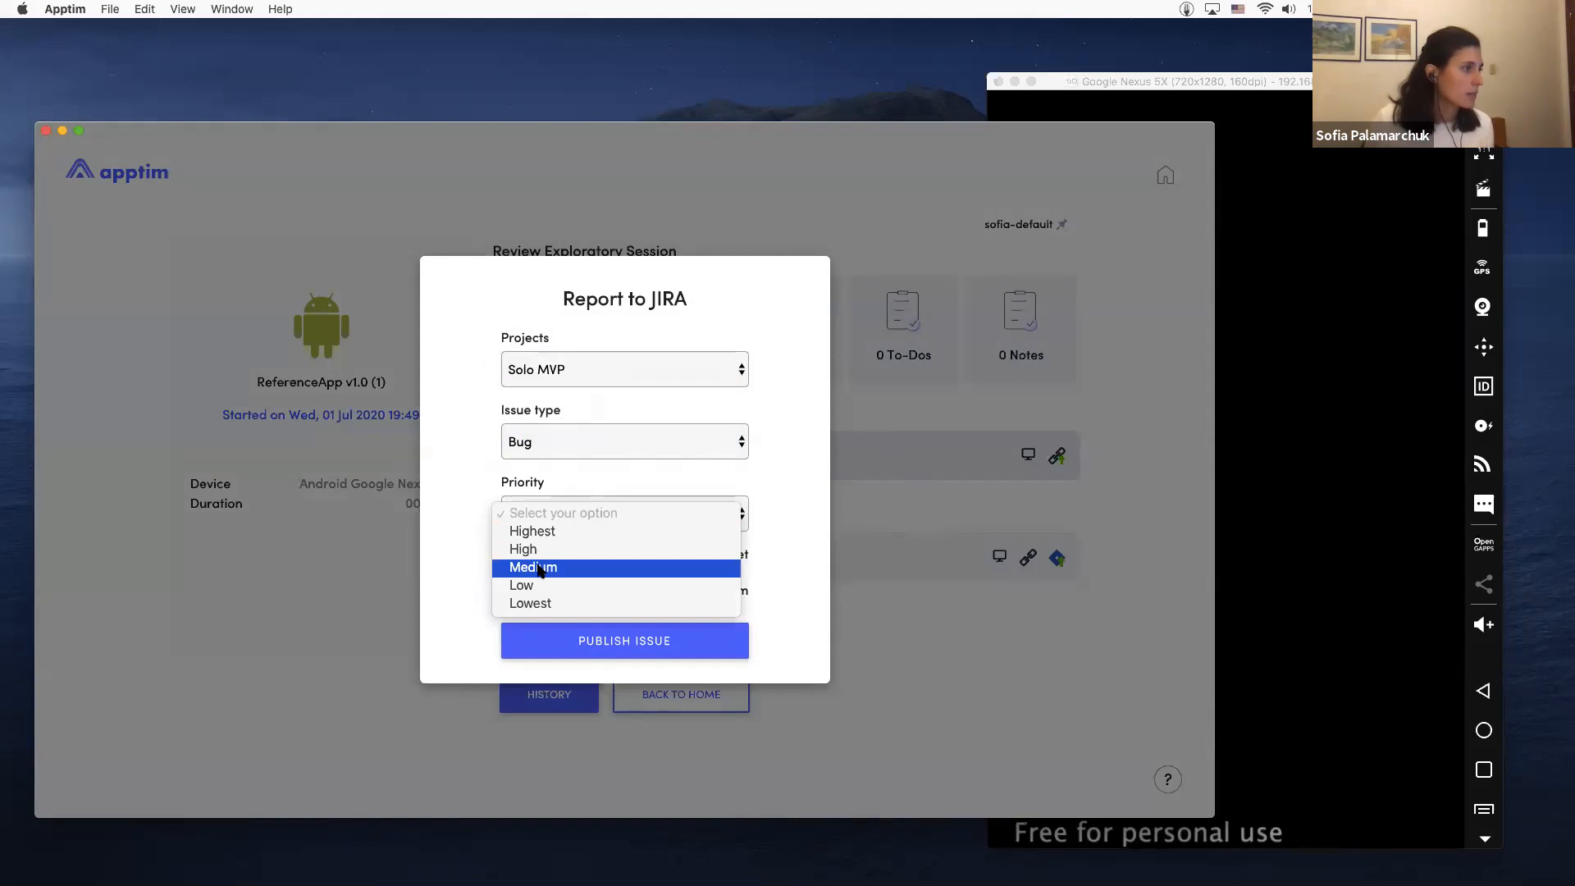
left_click(533, 567)
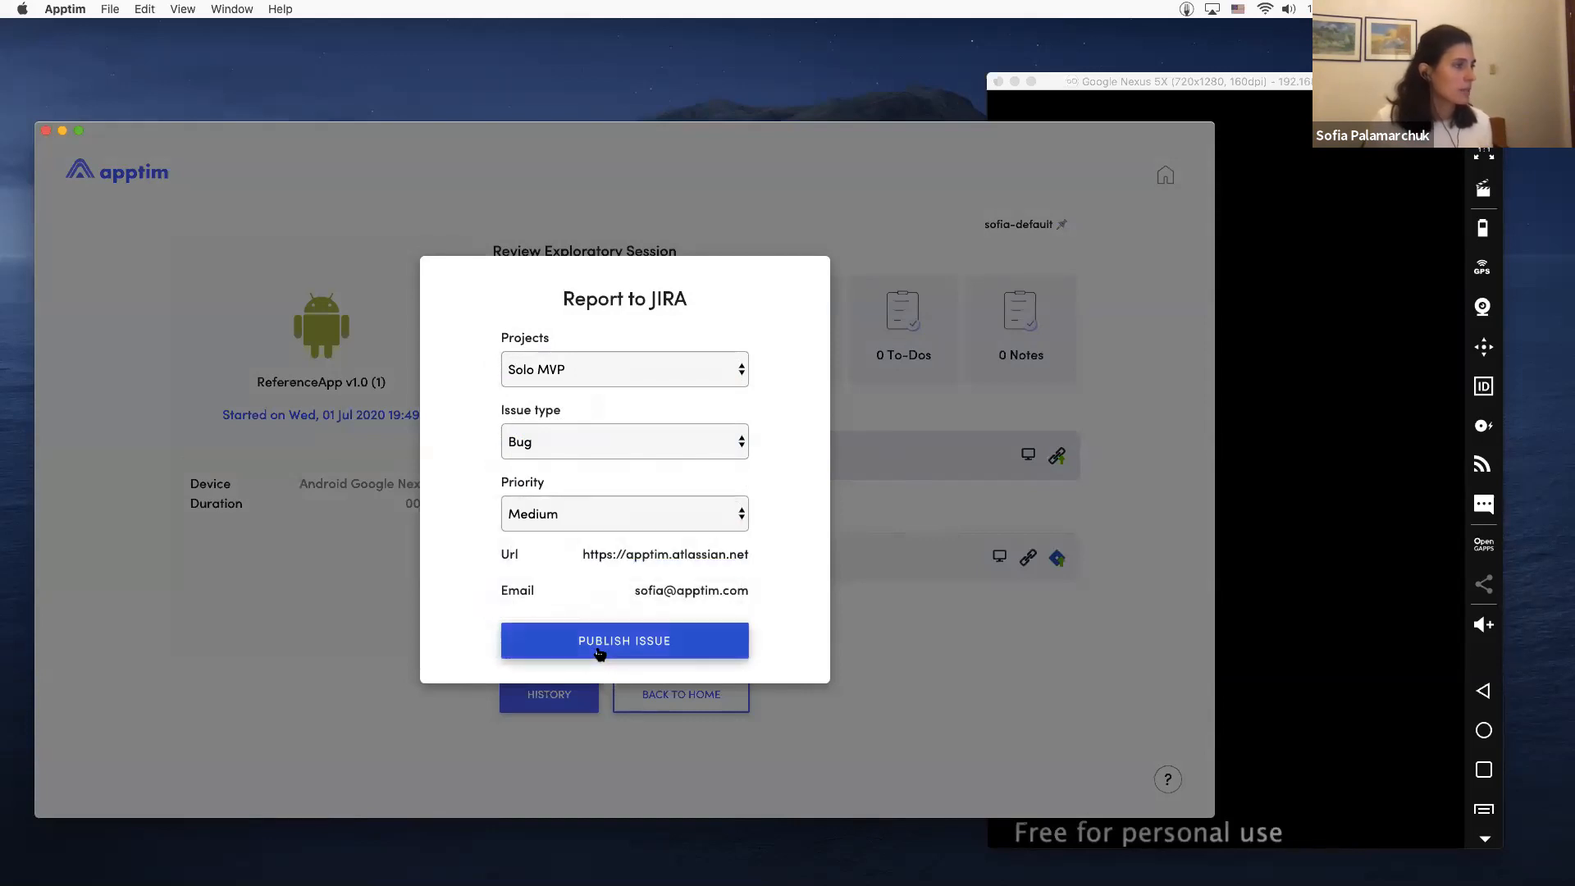
left_click(623, 639)
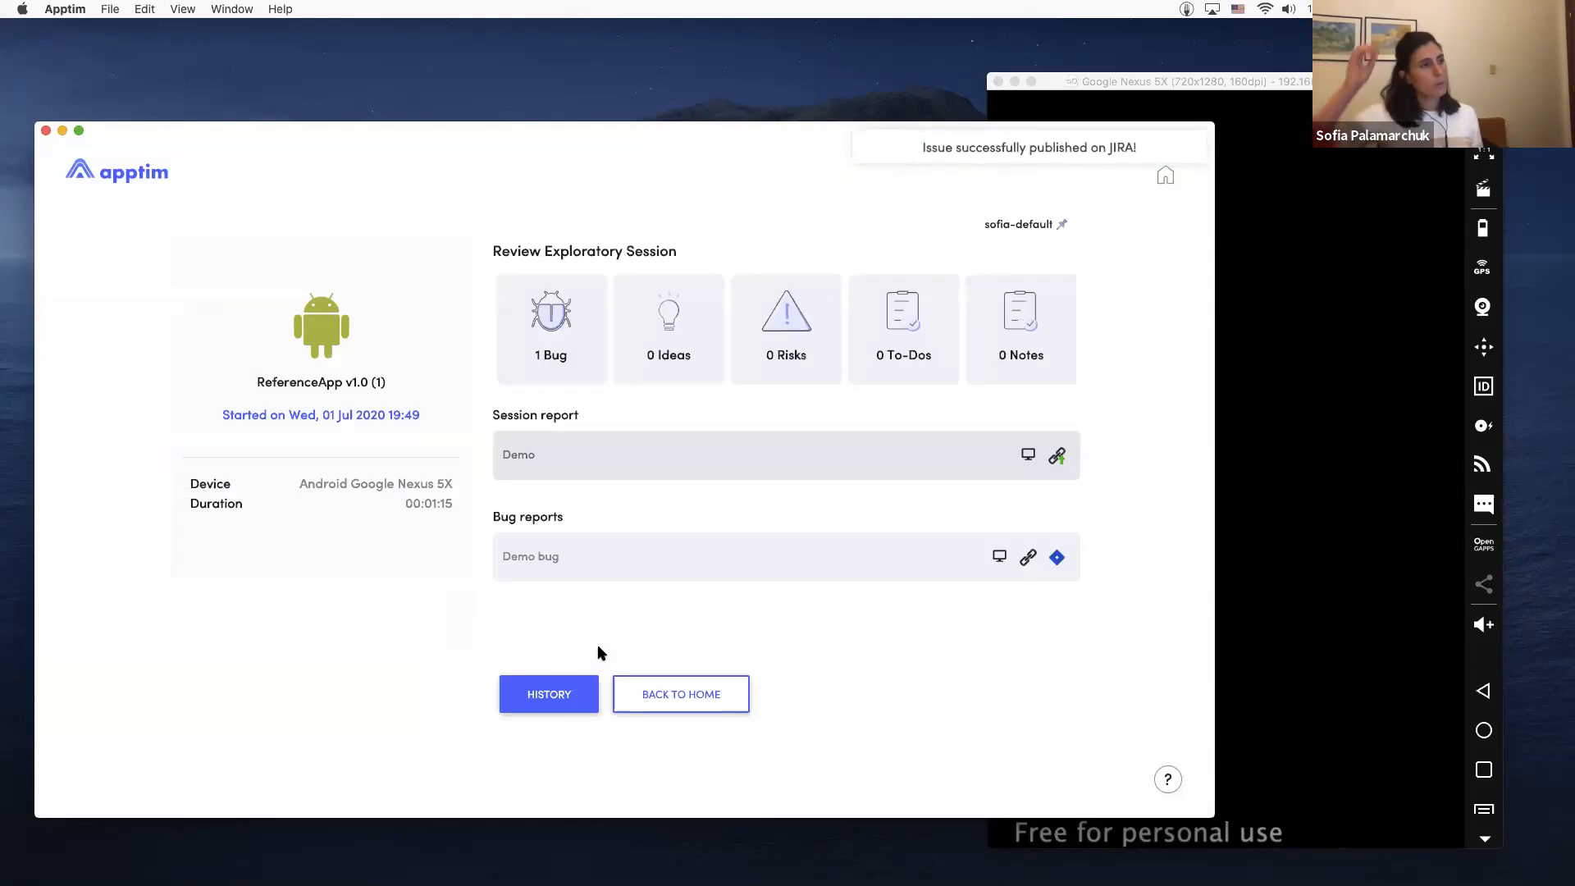
mouse_move(1004, 553)
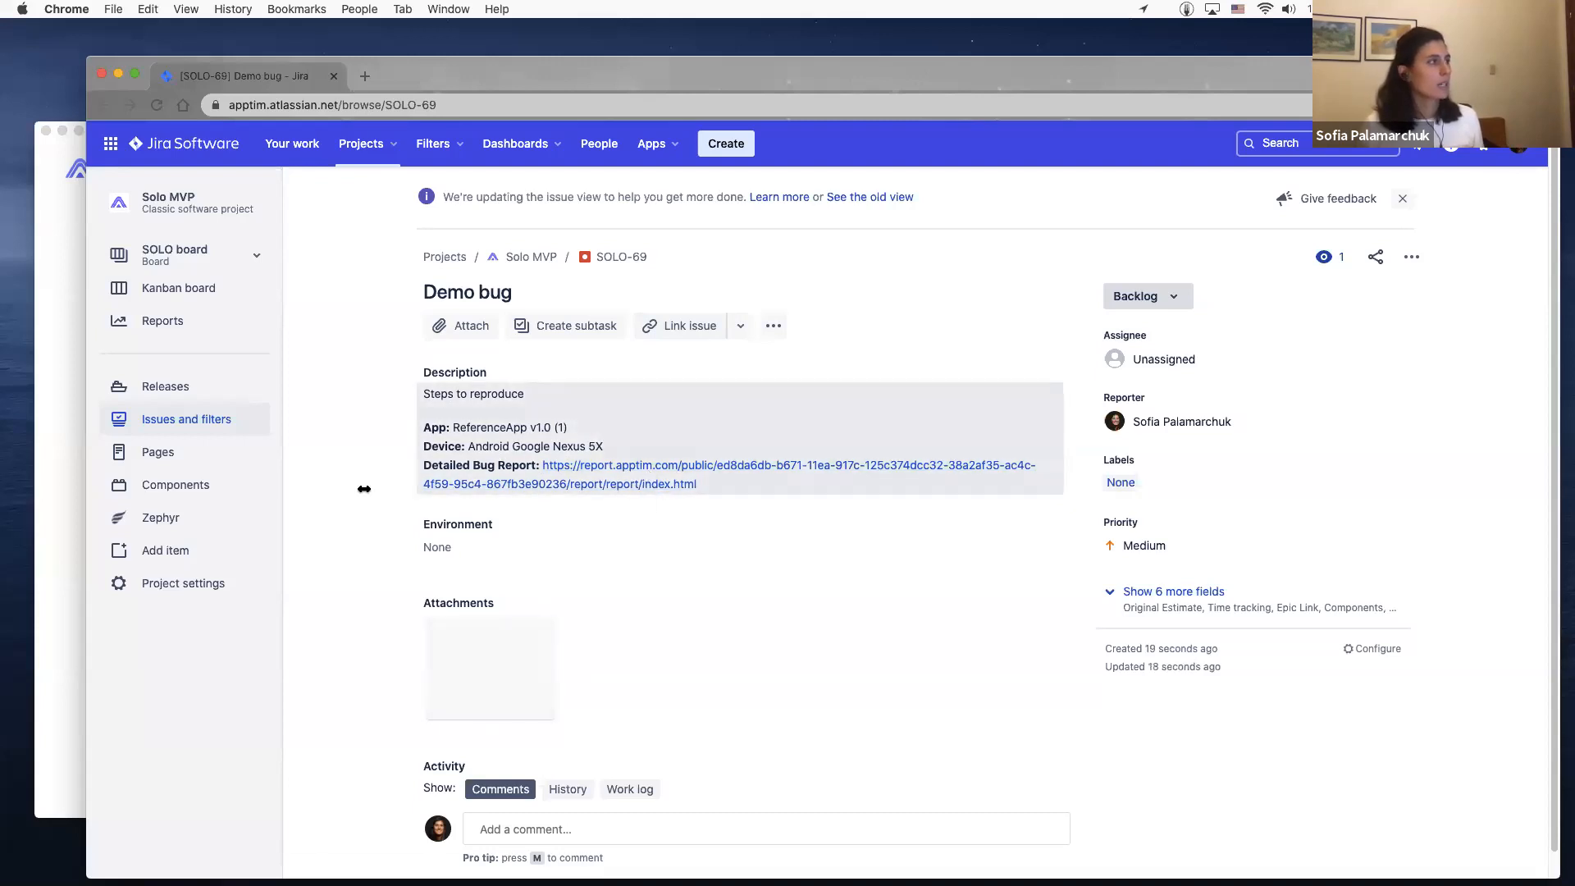
Step: Follow the Detailed Bug Report link in the SOLO-69 issue's description
left_click(696, 472)
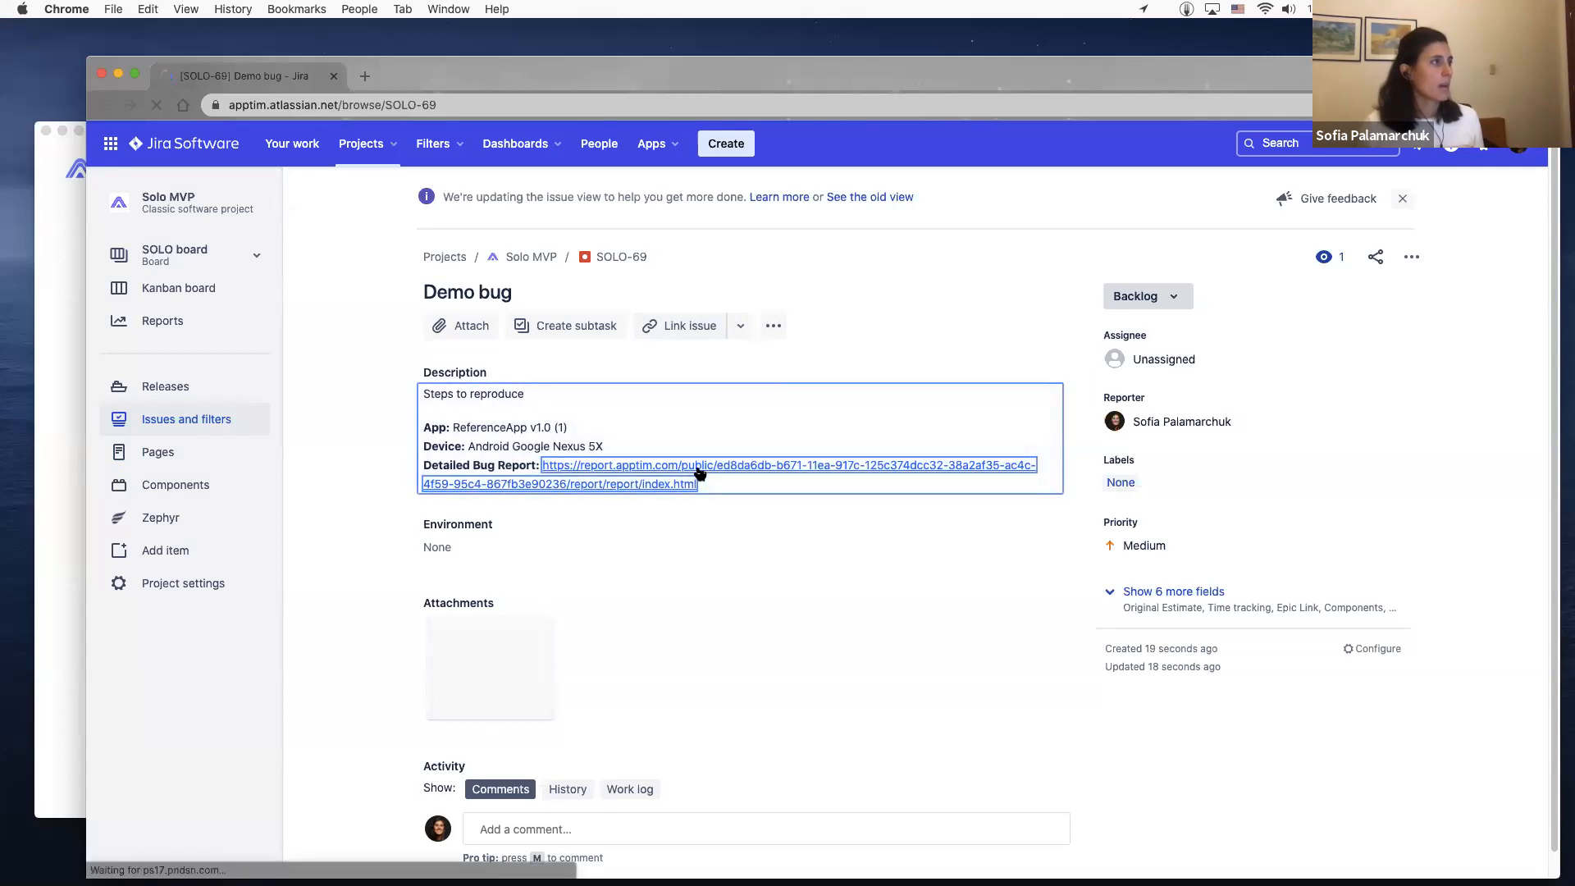
left_click(699, 474)
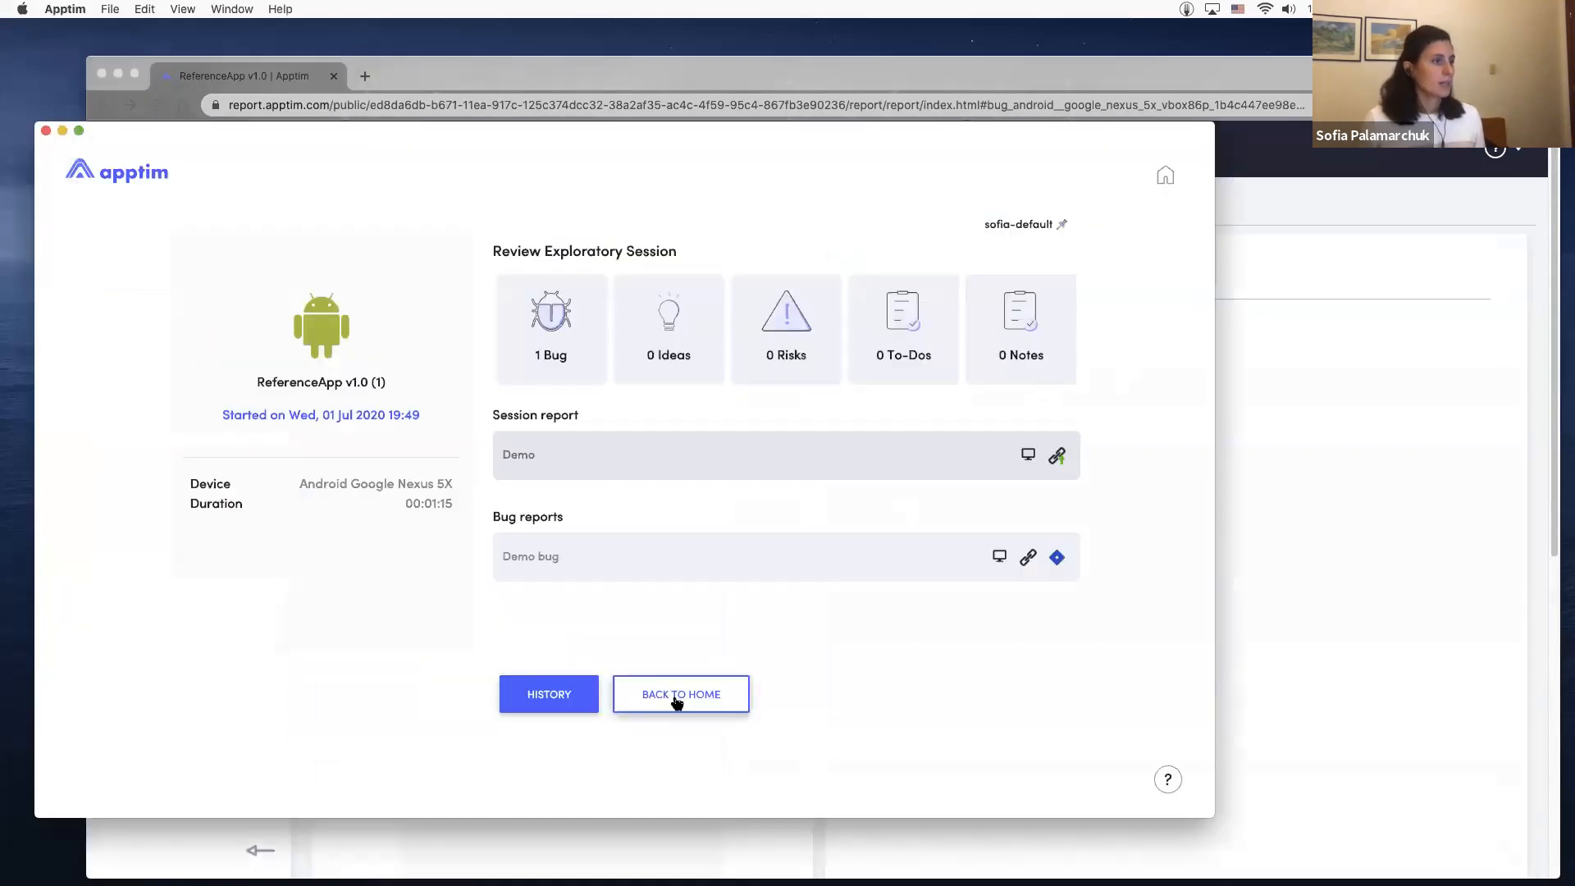
mouse_move(688, 694)
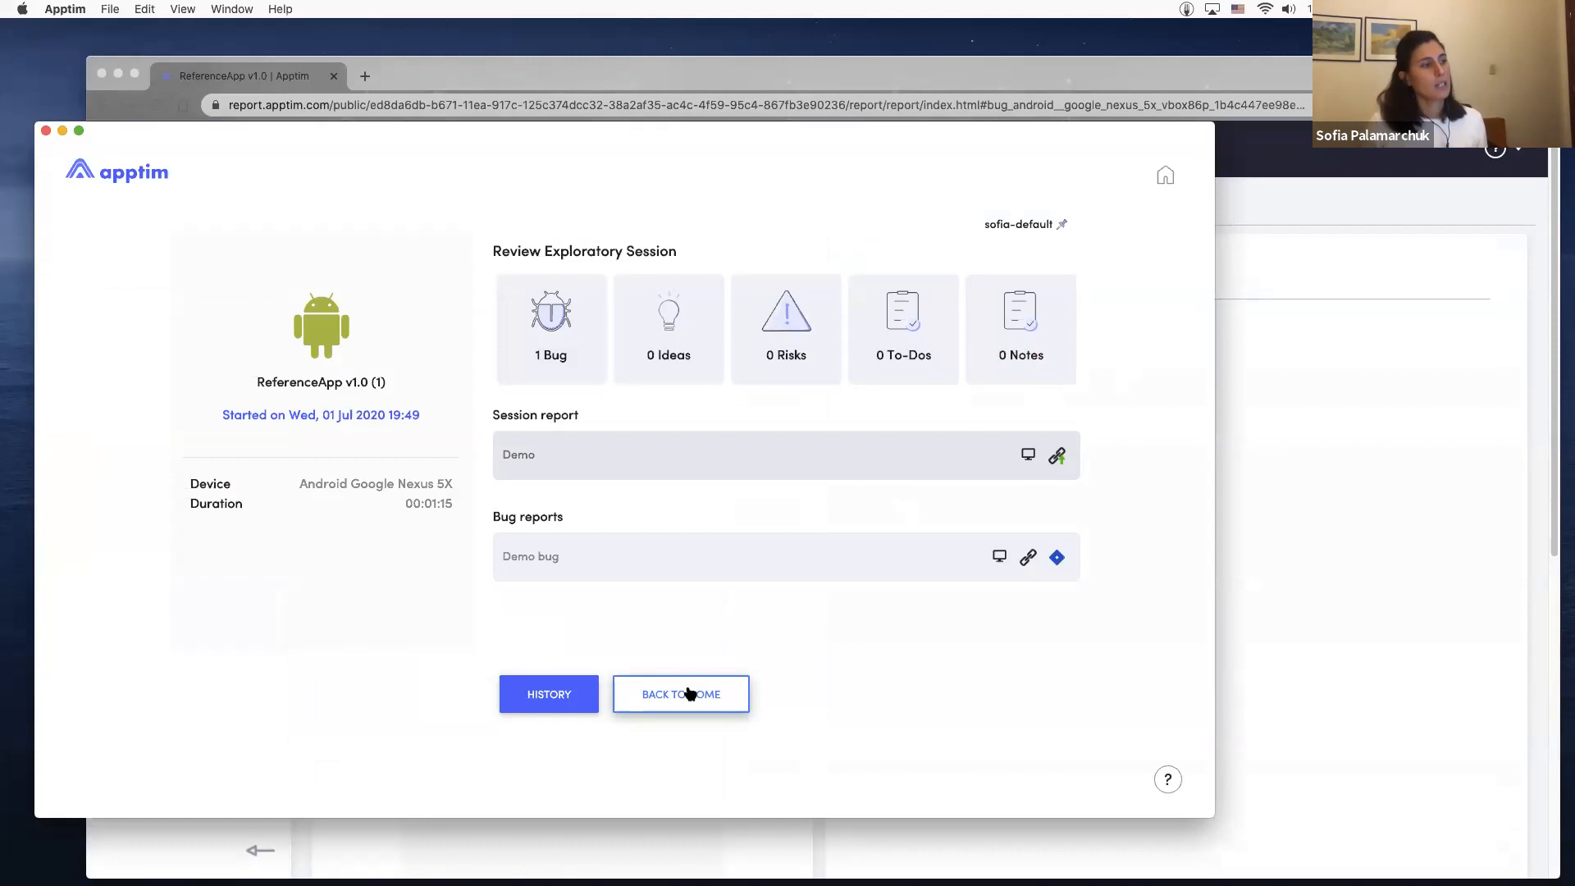
Step: Leave the Exploratory Session review via BACK TO HOME
left_click(679, 694)
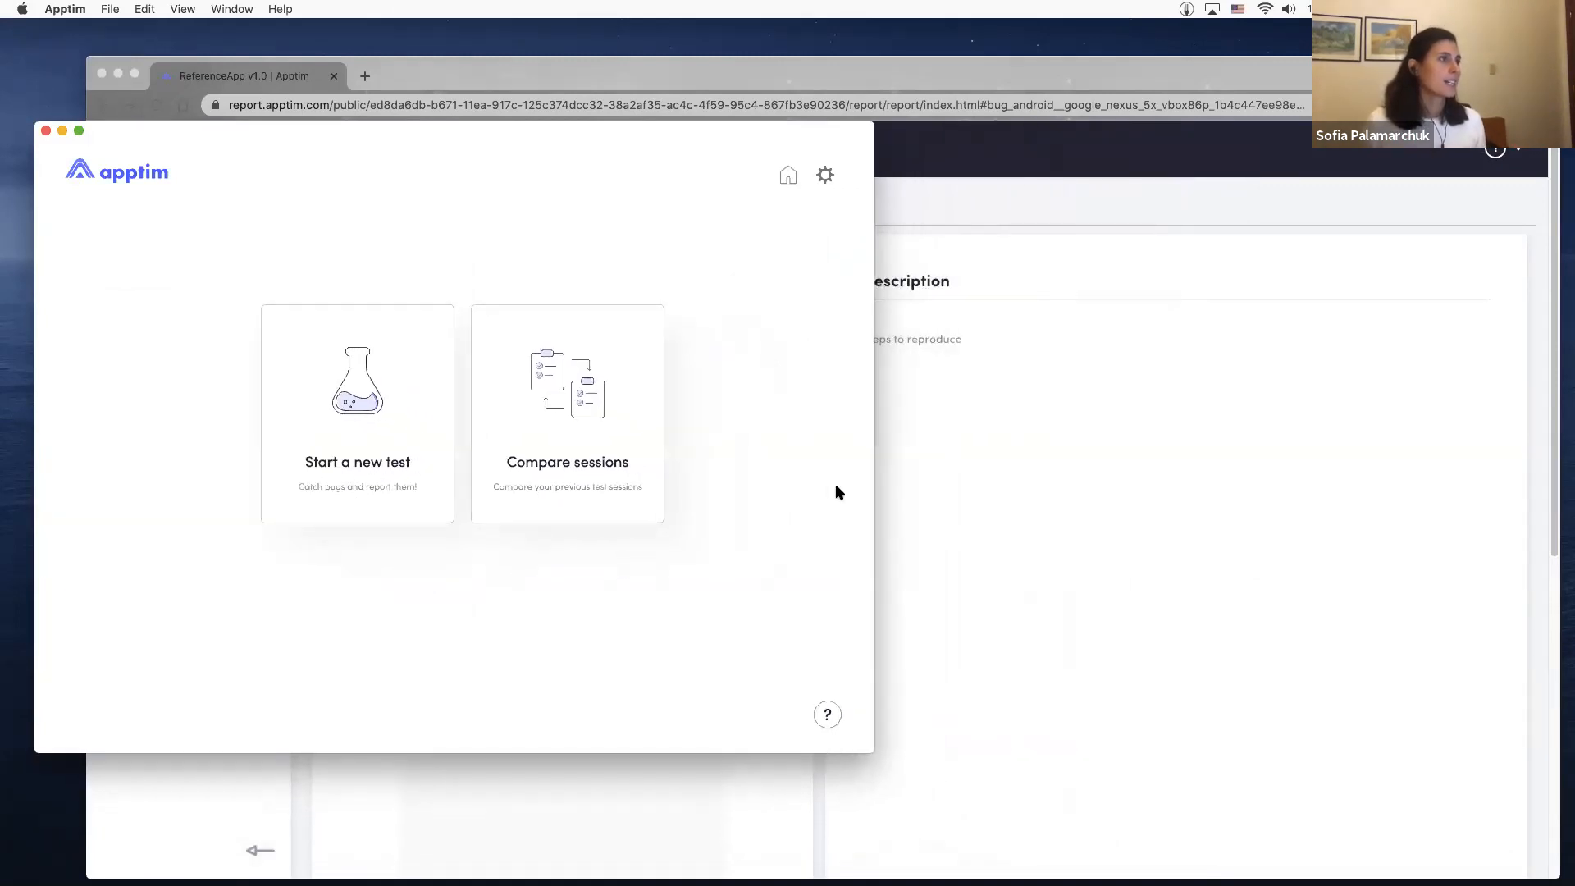
mouse_move(833, 489)
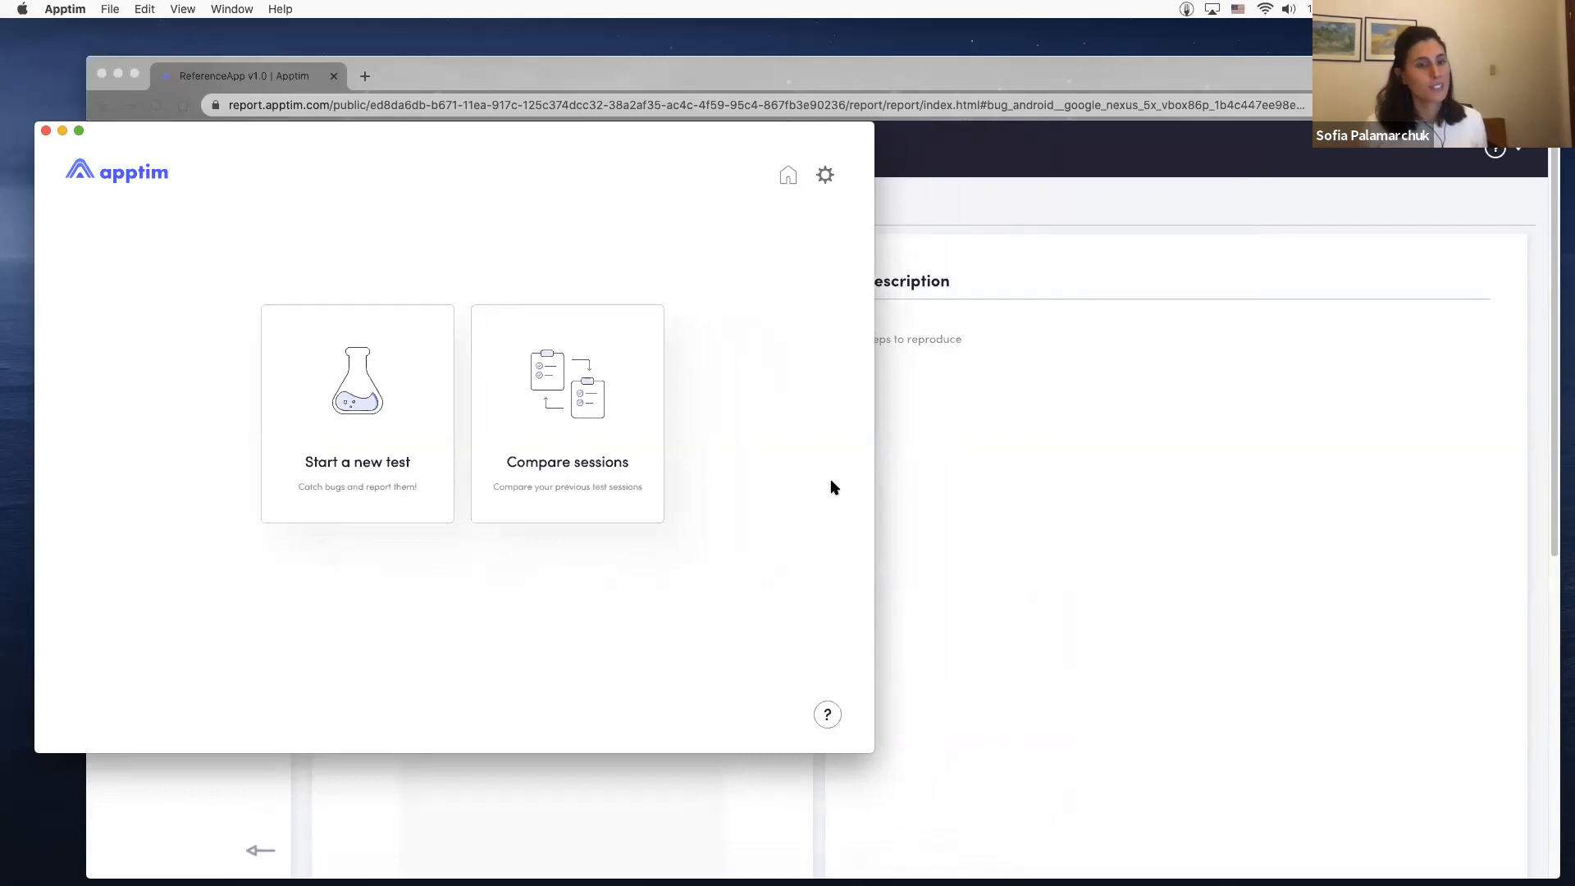
mouse_move(1083, 454)
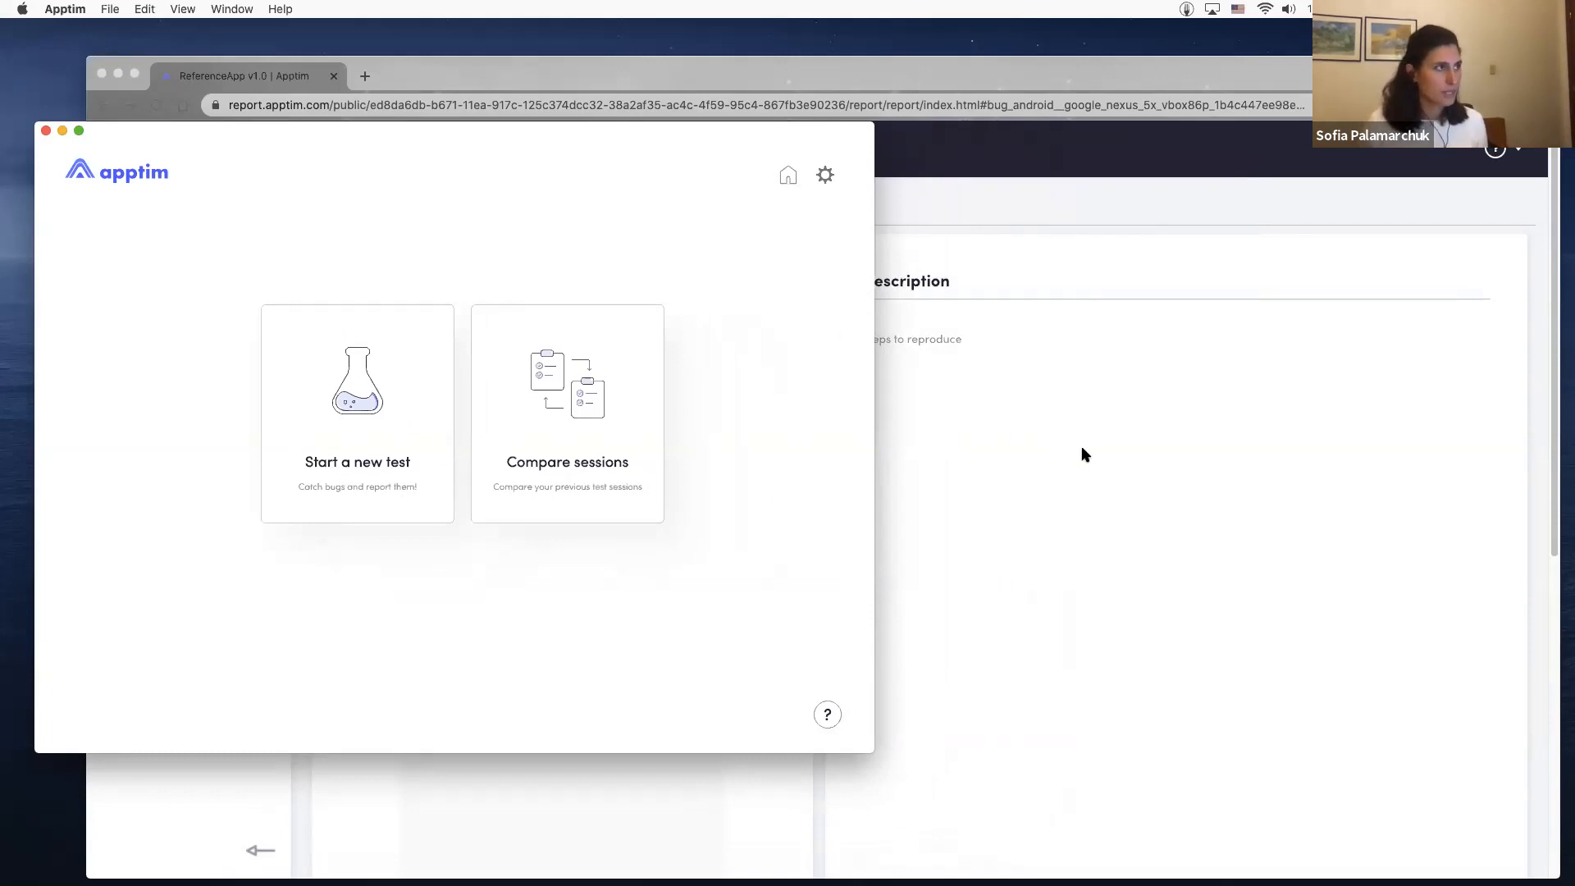